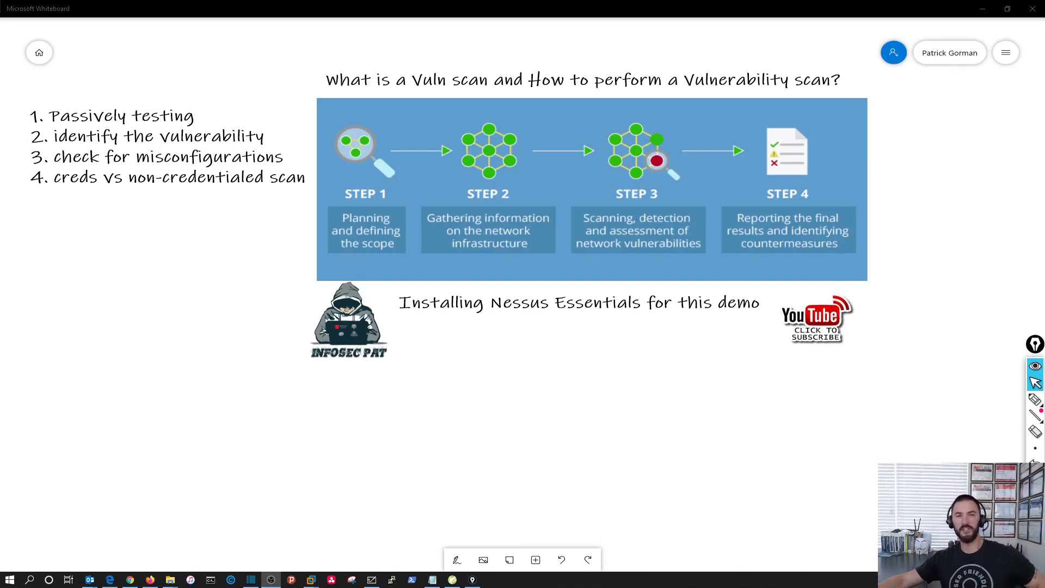
{"action": "mouse_move", "coordinate": [603, 231]}
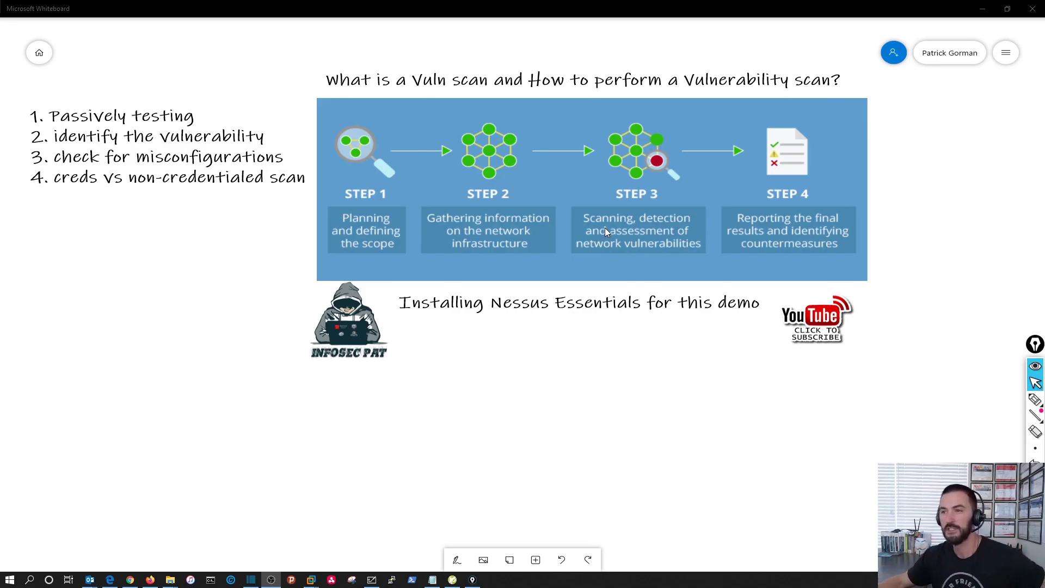
{"action": "mouse_move", "coordinate": [515, 318]}
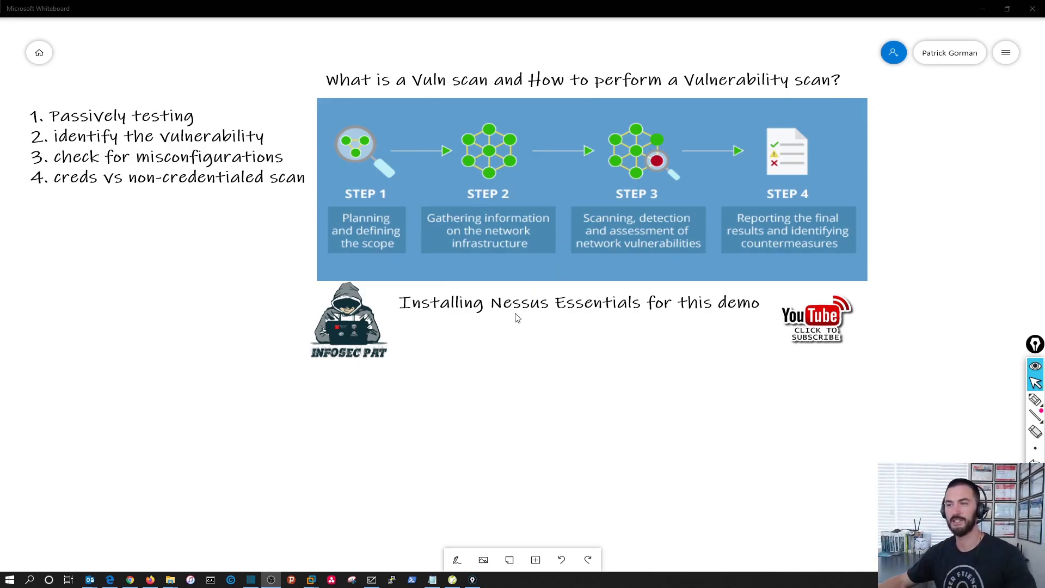
{"action": "mouse_move", "coordinate": [537, 322]}
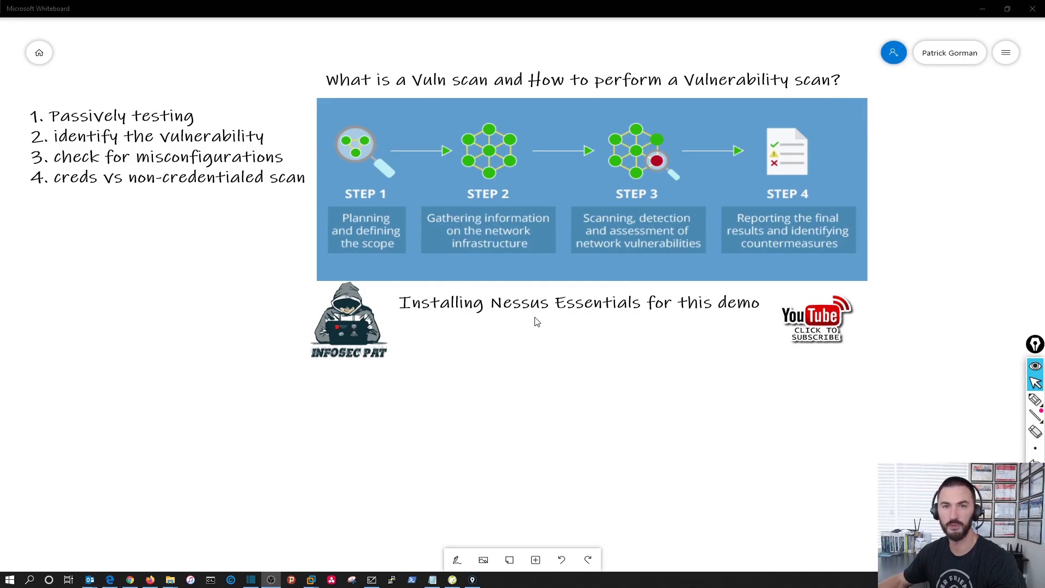
{"action": "mouse_move", "coordinate": [536, 350]}
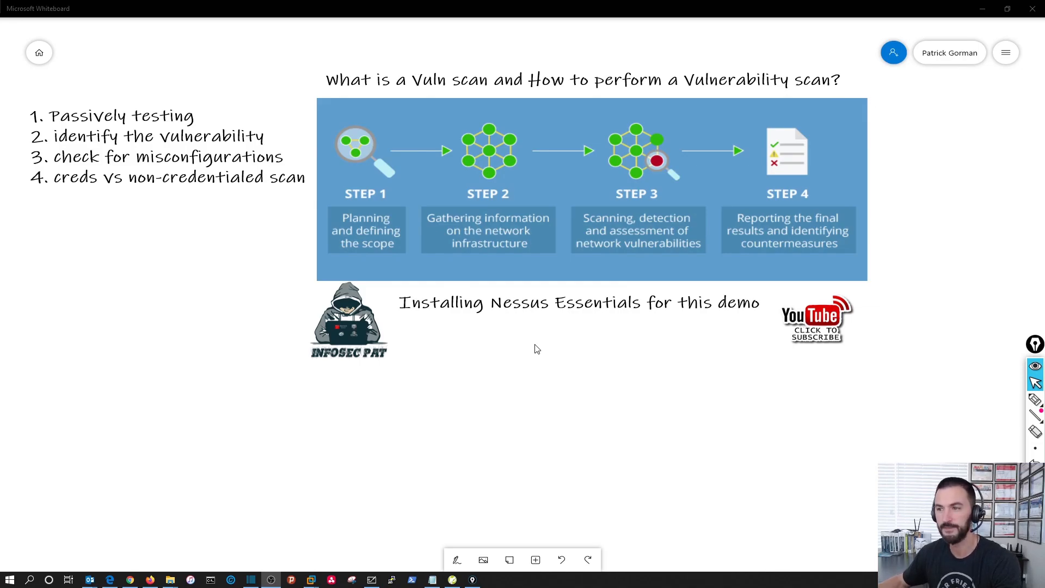
{"action": "mouse_move", "coordinate": [559, 222]}
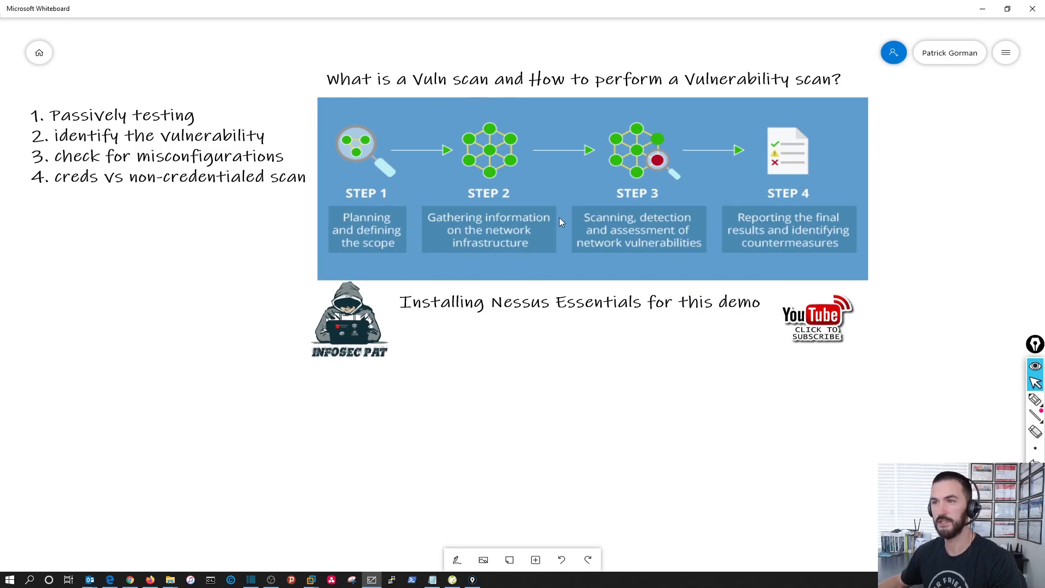
{"action": "mouse_move", "coordinate": [526, 100]}
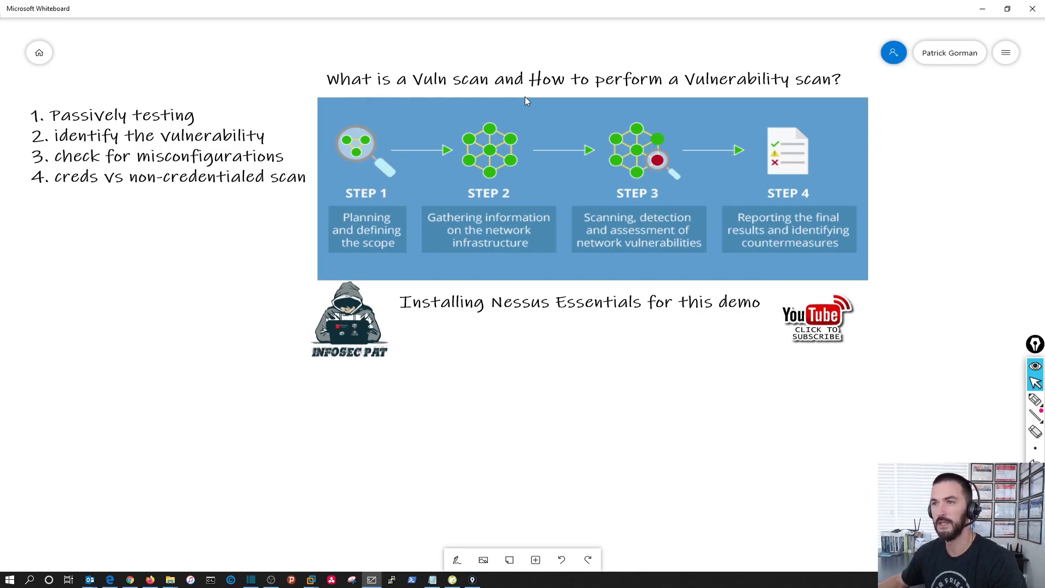
{"action": "mouse_move", "coordinate": [431, 257]}
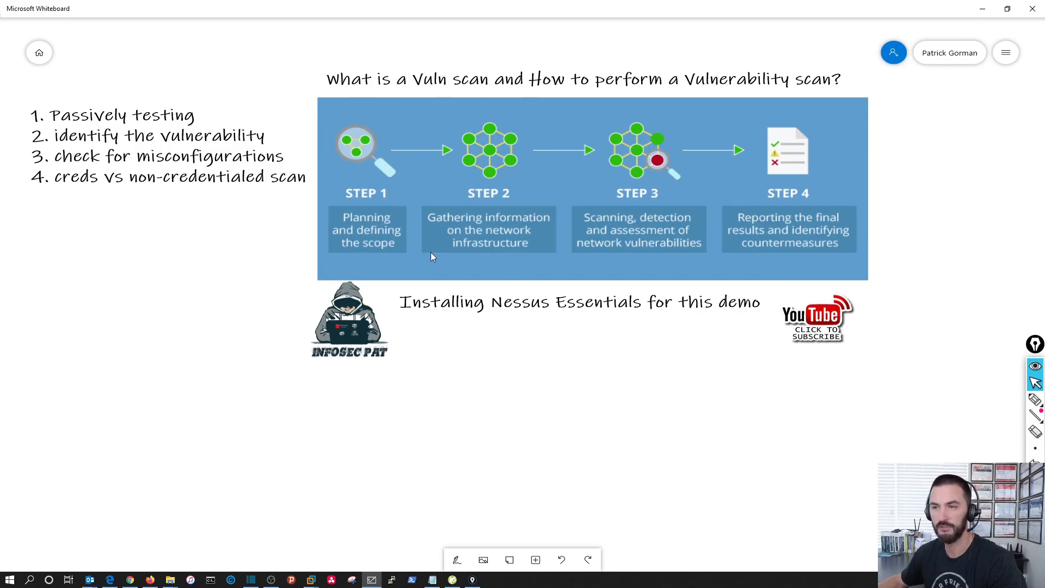
{"action": "mouse_move", "coordinate": [360, 231]}
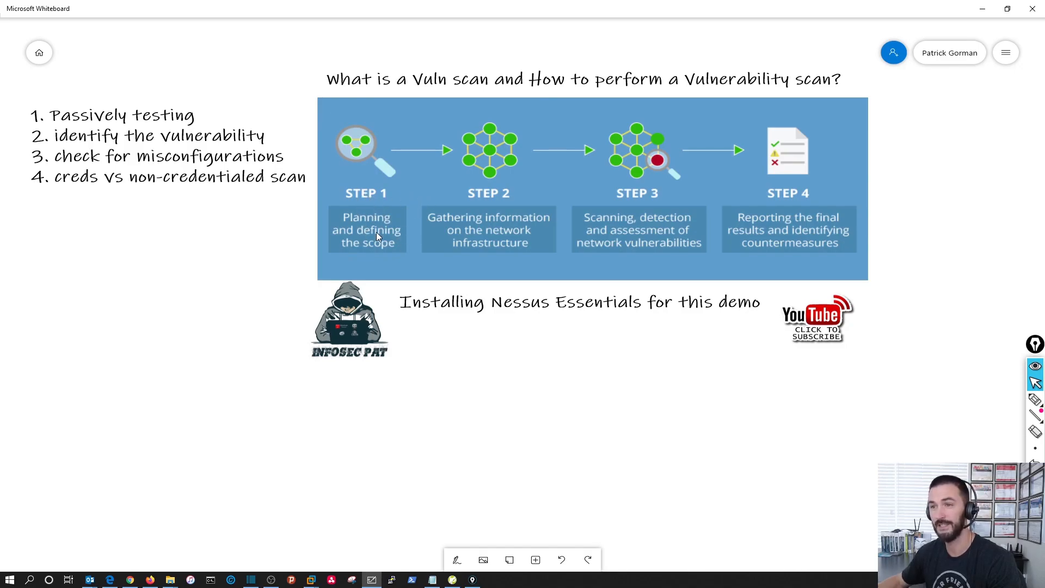
{"action": "mouse_move", "coordinate": [399, 255]}
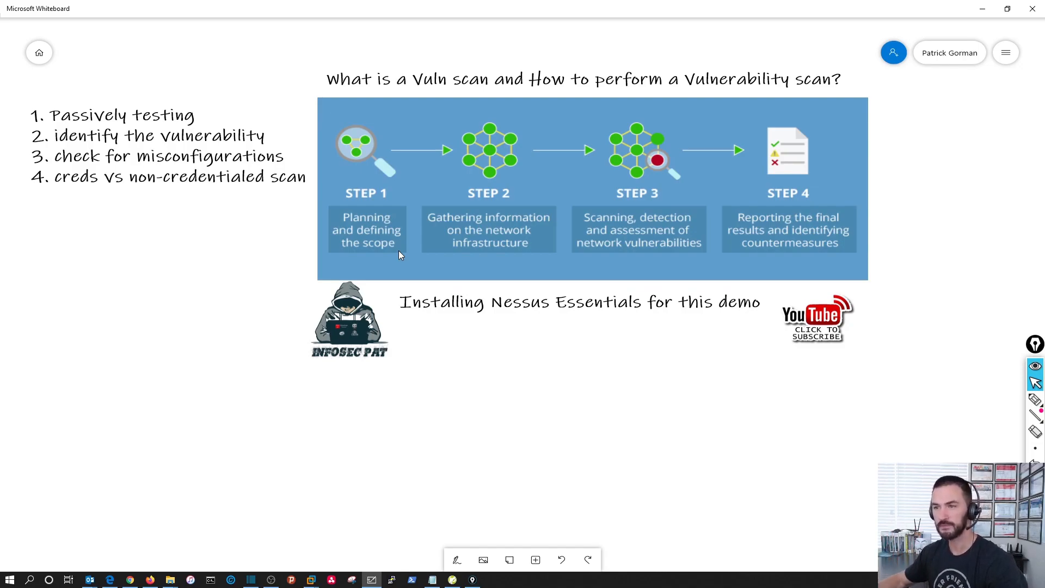
{"action": "mouse_move", "coordinate": [535, 261]}
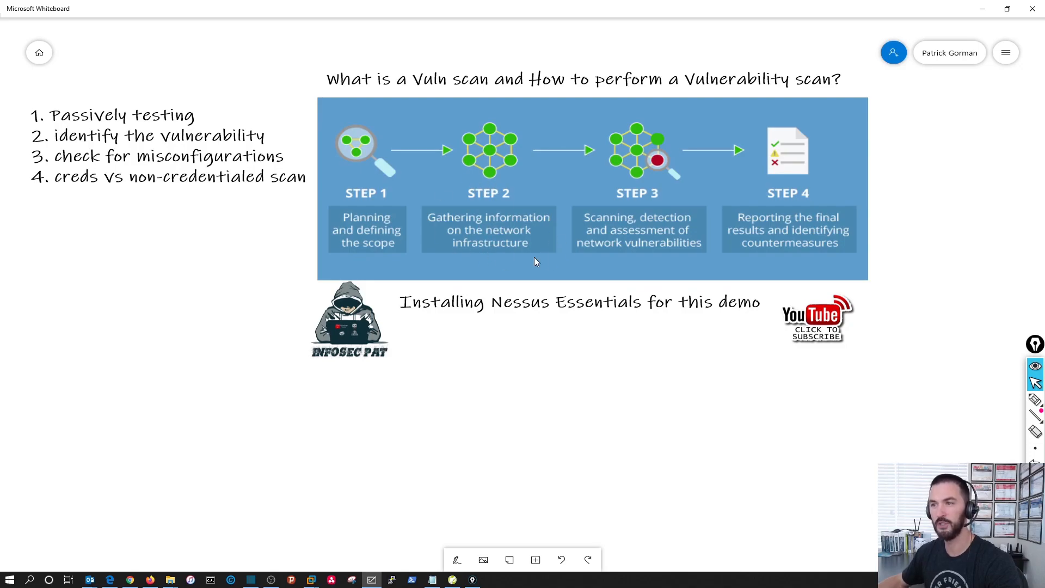
{"action": "mouse_move", "coordinate": [497, 251]}
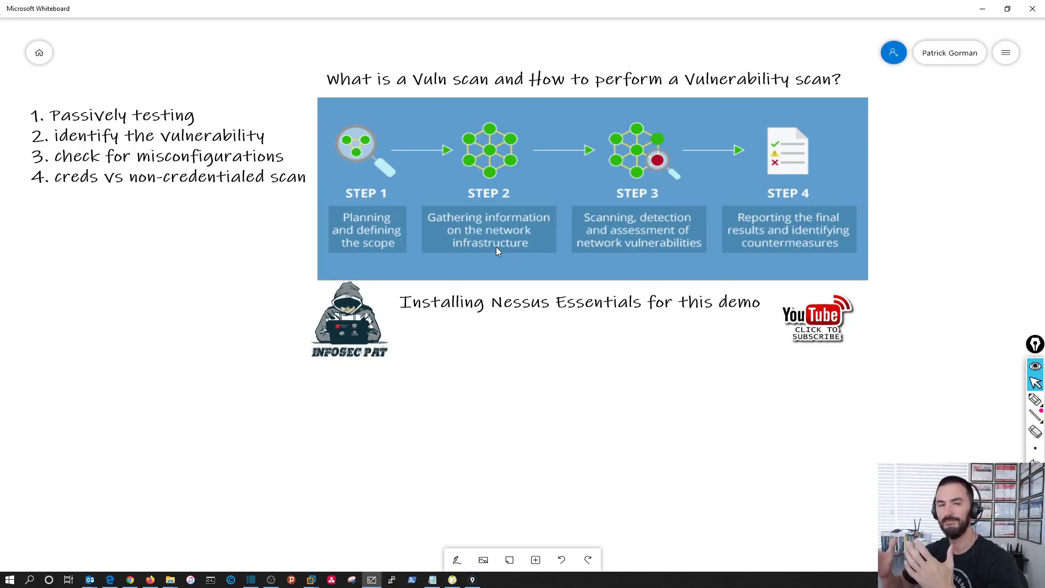
{"action": "mouse_move", "coordinate": [566, 241]}
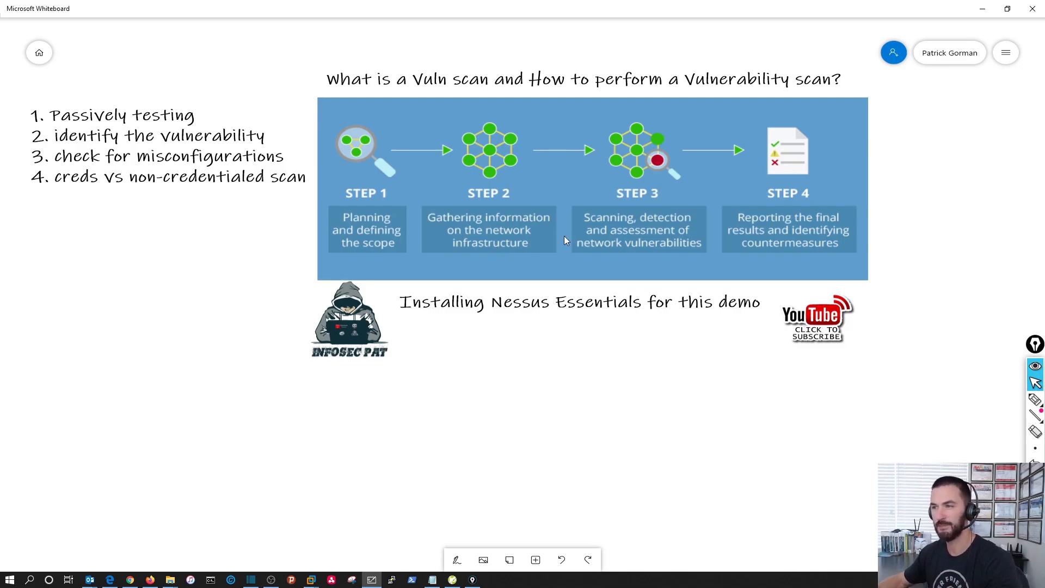
{"action": "mouse_move", "coordinate": [657, 245]}
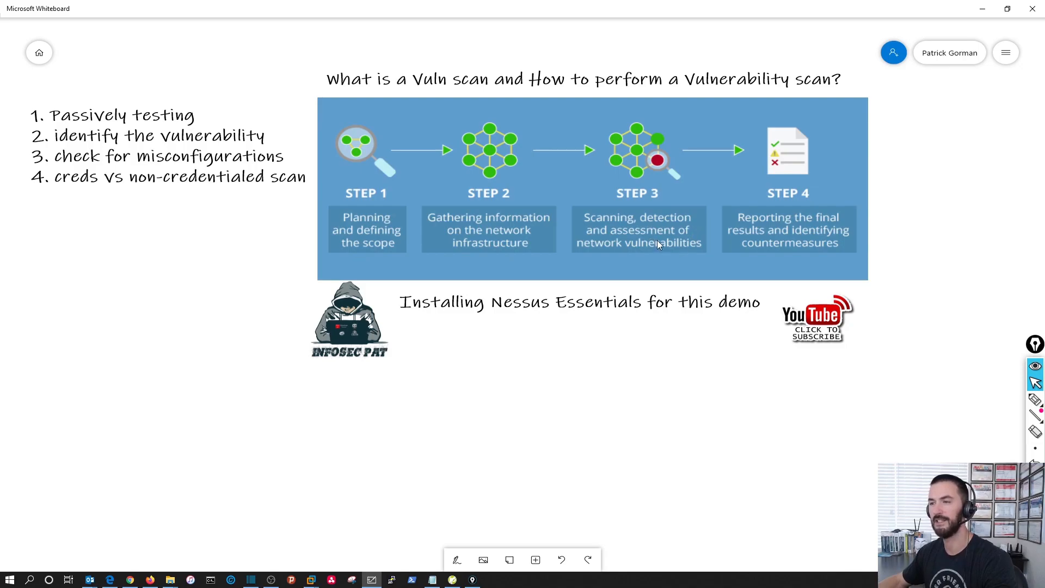
{"action": "mouse_move", "coordinate": [663, 344]}
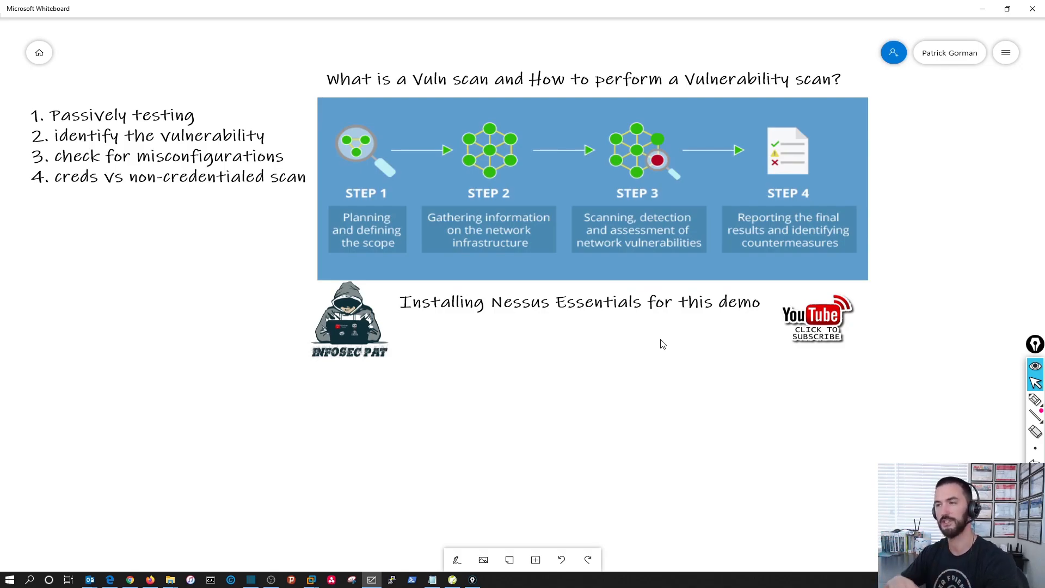
{"action": "mouse_move", "coordinate": [824, 257]}
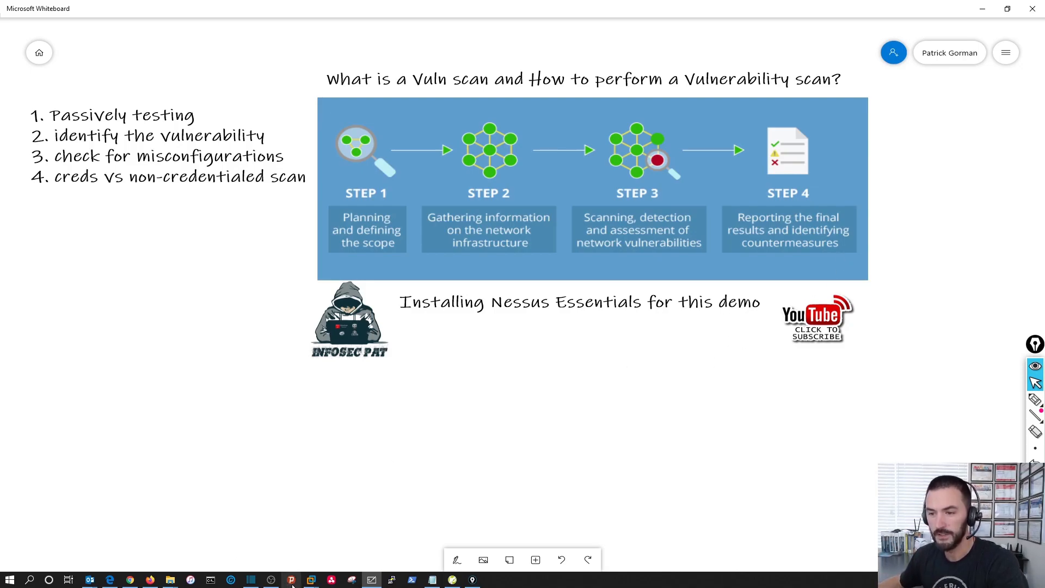
- Switch to the Windows 7 Pentester VM and bring up Tenable's Nessus downloads page in Chrome
{"action": "left_click", "coordinate": [309, 579]}
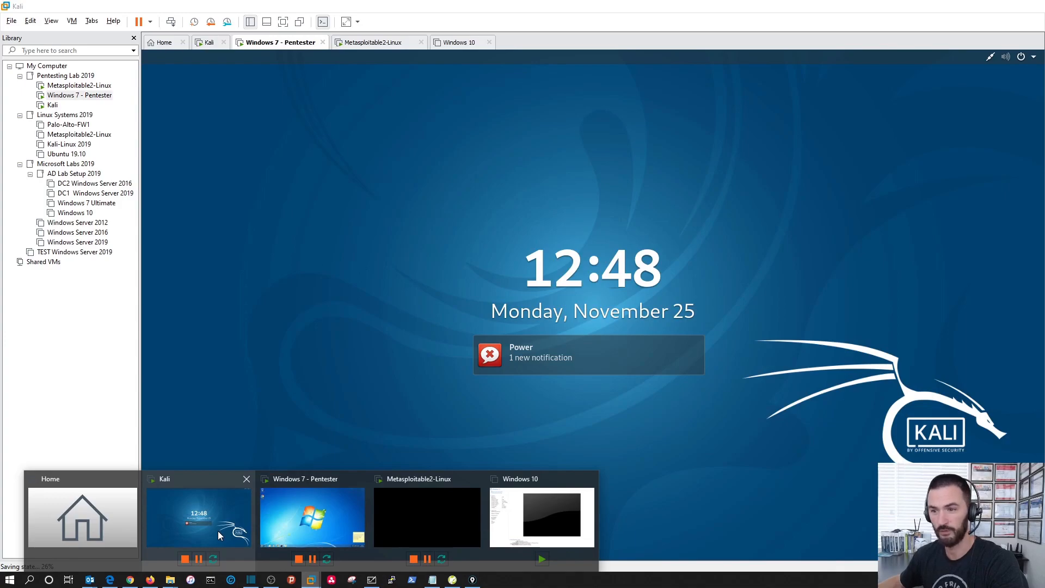
{"action": "left_click", "coordinate": [312, 515]}
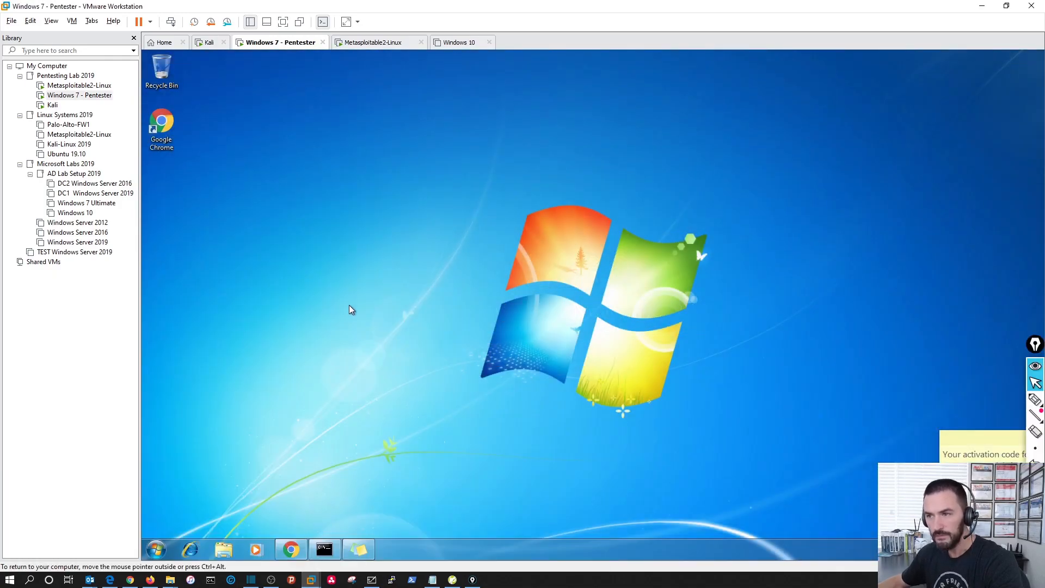
{"action": "mouse_move", "coordinate": [360, 341]}
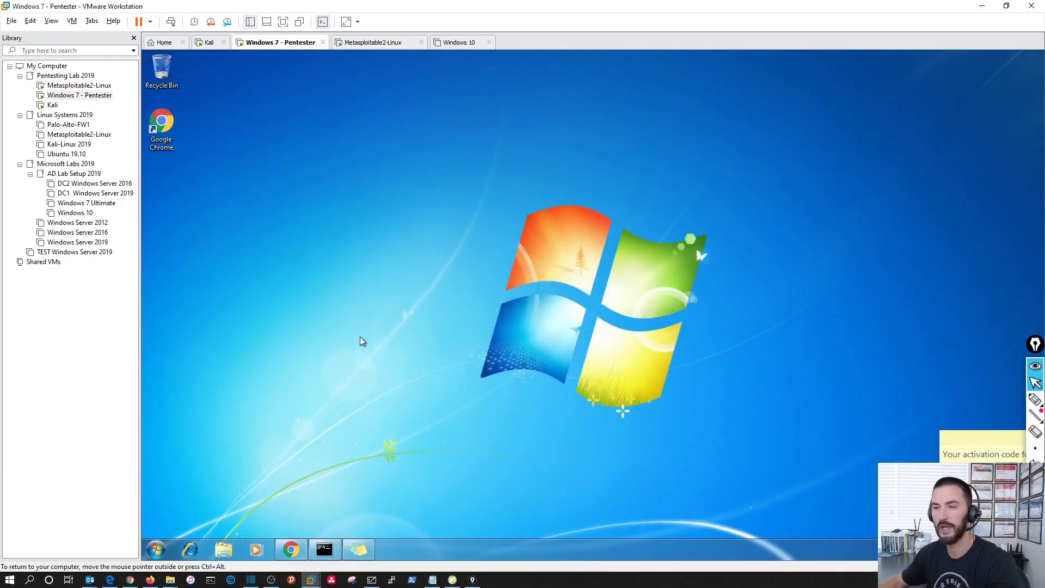
{"action": "mouse_move", "coordinate": [351, 470]}
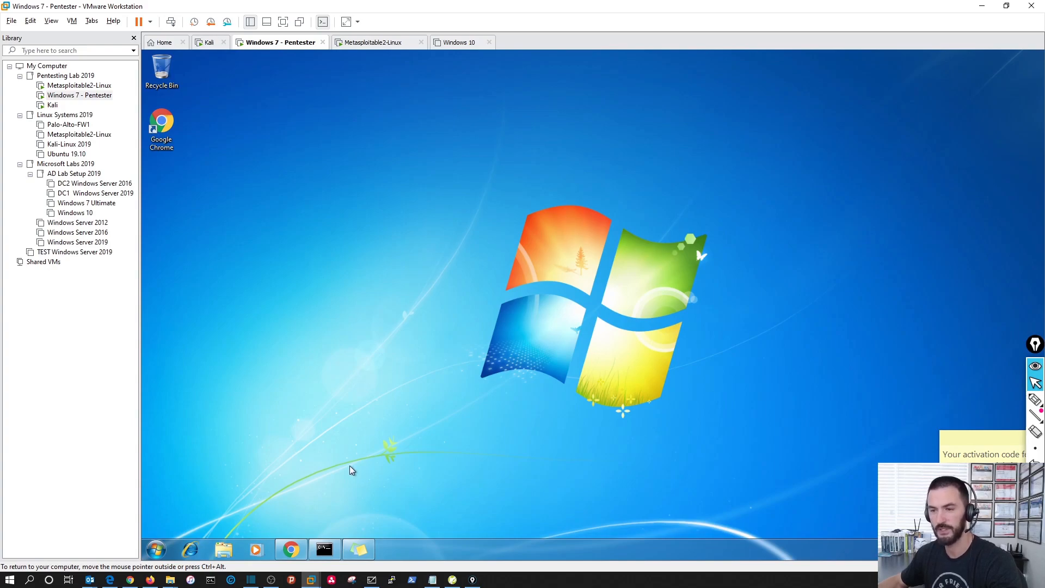
{"action": "left_click", "coordinate": [289, 549]}
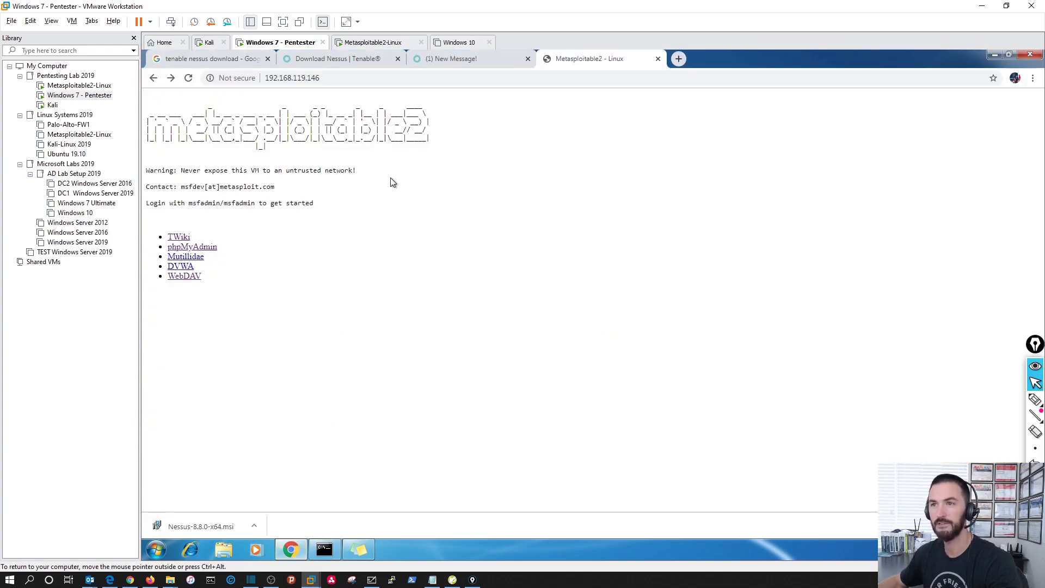
{"action": "left_click", "coordinate": [340, 59]}
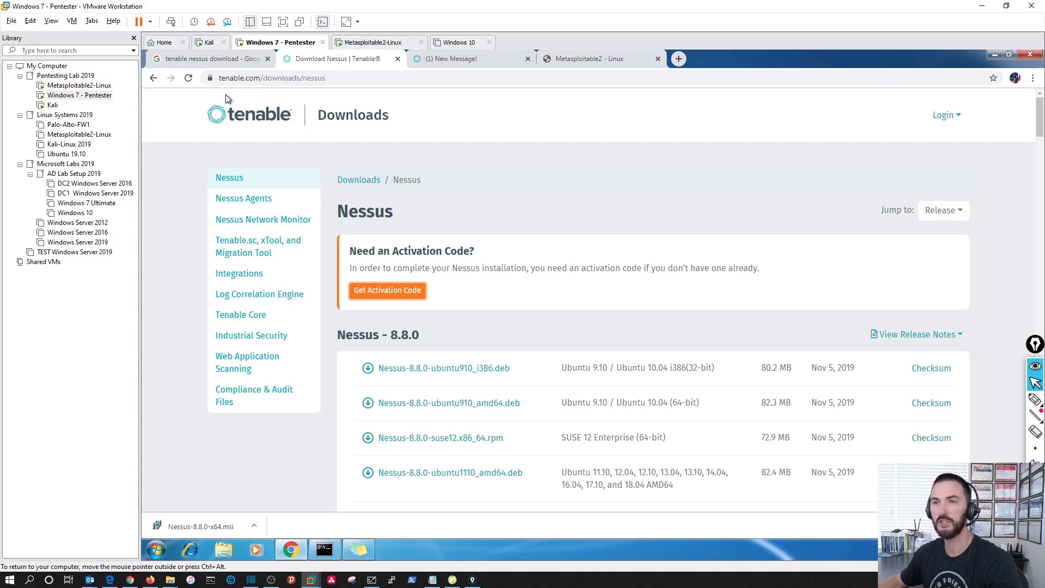
{"action": "mouse_move", "coordinate": [315, 91]}
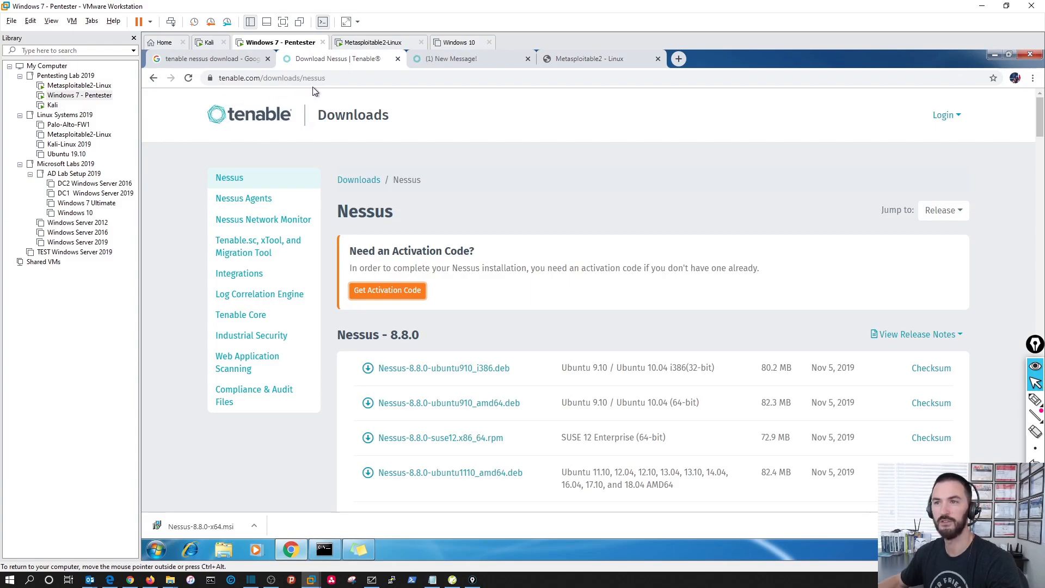
{"action": "mouse_move", "coordinate": [401, 307]}
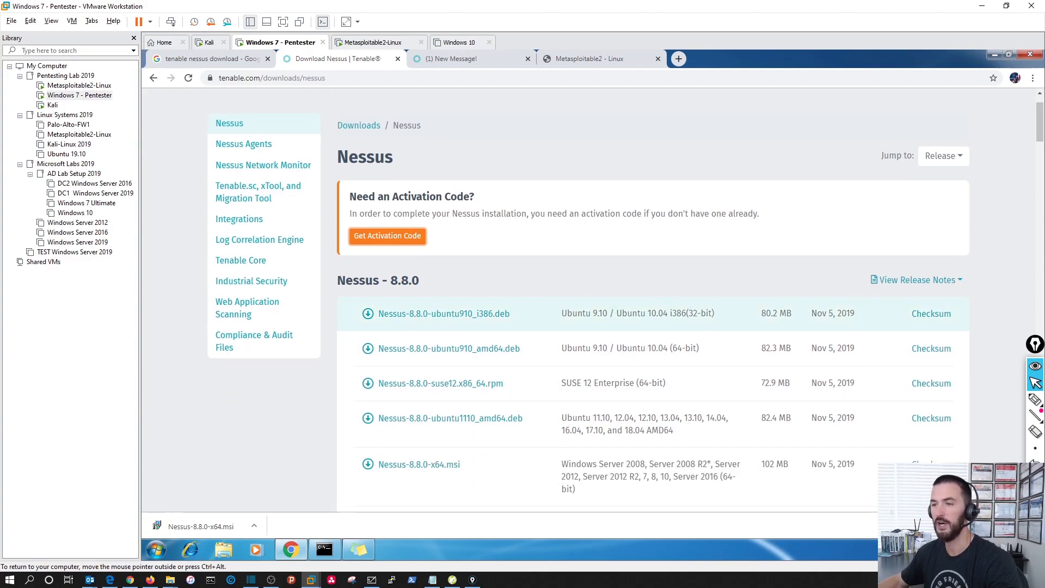
{"action": "mouse_move", "coordinate": [584, 327]}
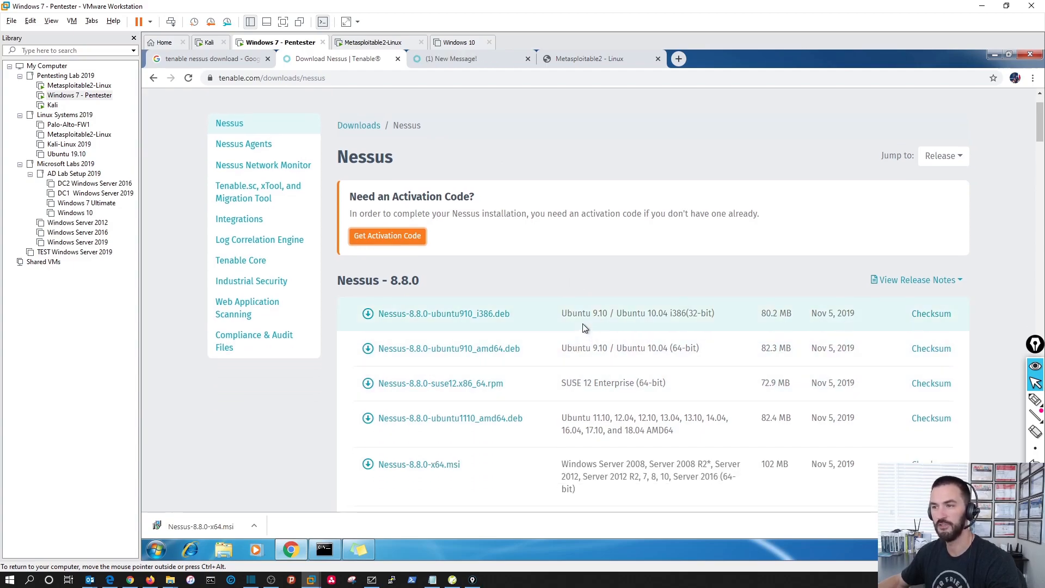
- Scroll the downloads page to locate the Nessus-8.8.0-x64.msi Windows installer
{"action": "scroll", "scroll_direction": "down", "scroll_amount": 3}
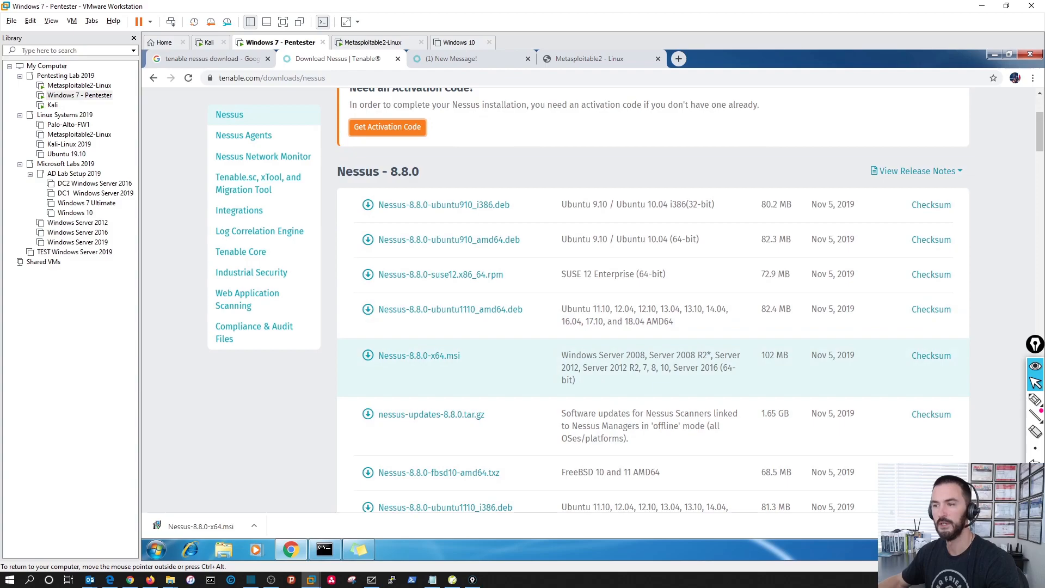
{"action": "scroll", "scroll_direction": "down", "scroll_amount": 3}
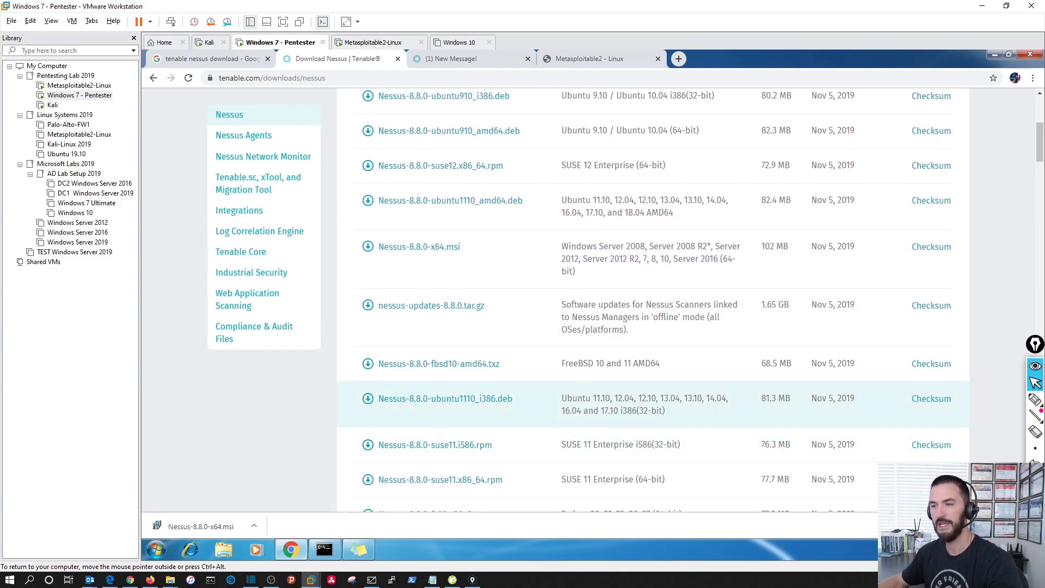
{"action": "mouse_move", "coordinate": [603, 369]}
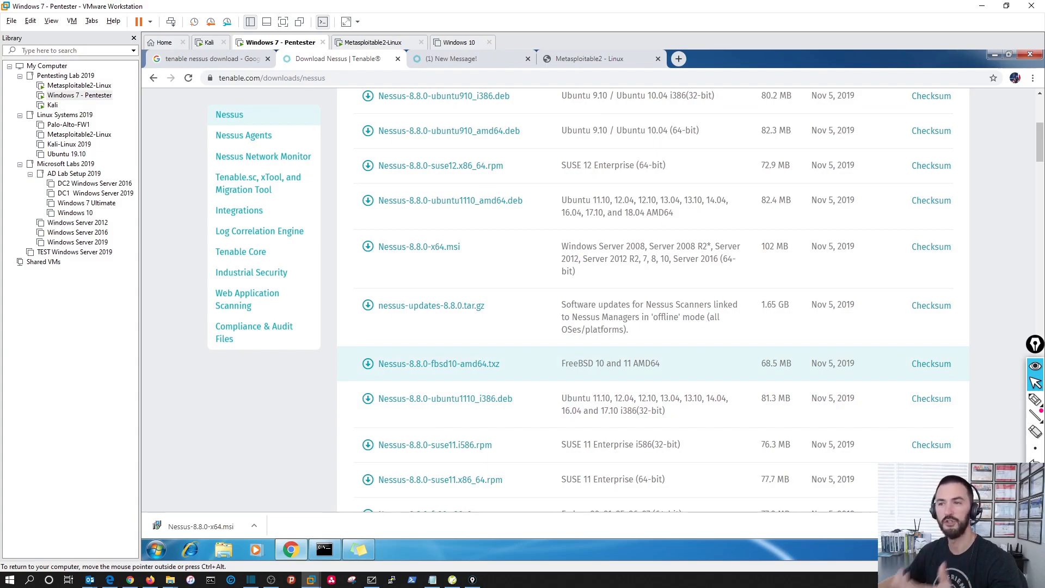
{"action": "scroll", "scroll_direction": "up", "scroll_amount": 3}
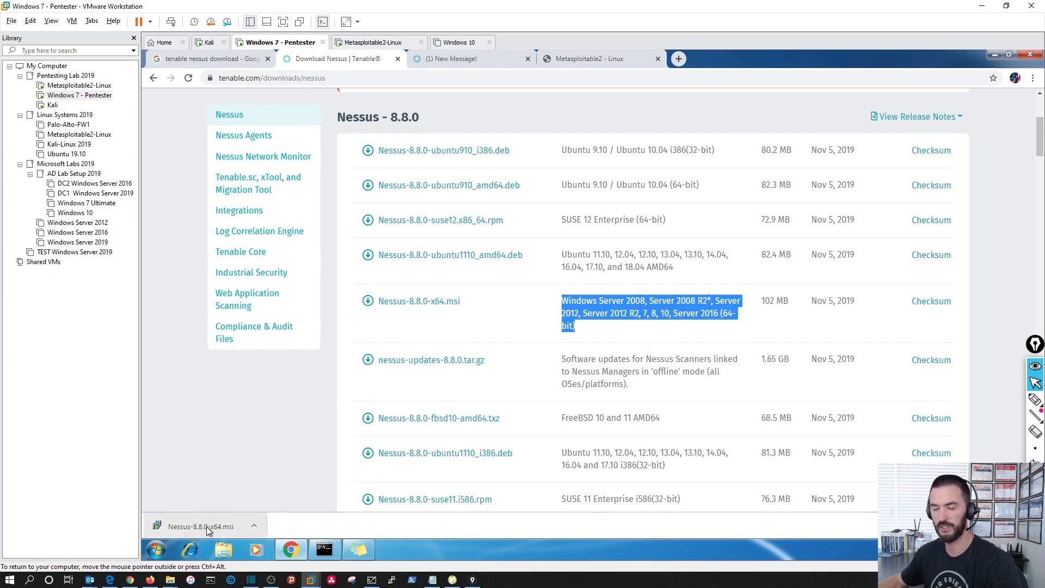
{"action": "scroll", "scroll_direction": "up", "scroll_amount": 3}
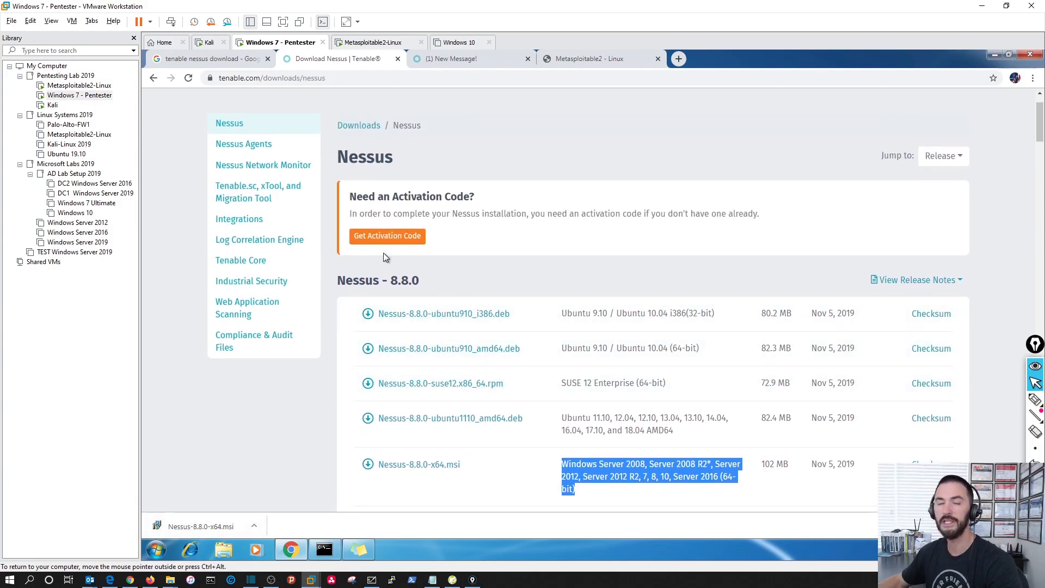
{"action": "mouse_move", "coordinate": [392, 254]}
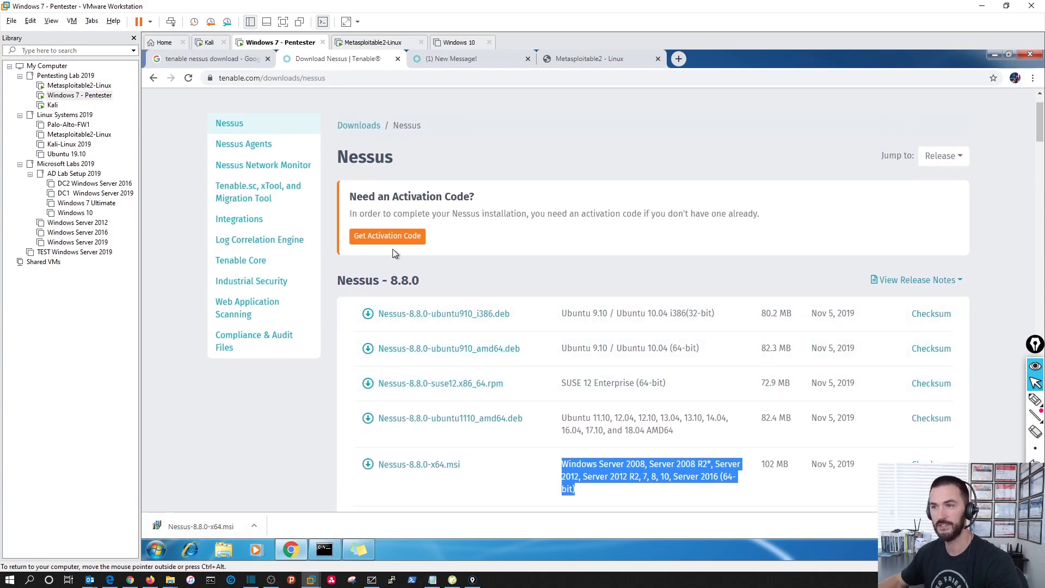
{"action": "mouse_move", "coordinate": [396, 266]}
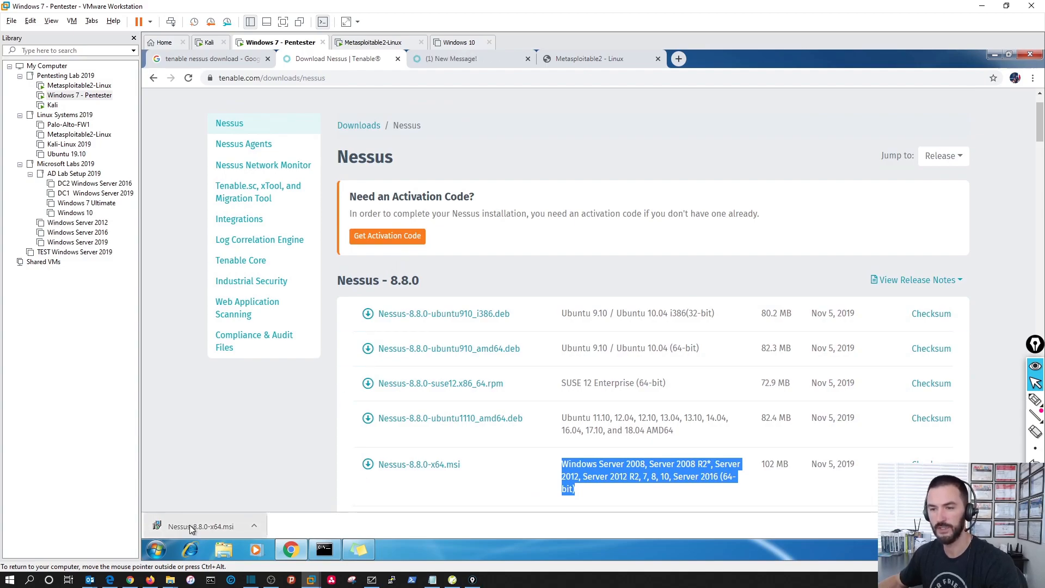
- Launch the Nessus .msi, accept the license agreement and start the installation
{"action": "left_click", "coordinate": [194, 526]}
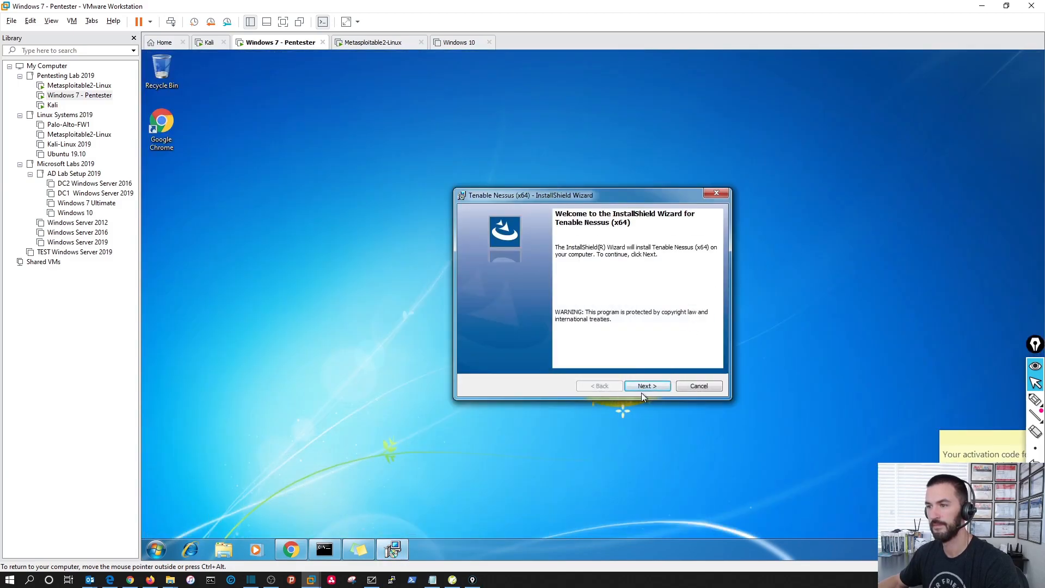
{"action": "left_click", "coordinate": [646, 385]}
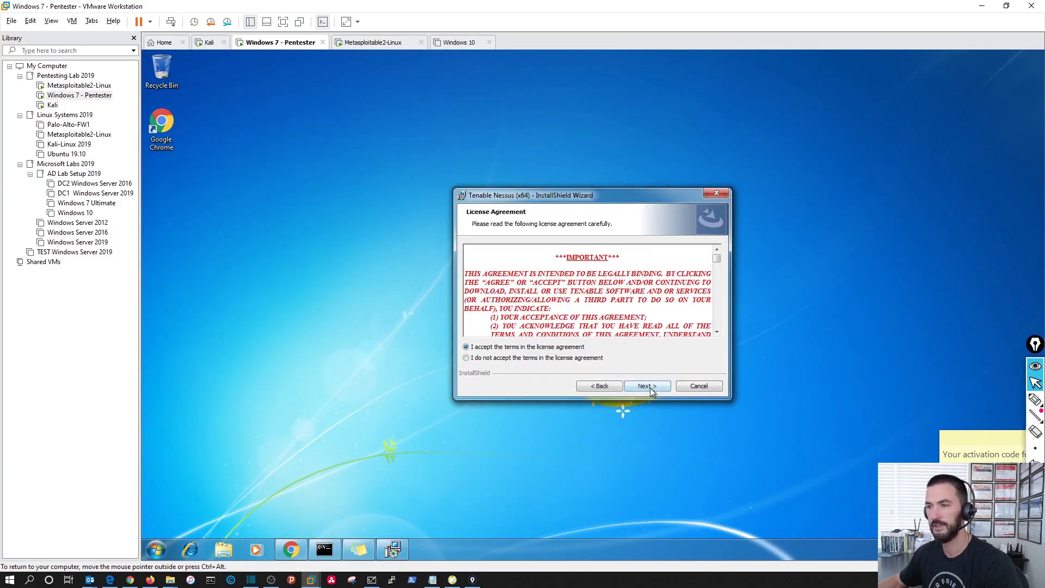
{"action": "left_click", "coordinate": [645, 385]}
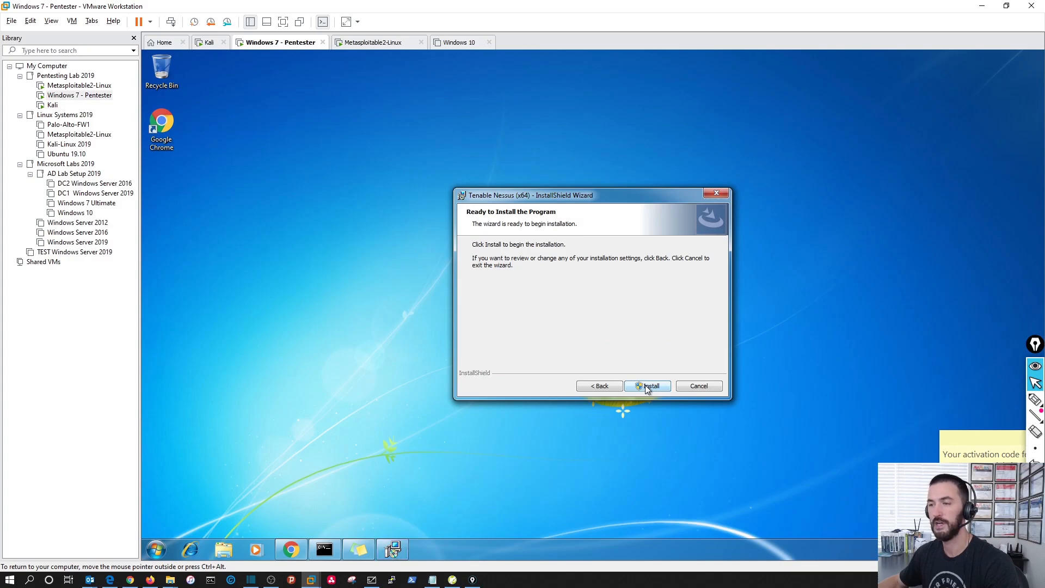
{"action": "left_click", "coordinate": [646, 385]}
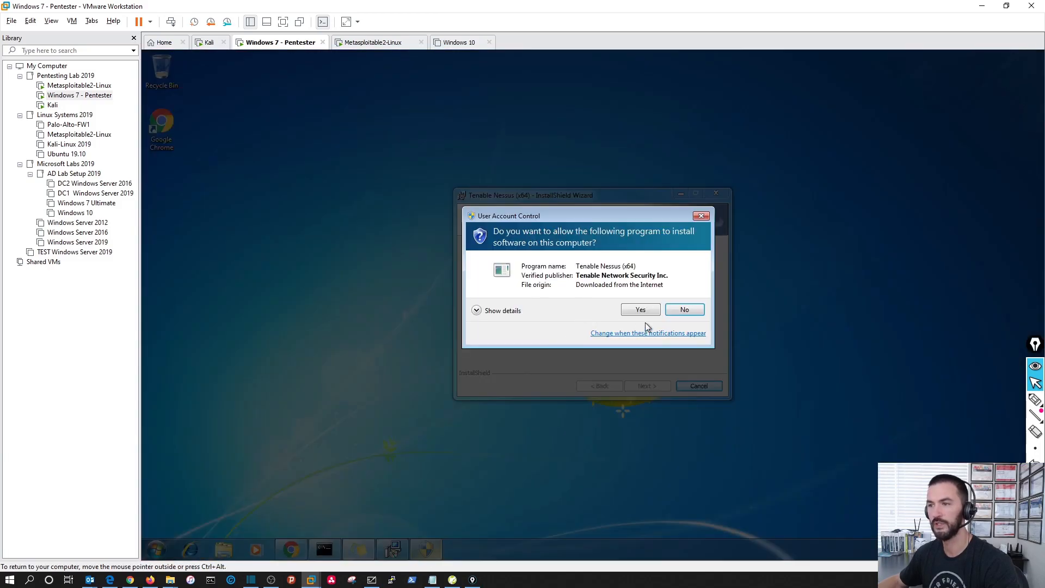
- Allow the installer via UAC and accept WinPcap 4.1.3 setup so Nessus installation completes
{"action": "left_click", "coordinate": [639, 309]}
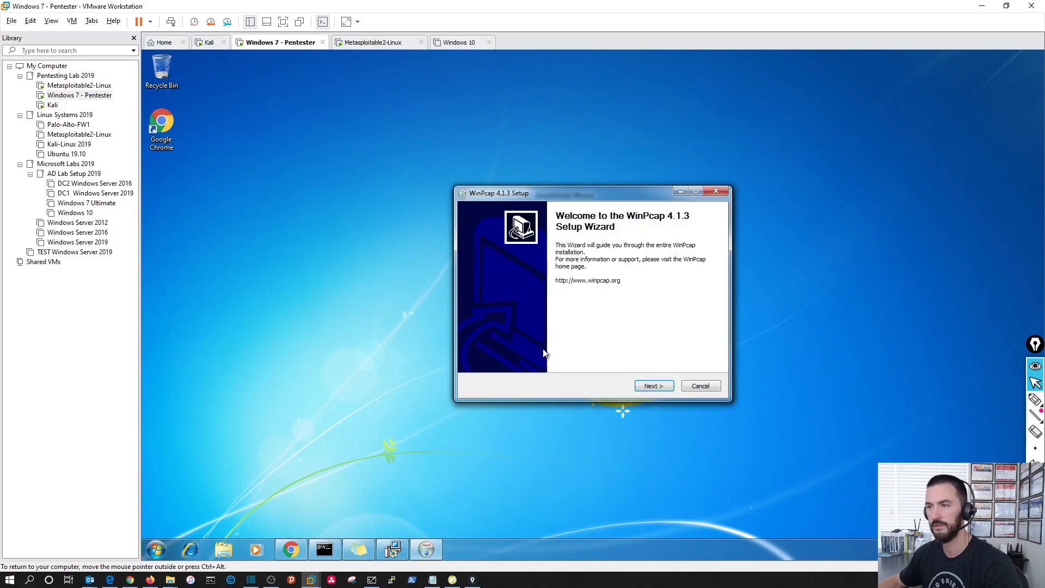
{"action": "left_click", "coordinate": [652, 386]}
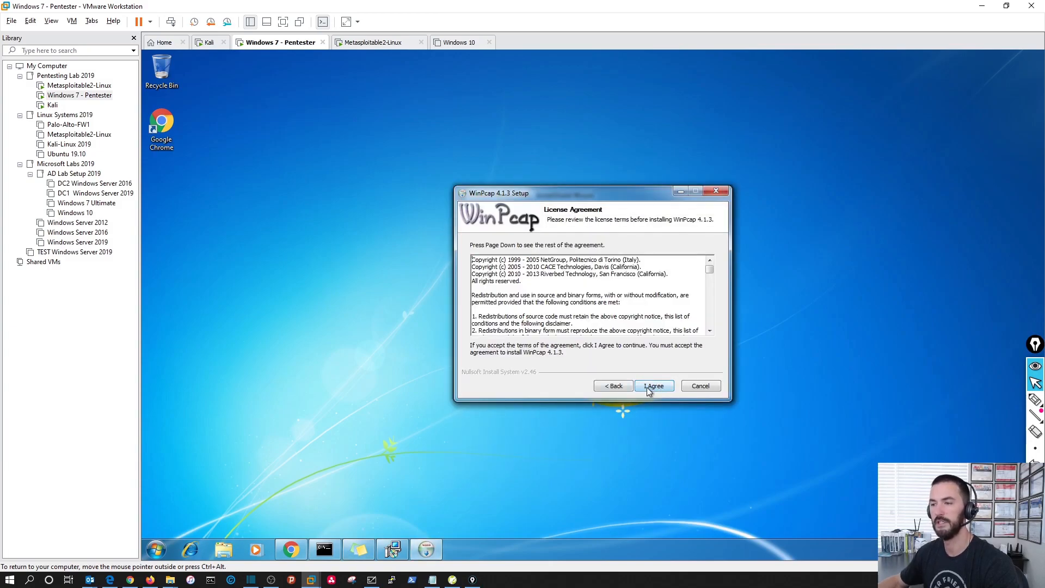
{"action": "left_click", "coordinate": [655, 385]}
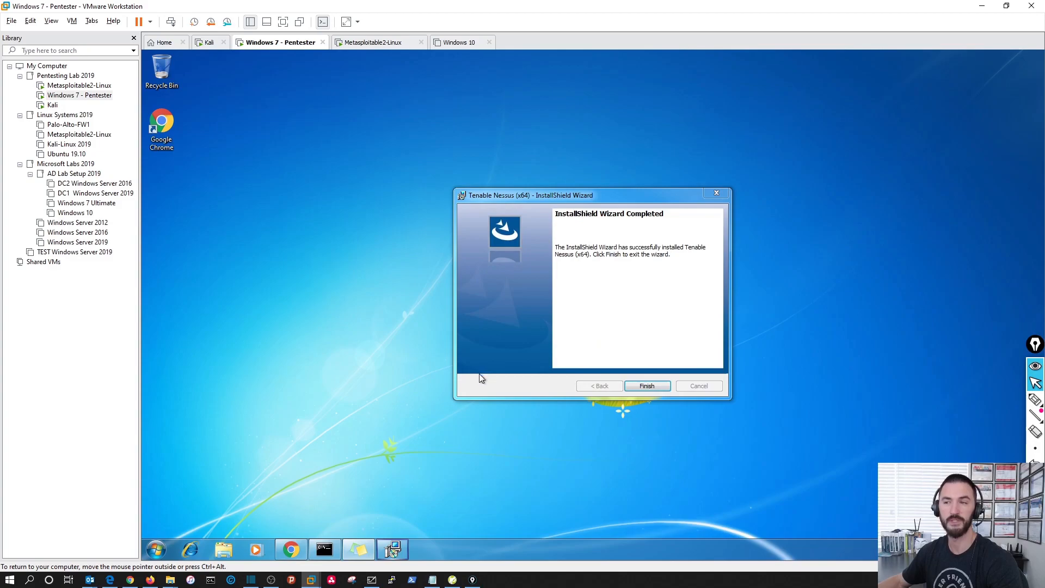
{"action": "mouse_move", "coordinate": [495, 357]}
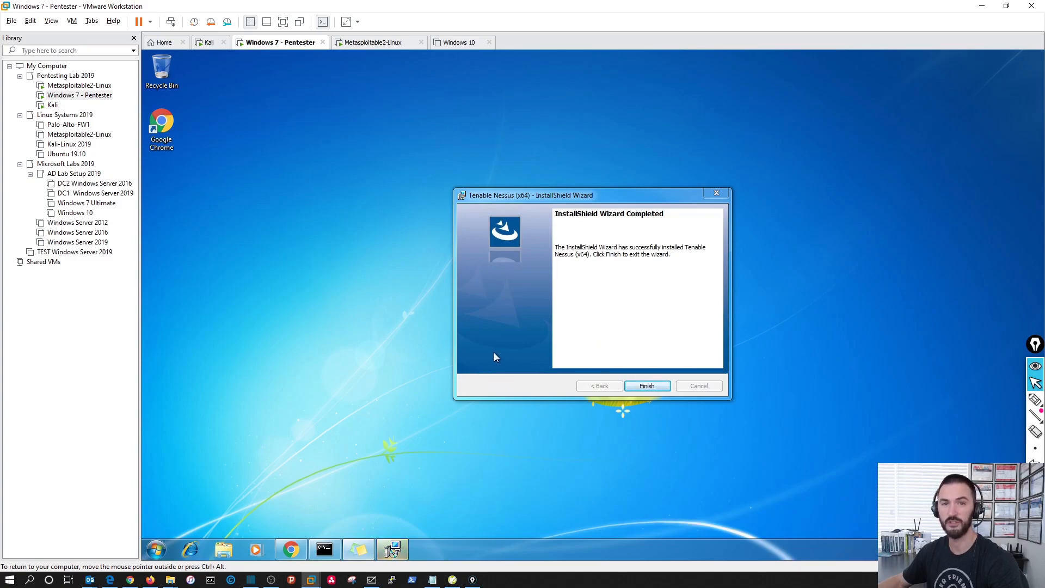
{"action": "mouse_move", "coordinate": [526, 364]}
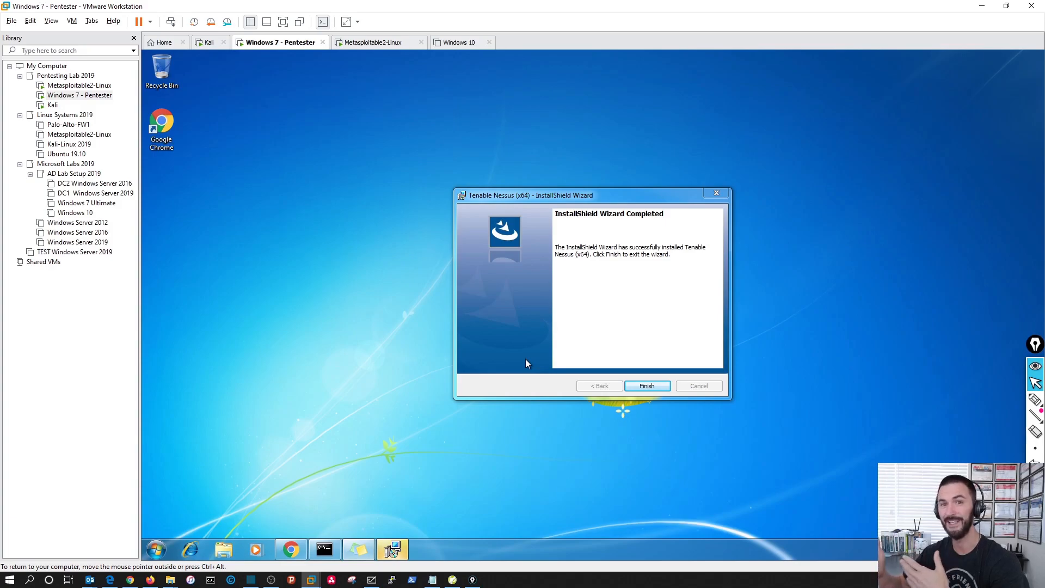
{"action": "mouse_move", "coordinate": [583, 422]}
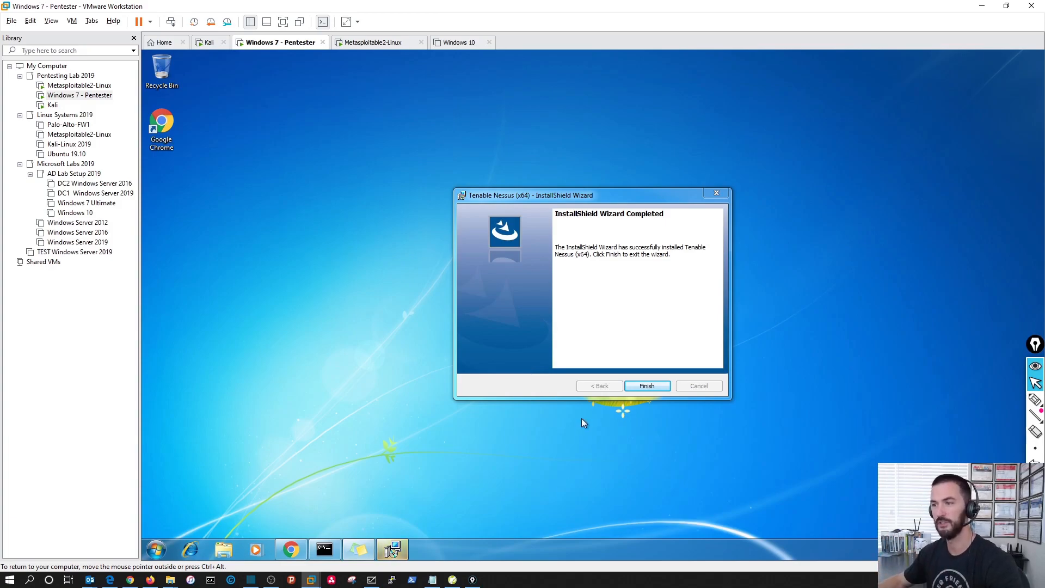
{"action": "mouse_move", "coordinate": [646, 385]}
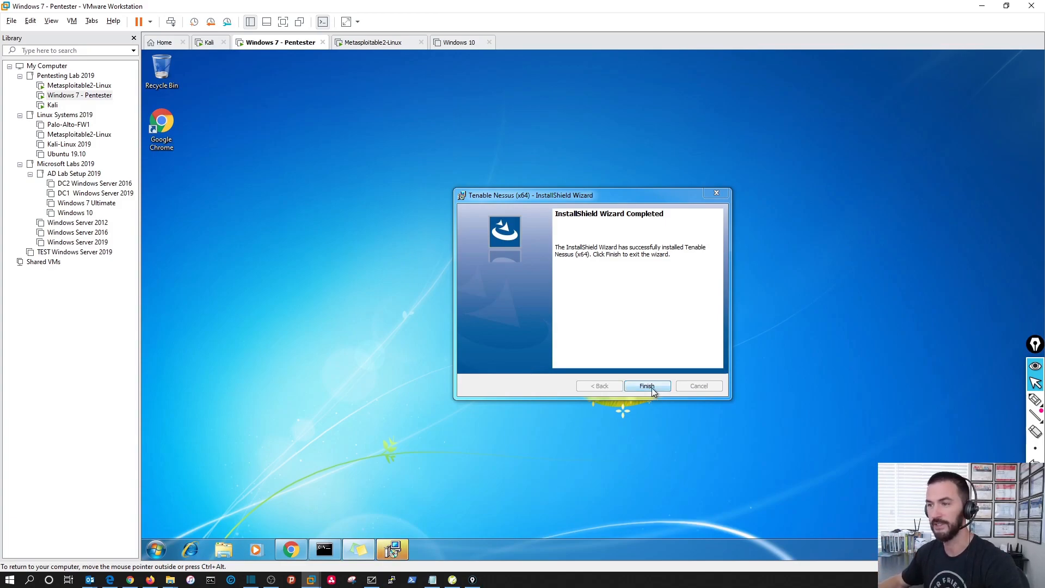
- Finish the completed InstallShield Wizard, leaving the Nessus welcome page in the browser
{"action": "left_click", "coordinate": [645, 385]}
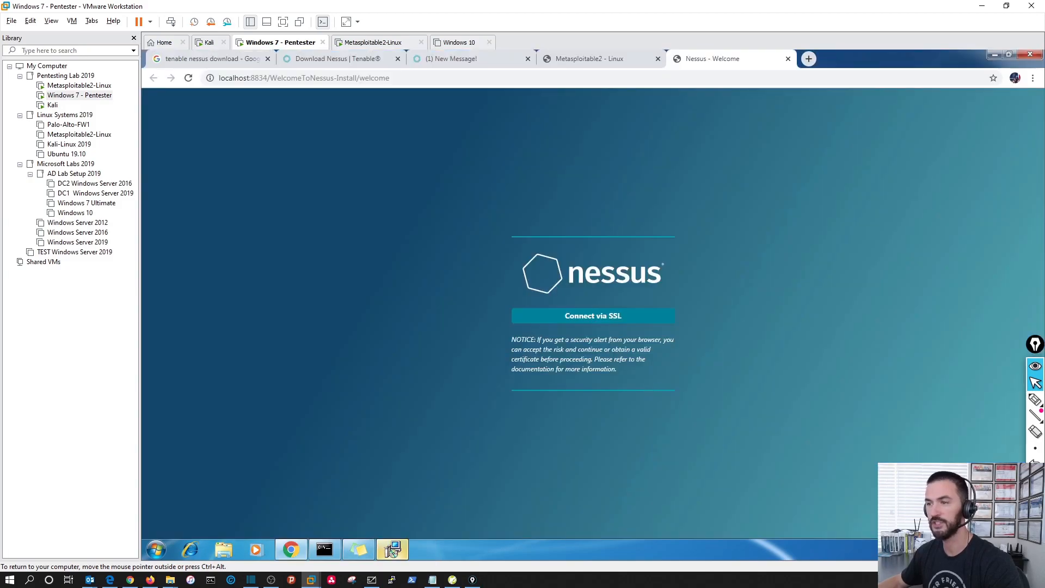
{"action": "mouse_move", "coordinate": [380, 296]}
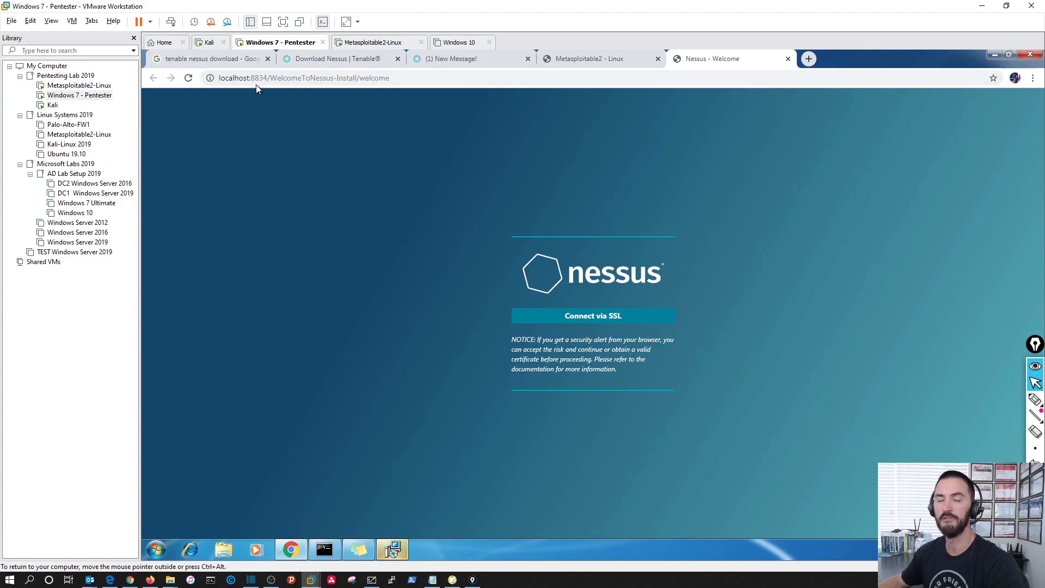
{"action": "mouse_move", "coordinate": [298, 303]}
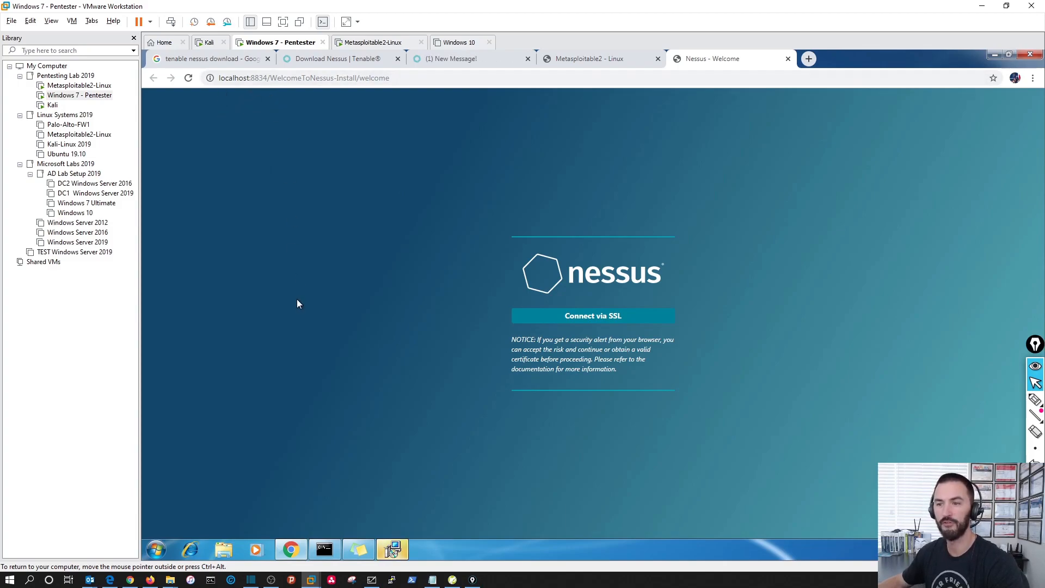
- Run ipconfig in Command Prompt and select the IPv4 address 192.168.119.145
{"action": "left_click", "coordinate": [324, 549]}
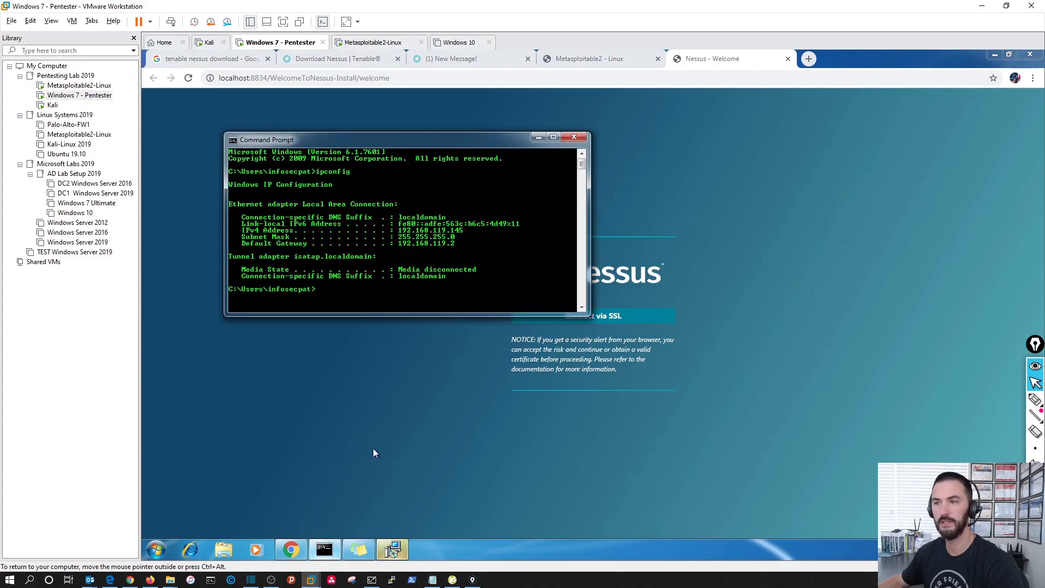
{"action": "left_click", "coordinate": [552, 137]}
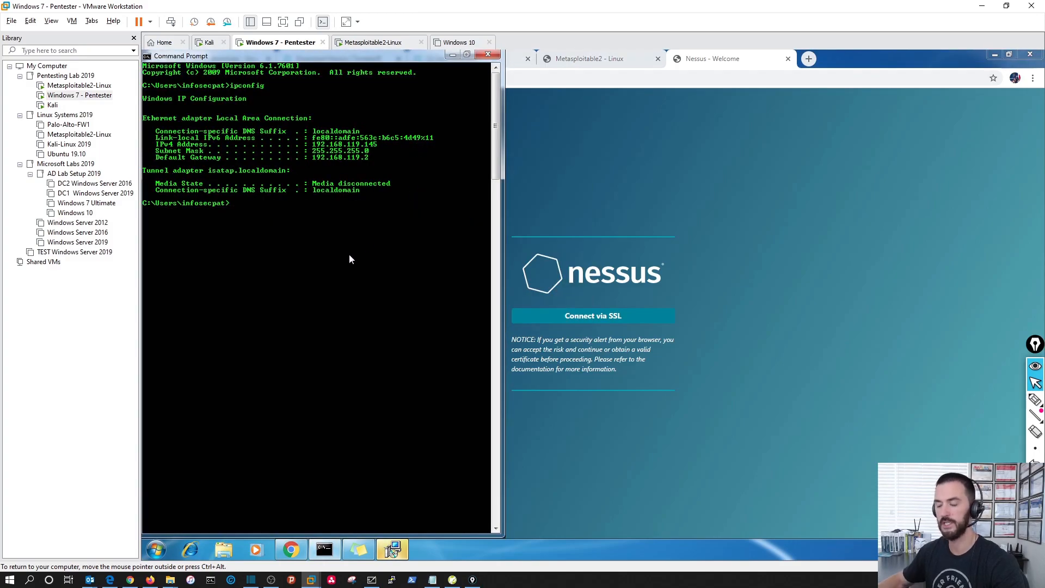
{"action": "type", "text": "ipconfig"}
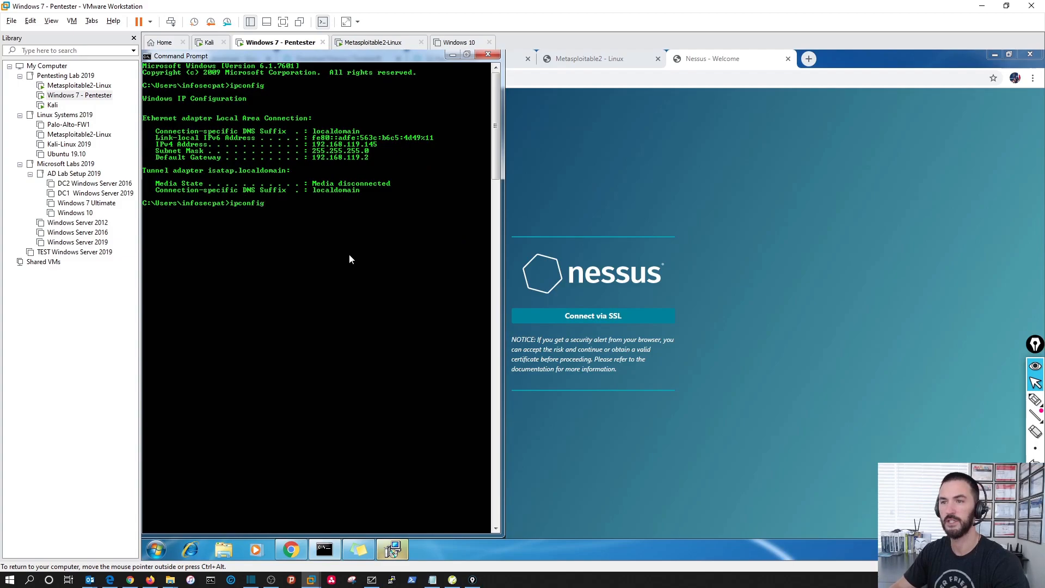
{"action": "key", "text": "Return"}
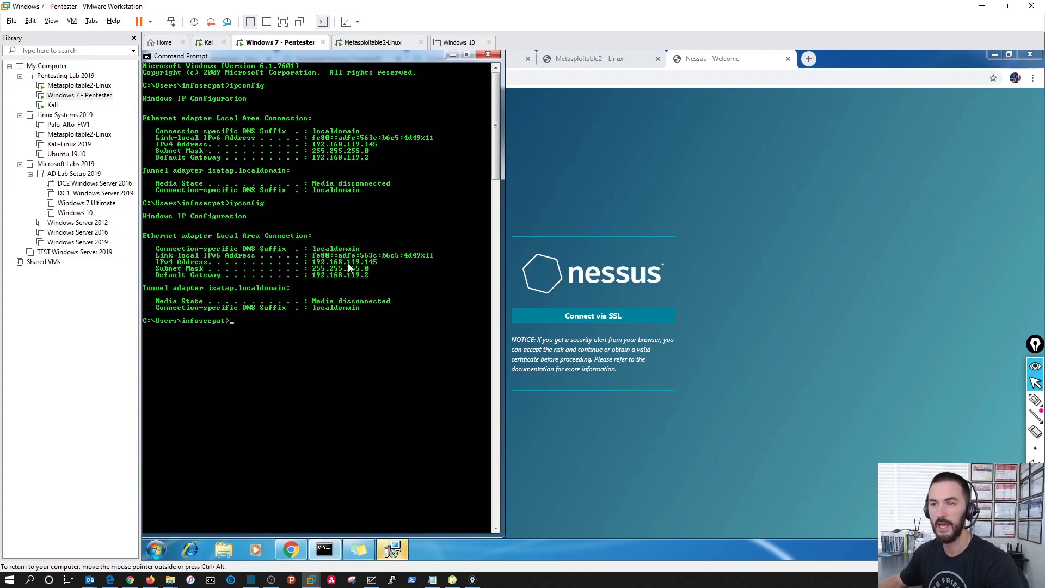
{"action": "double_click", "coordinate": [346, 261]}
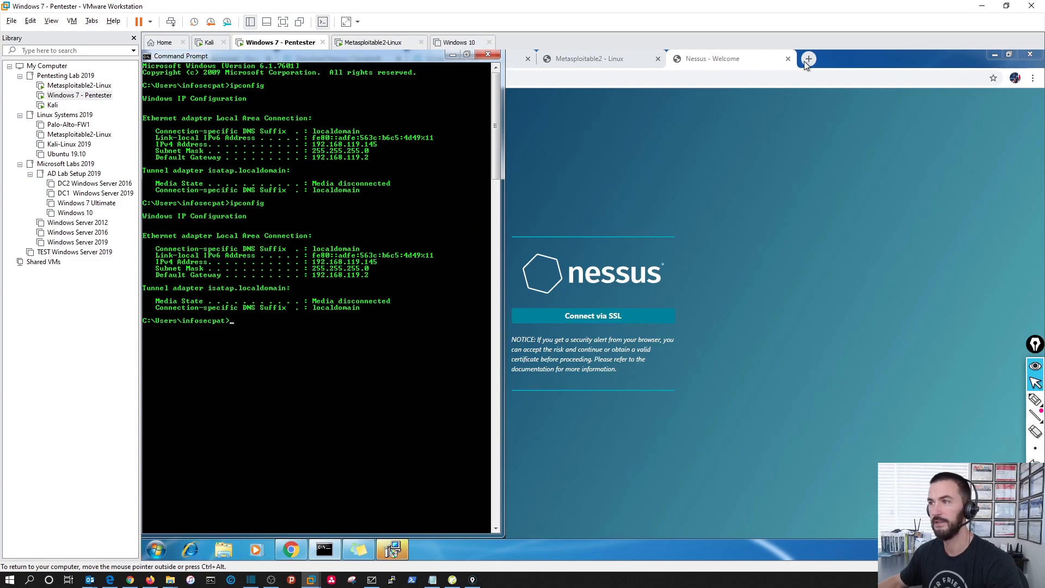
- Try the address with port :88 in a new Chrome tab, which returns Bad Request
{"action": "left_click", "coordinate": [808, 59]}
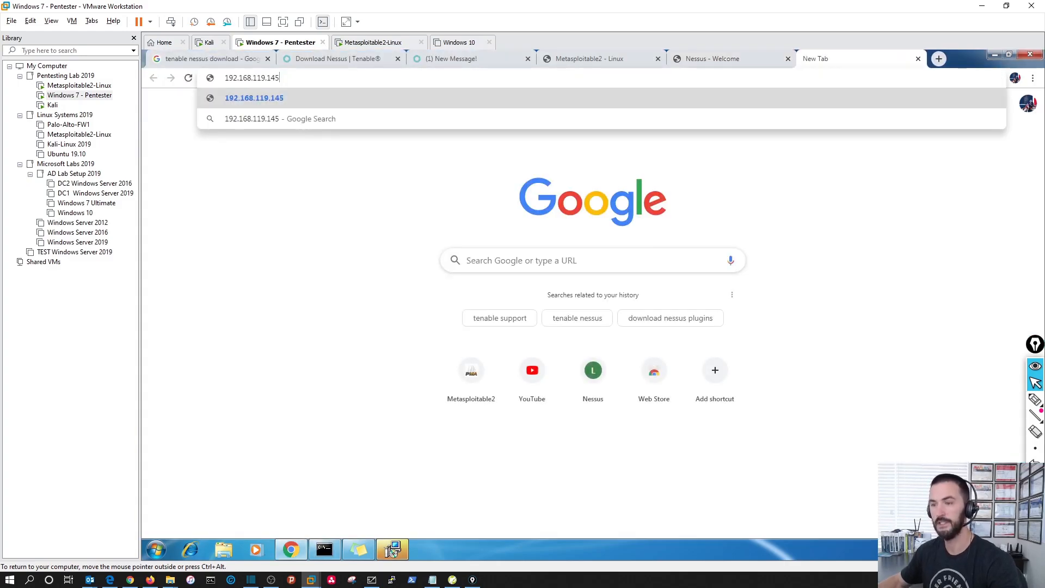
{"action": "type", "text": ":88"}
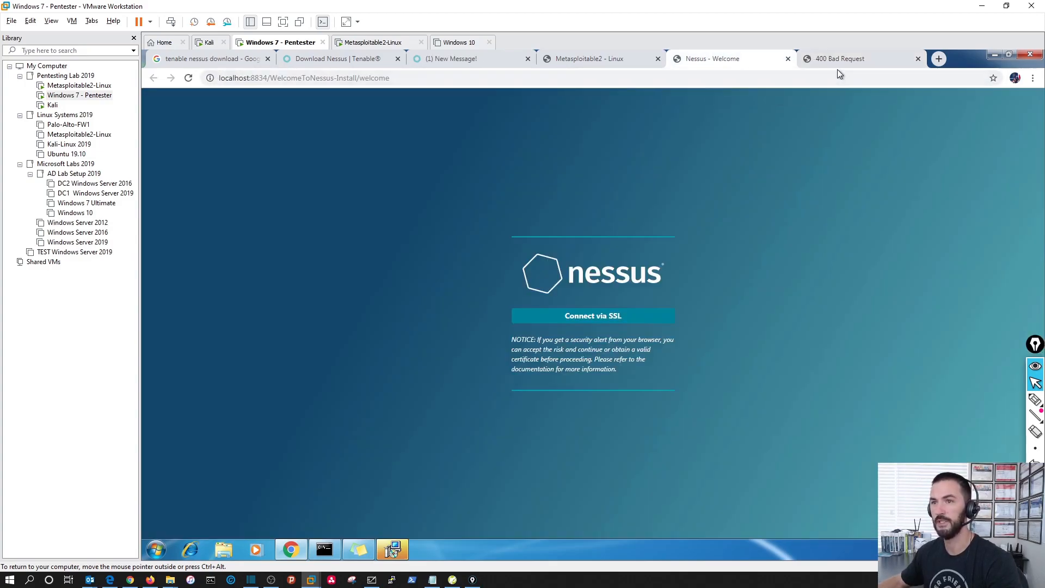
{"action": "mouse_move", "coordinate": [533, 333]}
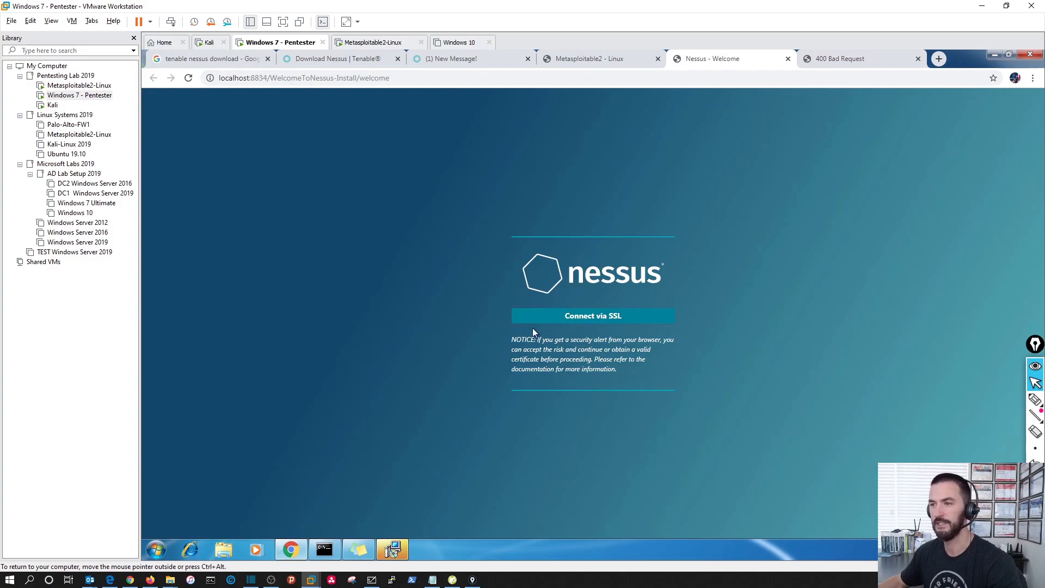
- Connect to Nessus over SSL, bypass the certificate warning and decline the system restart
{"action": "left_click", "coordinate": [592, 316]}
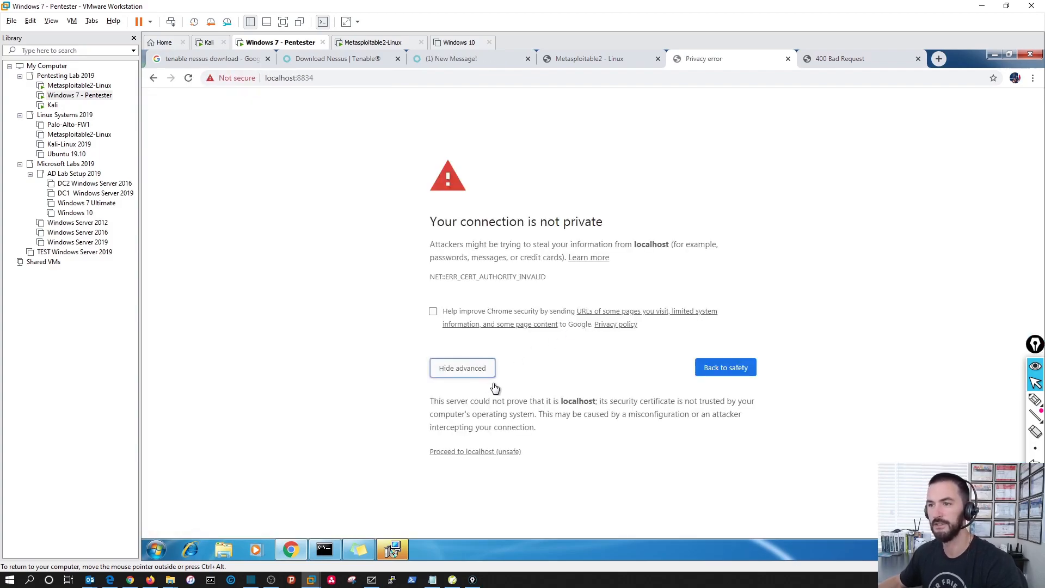
{"action": "left_click", "coordinate": [475, 451]}
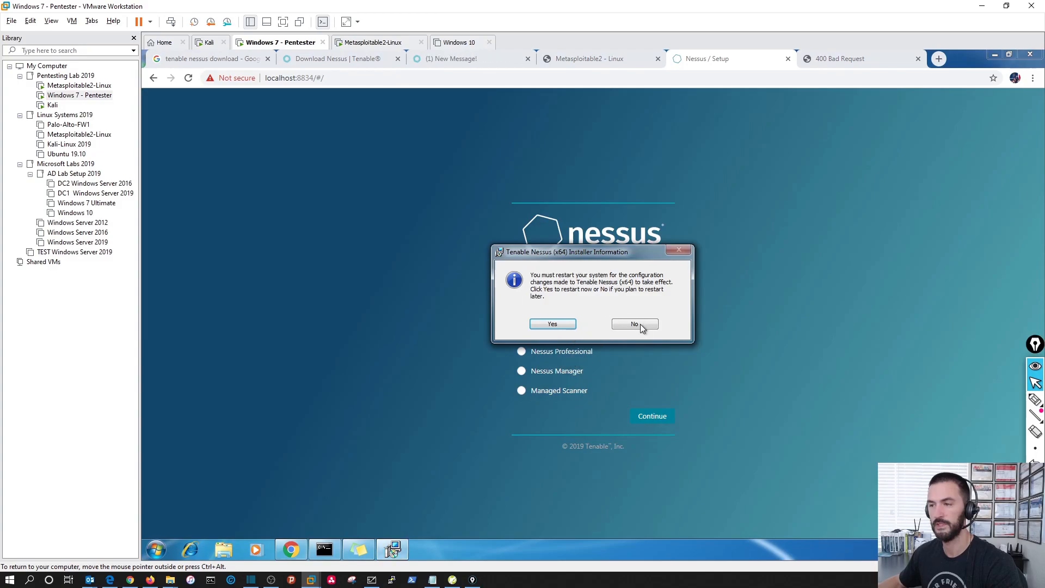
{"action": "left_click", "coordinate": [634, 325]}
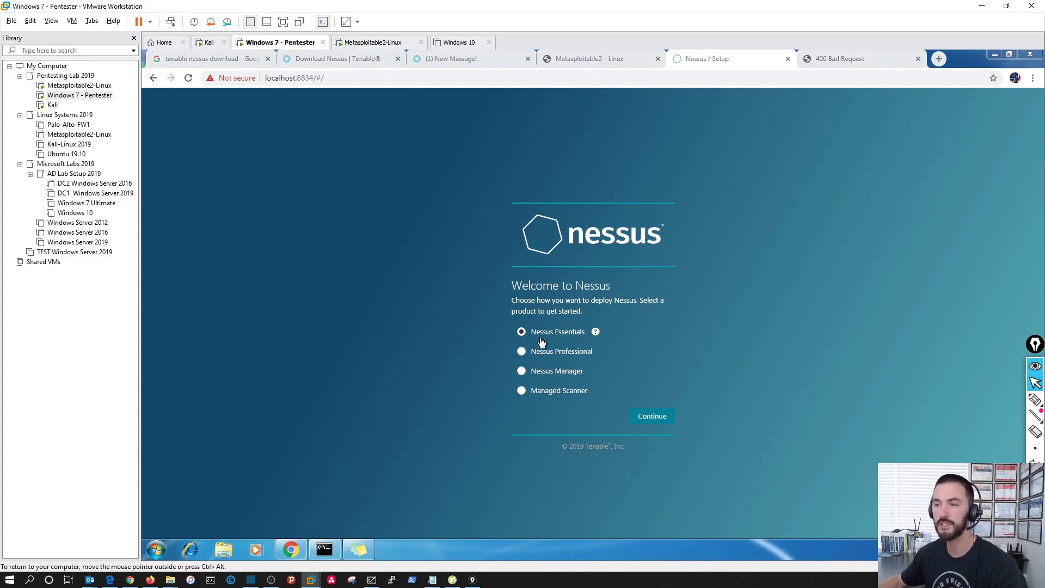
{"action": "mouse_move", "coordinate": [492, 321]}
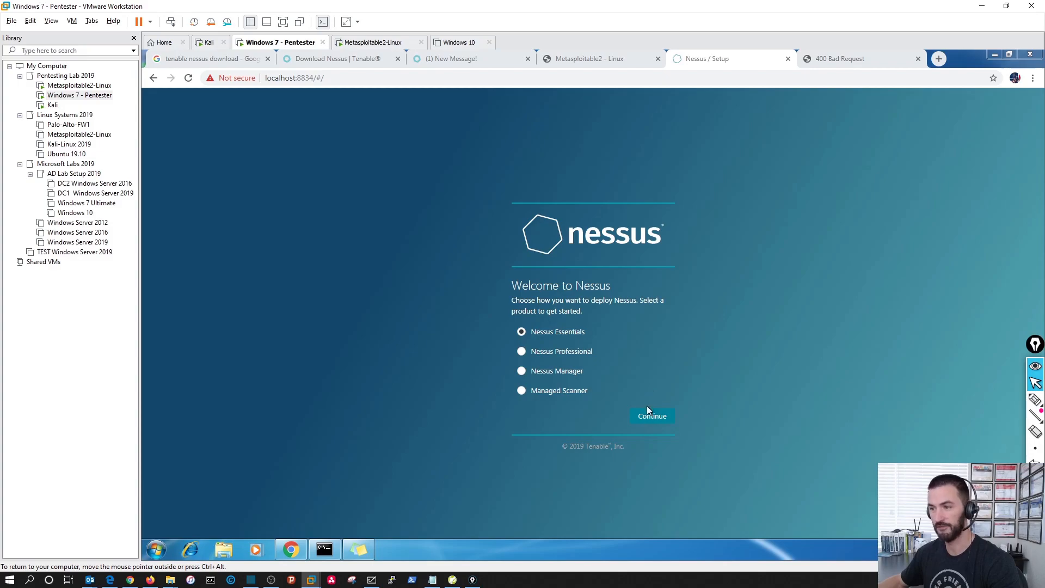
{"action": "left_click", "coordinate": [651, 415]}
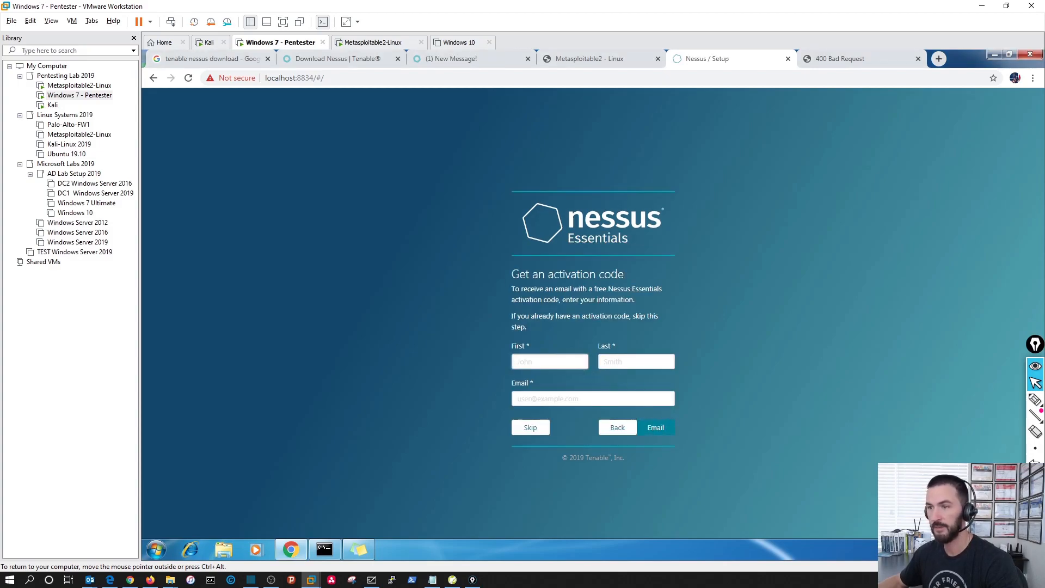
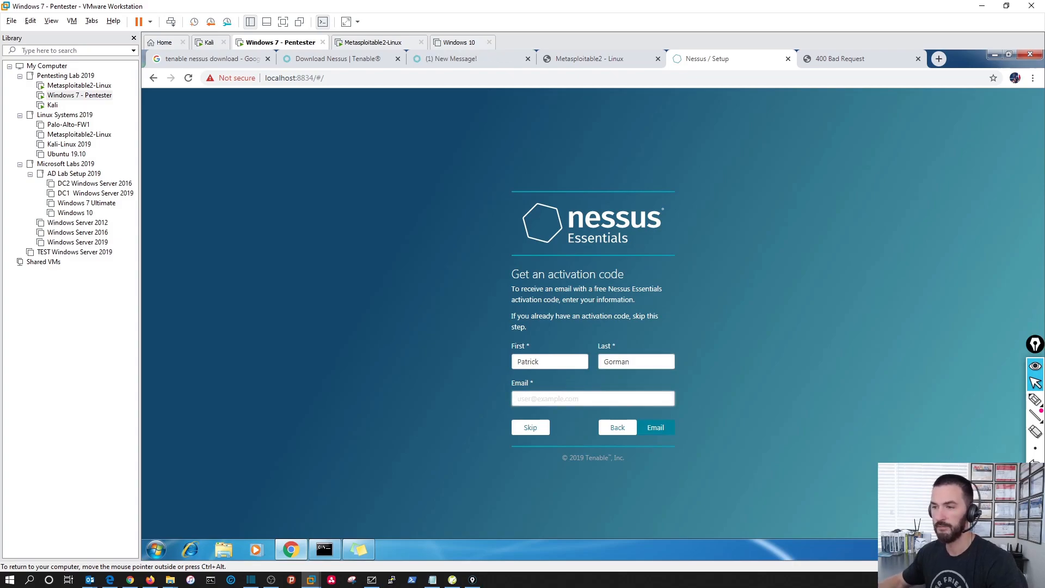
{"action": "mouse_move", "coordinate": [578, 412]}
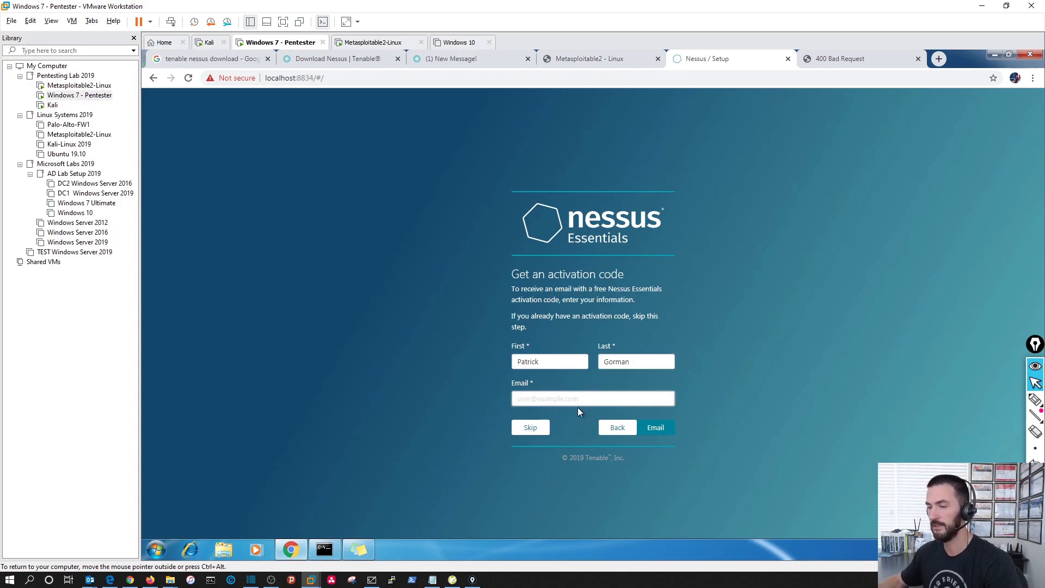
{"action": "left_click", "coordinate": [530, 427]}
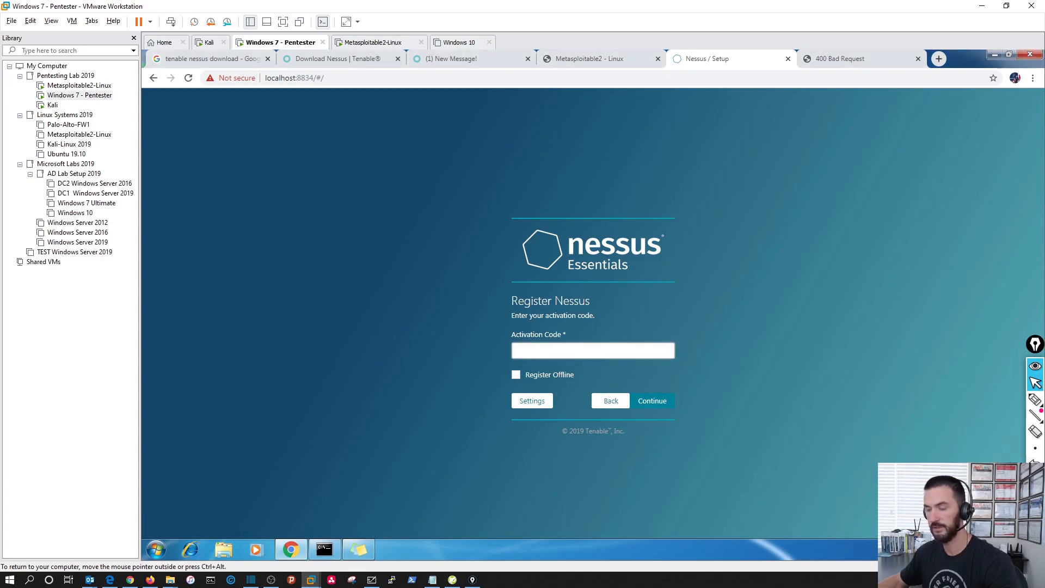
{"action": "left_click", "coordinate": [651, 401]}
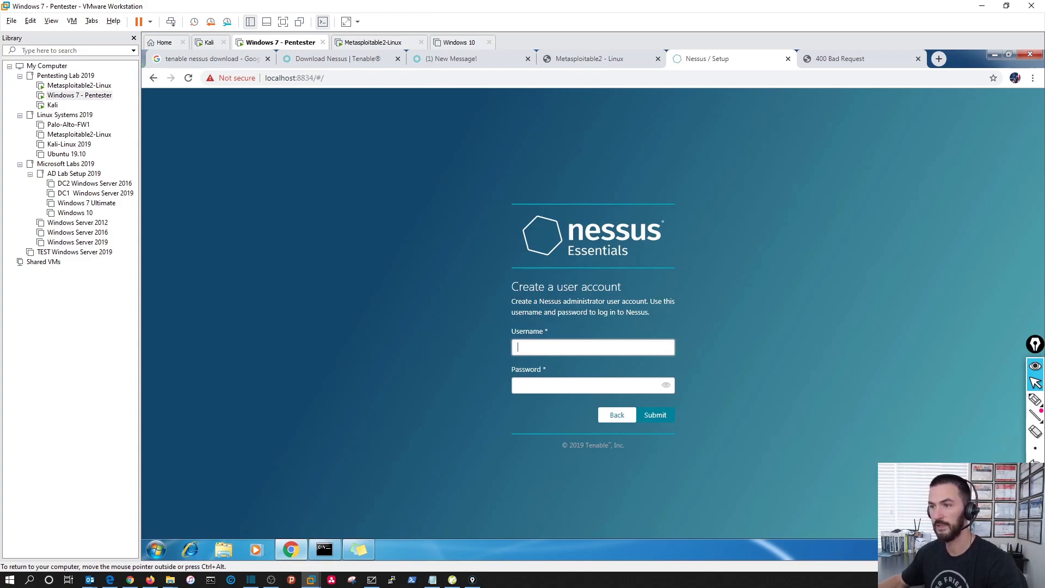
{"action": "type", "text": "infosecpat"}
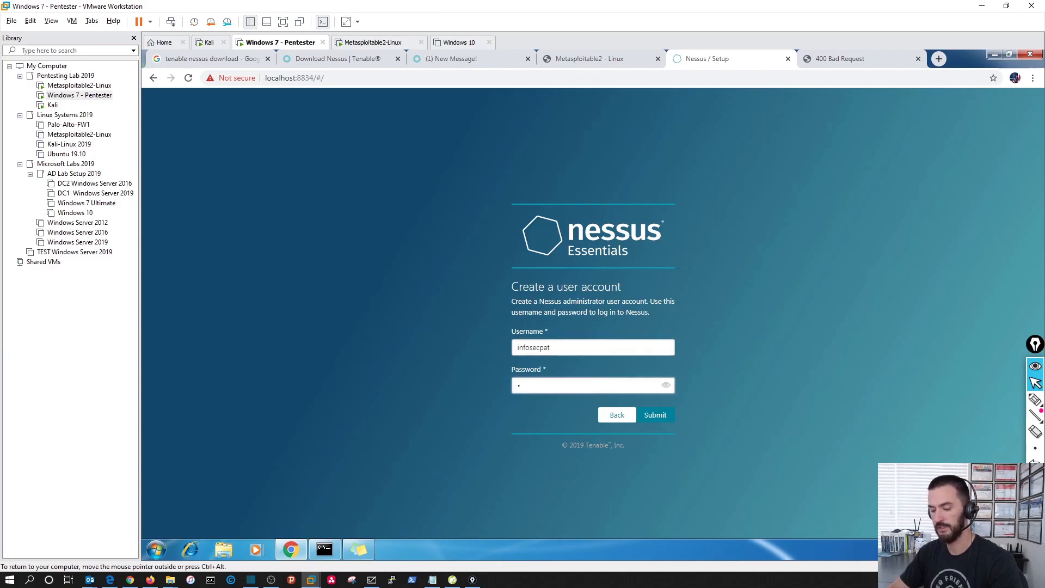
{"action": "type", "text": "password"}
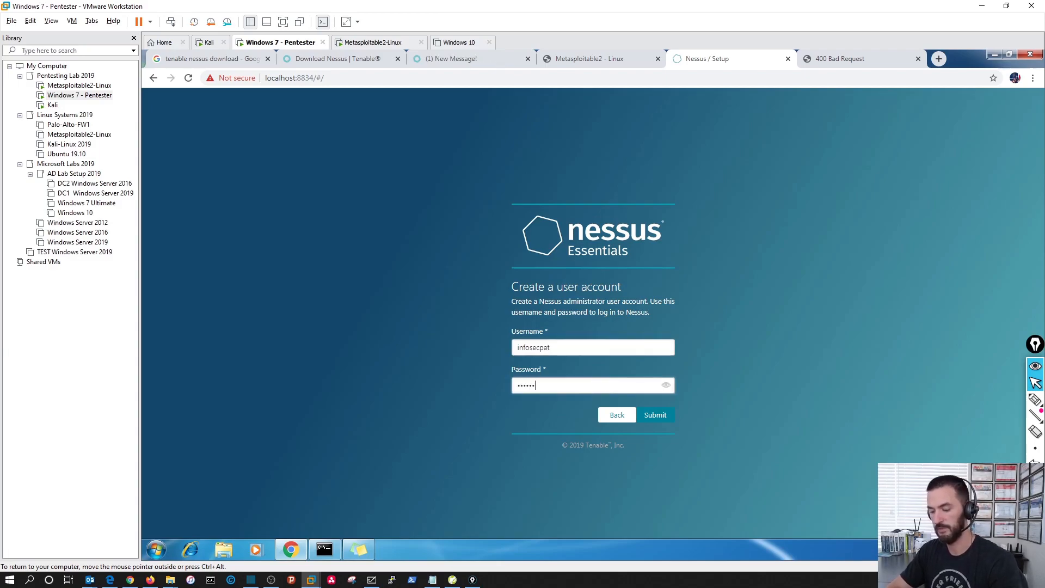
{"action": "left_click", "coordinate": [655, 414]}
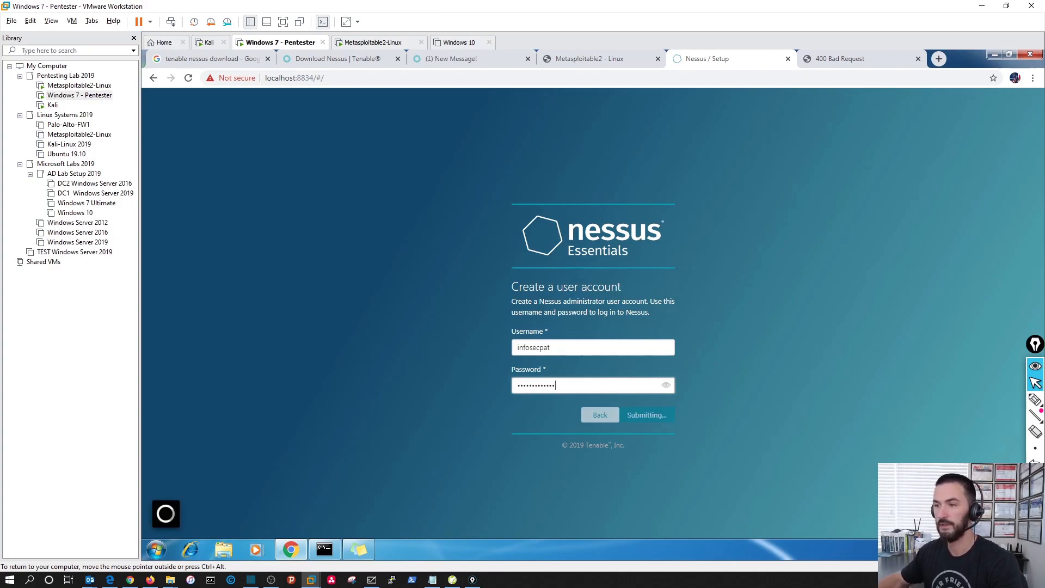
{"action": "mouse_move", "coordinate": [623, 364]}
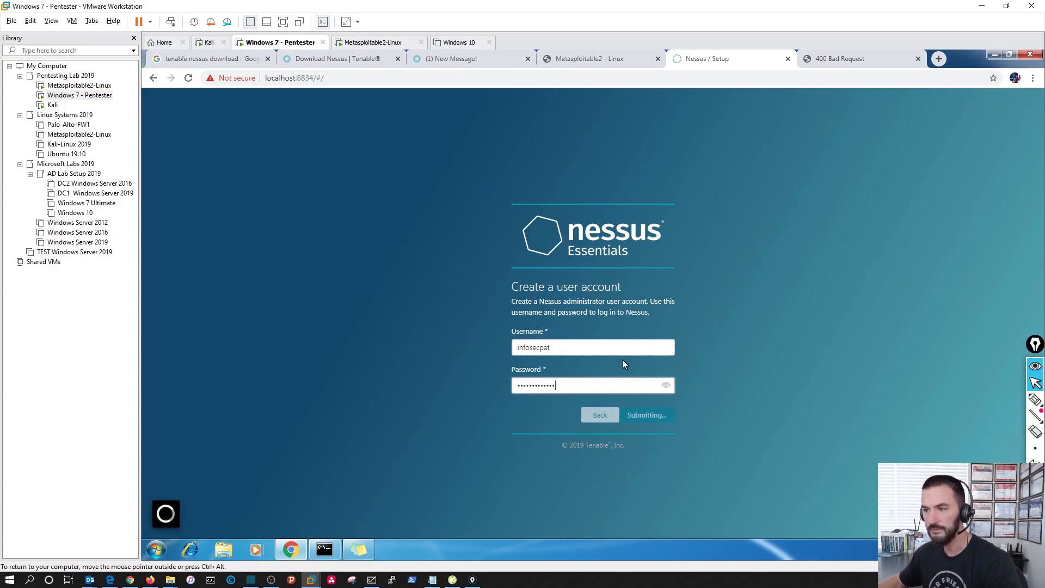
{"action": "mouse_move", "coordinate": [632, 365]}
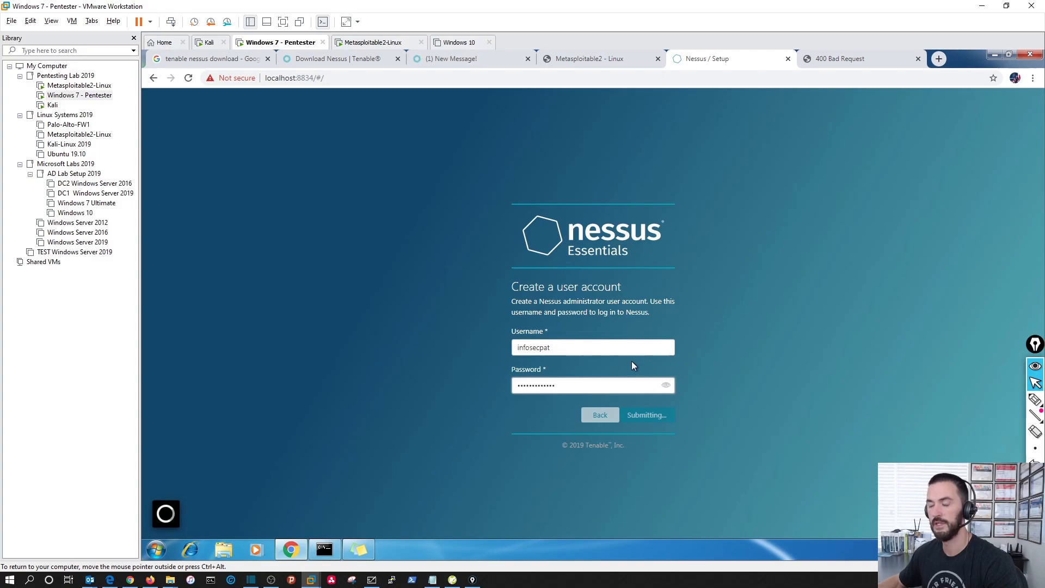
{"action": "left_click", "coordinate": [646, 414]}
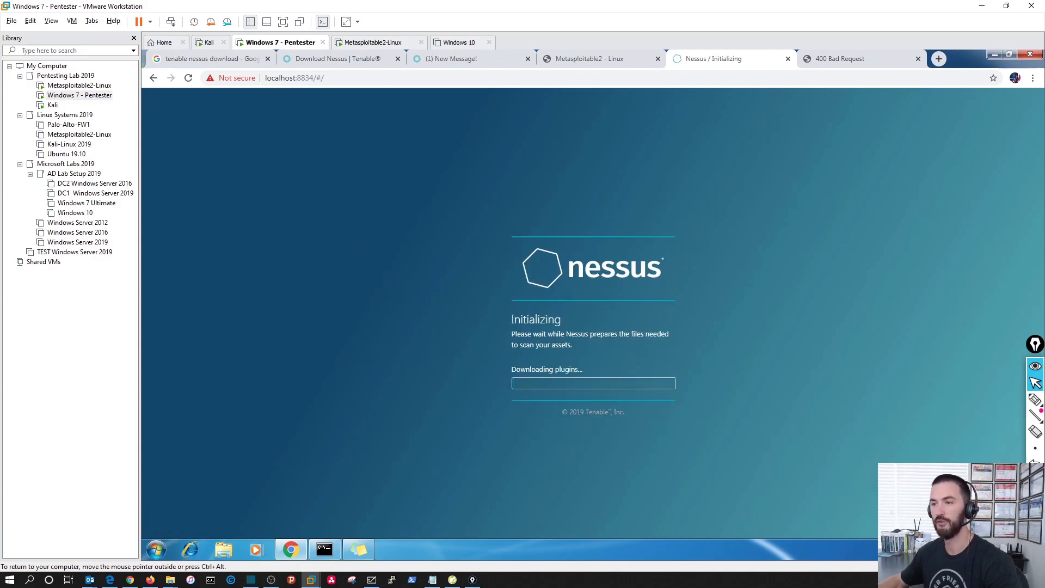
{"action": "mouse_move", "coordinate": [738, 406]}
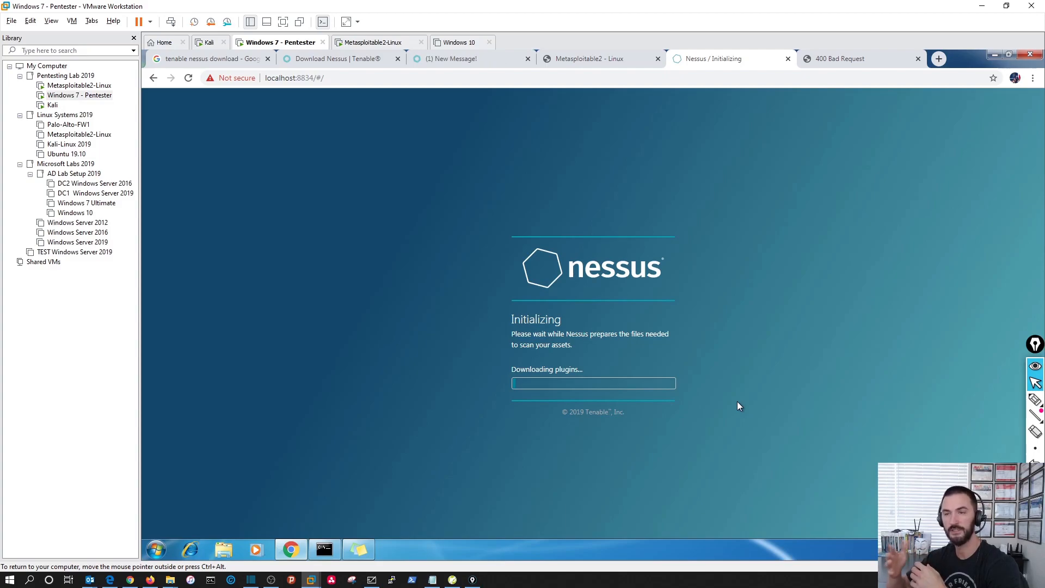
{"action": "mouse_move", "coordinate": [589, 401]}
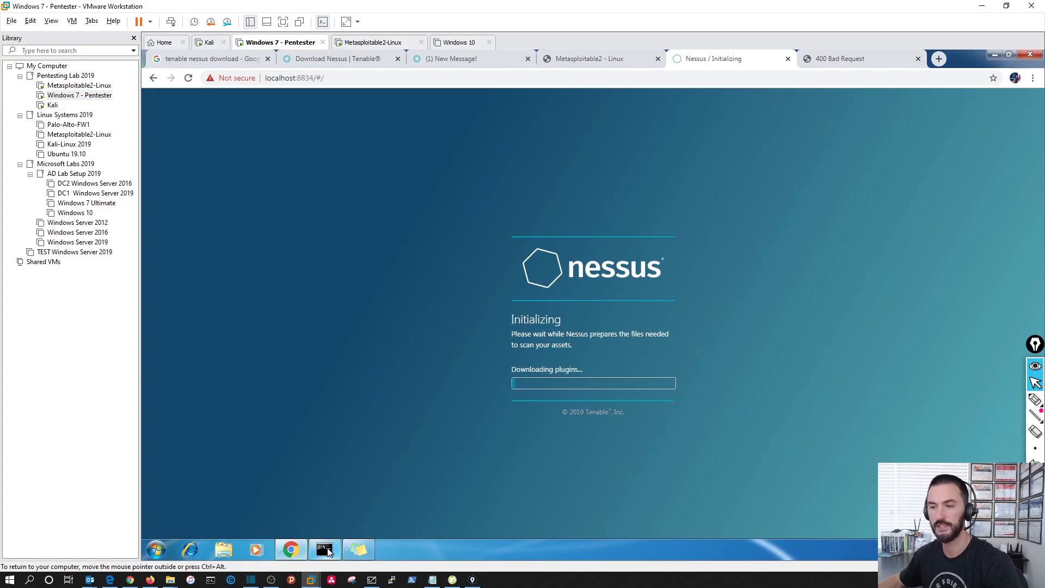
- Show the ipconfig output with 192.168.119.145, then switch to the Kali VM
{"action": "left_click", "coordinate": [324, 548]}
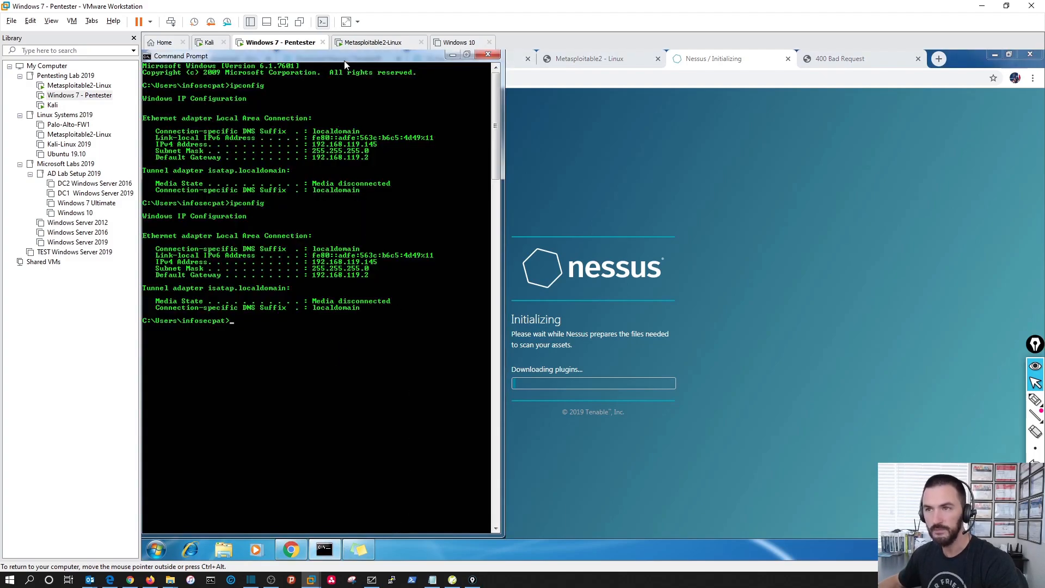
{"action": "mouse_move", "coordinate": [290, 279]}
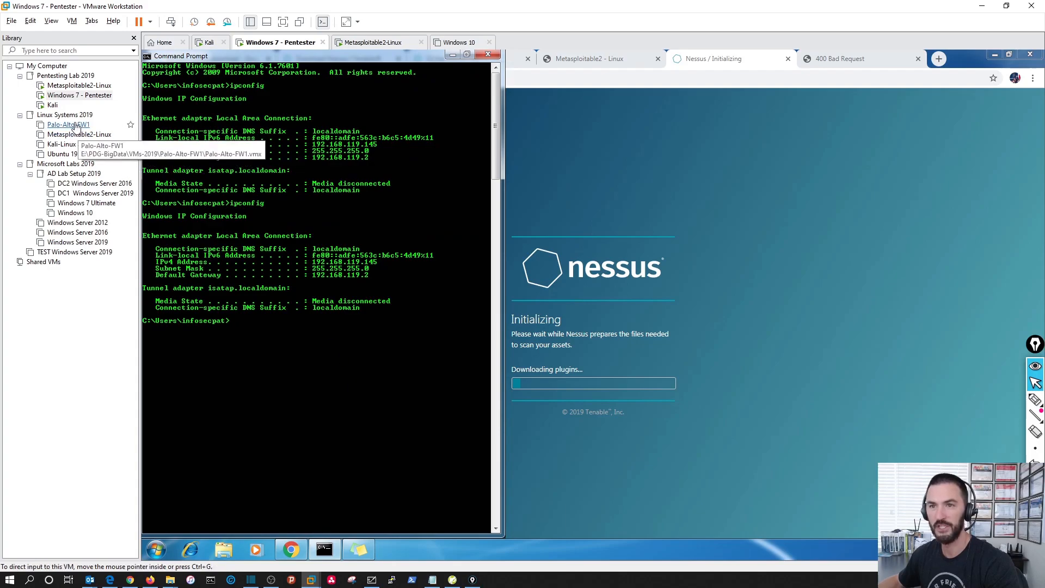
{"action": "mouse_move", "coordinate": [335, 363]}
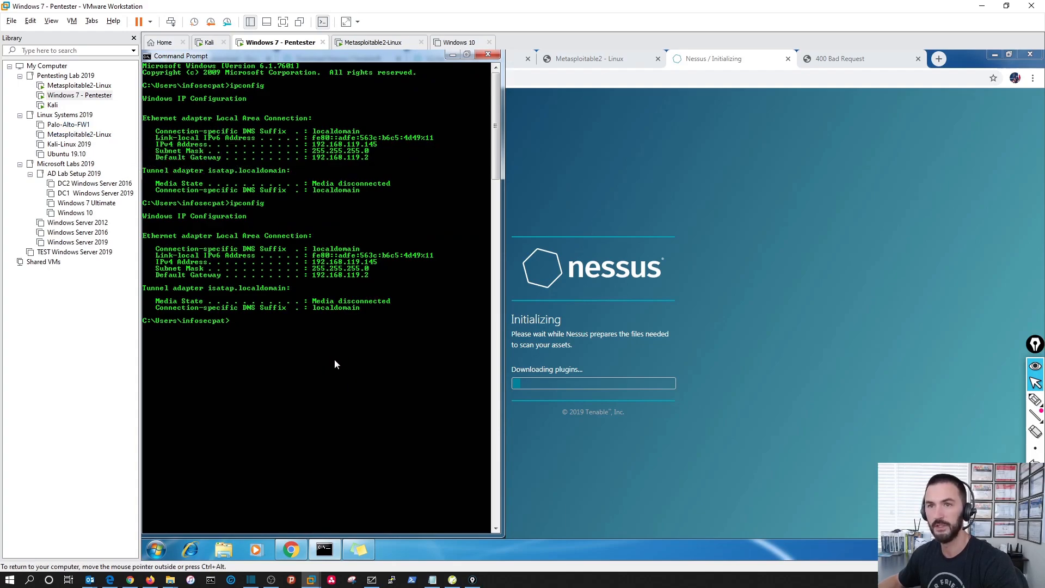
{"action": "mouse_move", "coordinate": [177, 185]}
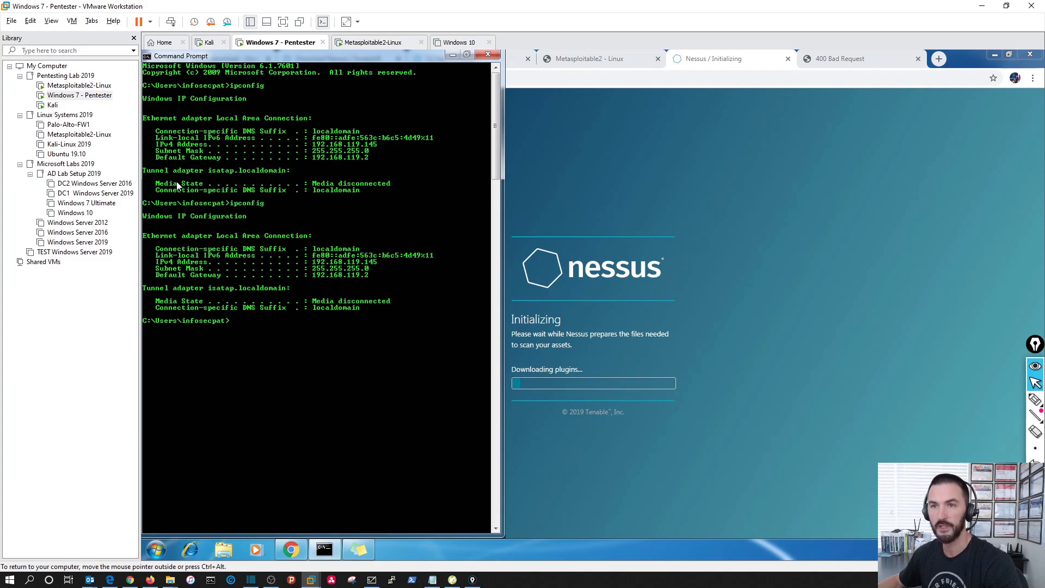
{"action": "left_click", "coordinate": [210, 43]}
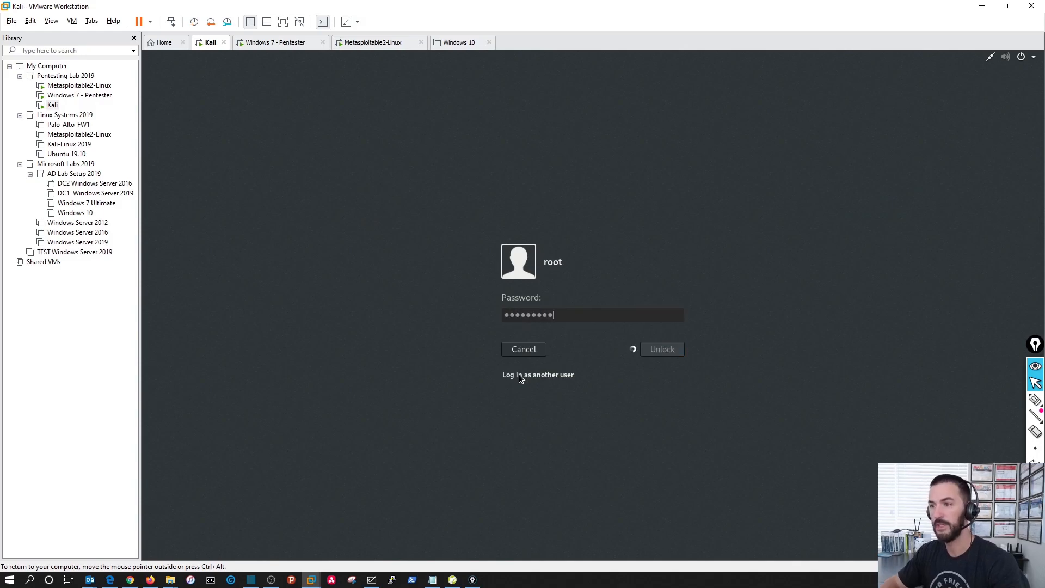
- Unlock the Kali root session to reach the desktop
{"action": "left_click", "coordinate": [662, 348]}
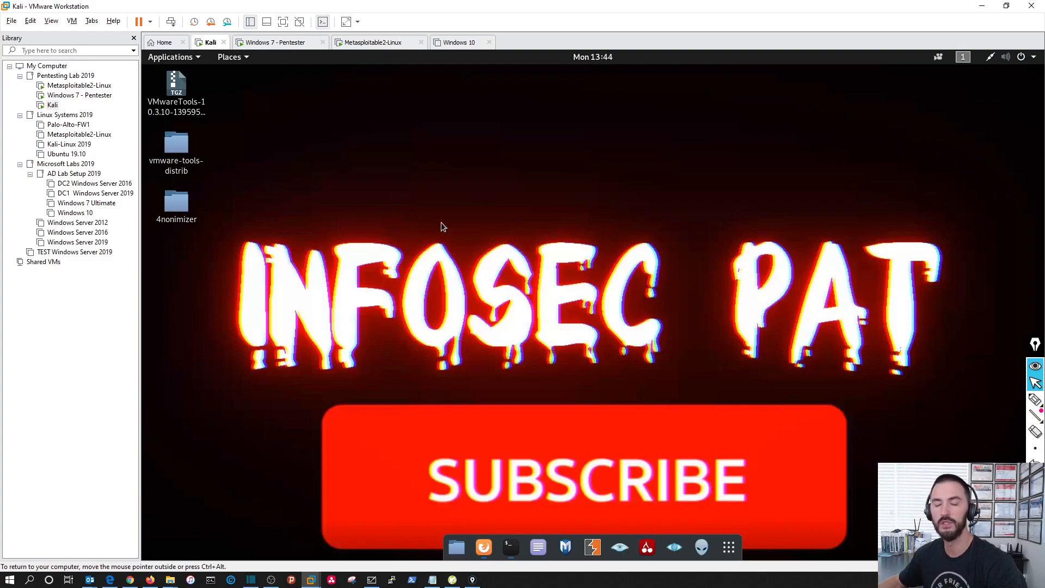
{"action": "mouse_move", "coordinate": [527, 383]}
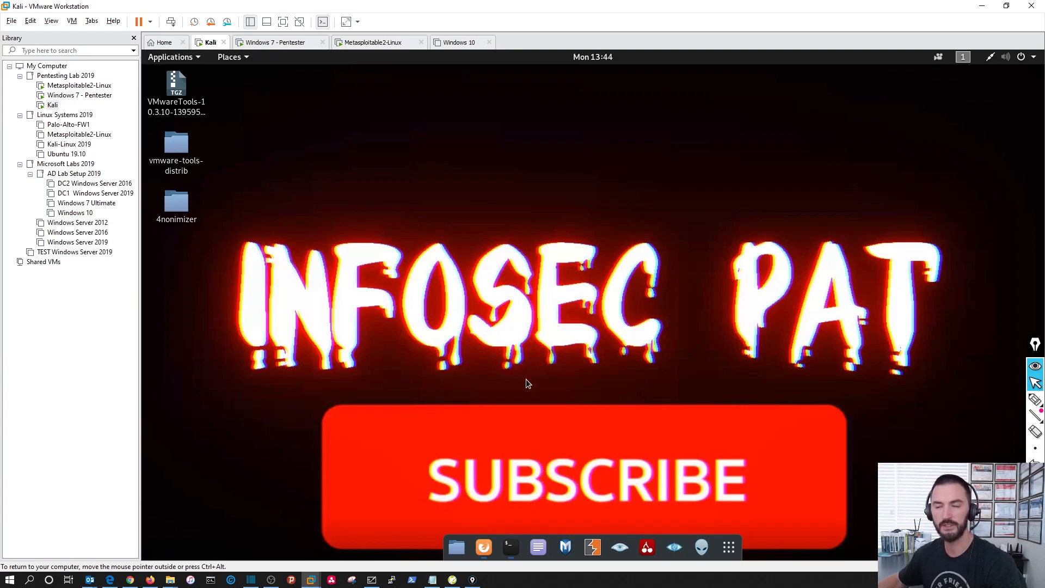
{"action": "mouse_move", "coordinate": [546, 430]}
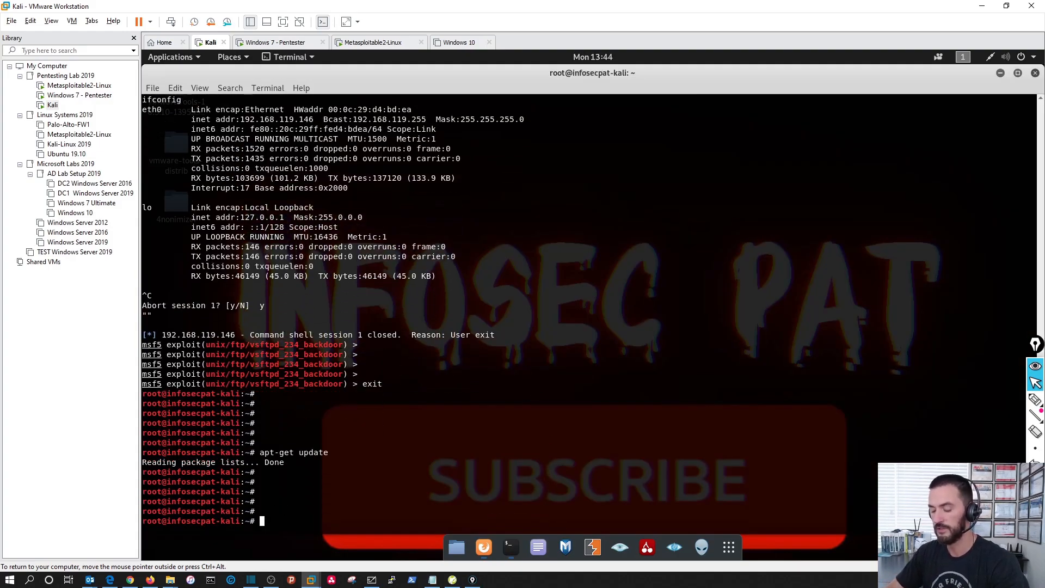
- Run nmap with no arguments and scroll through its 7.80 usage help to the end
{"action": "type", "text": "n"}
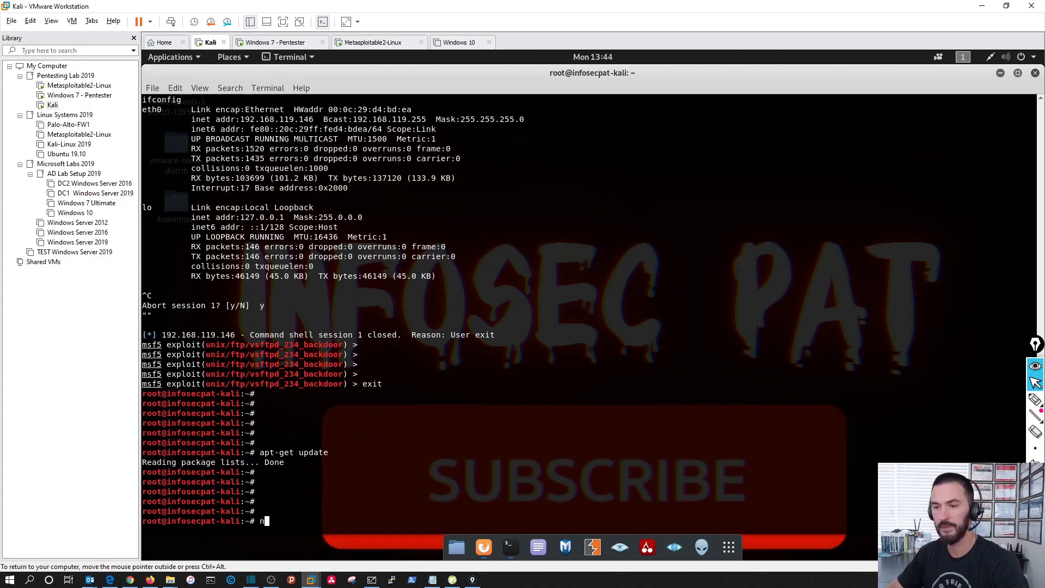
{"action": "type", "text": "map"}
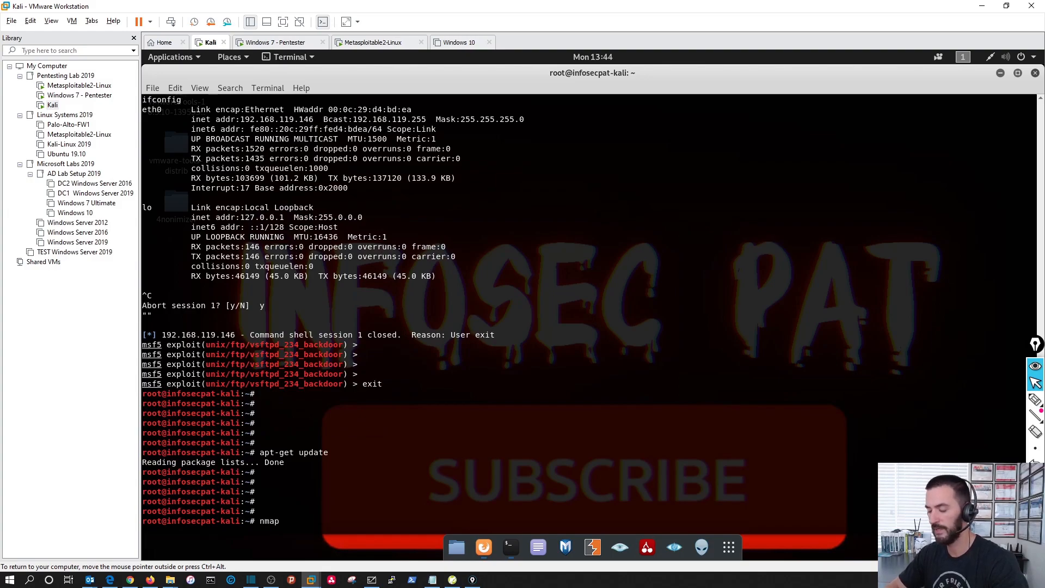
{"action": "key", "text": "Return"}
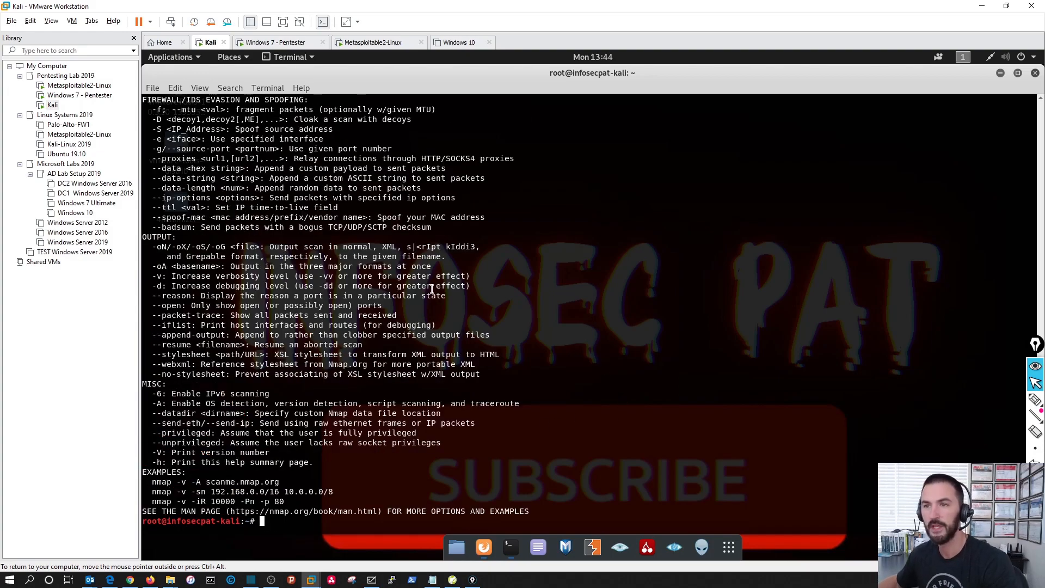
{"action": "scroll", "scroll_direction": "up", "scroll_amount": 3}
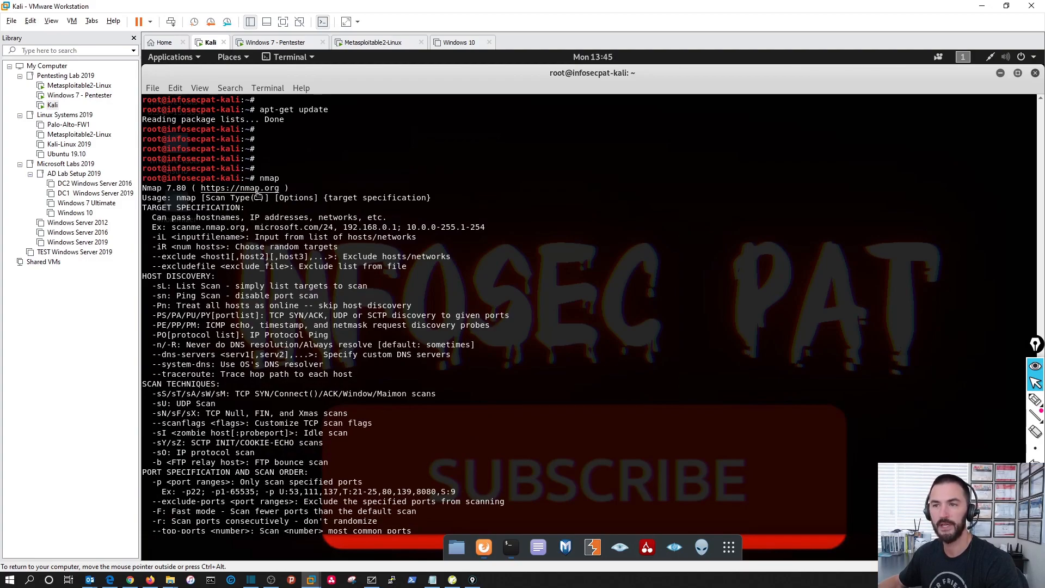
{"action": "mouse_move", "coordinate": [298, 230]}
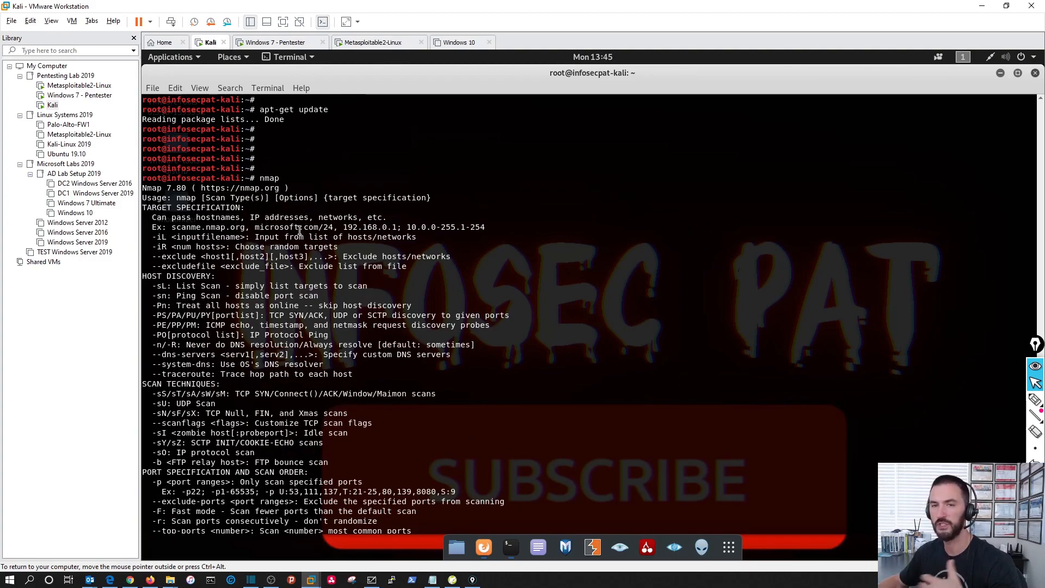
{"action": "scroll", "scroll_direction": "down", "scroll_amount": 3}
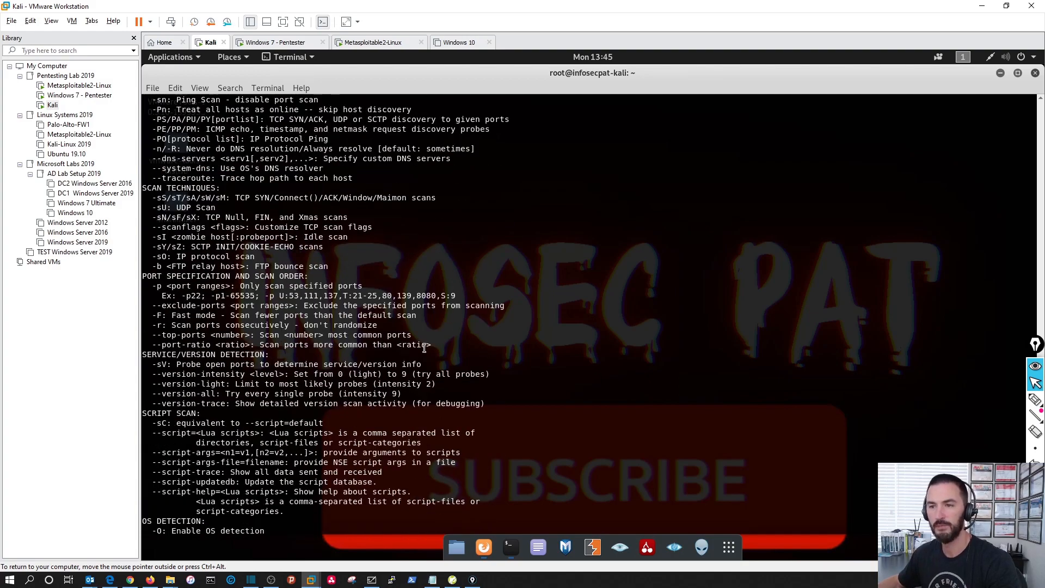
{"action": "scroll", "scroll_direction": "down", "scroll_amount": 3}
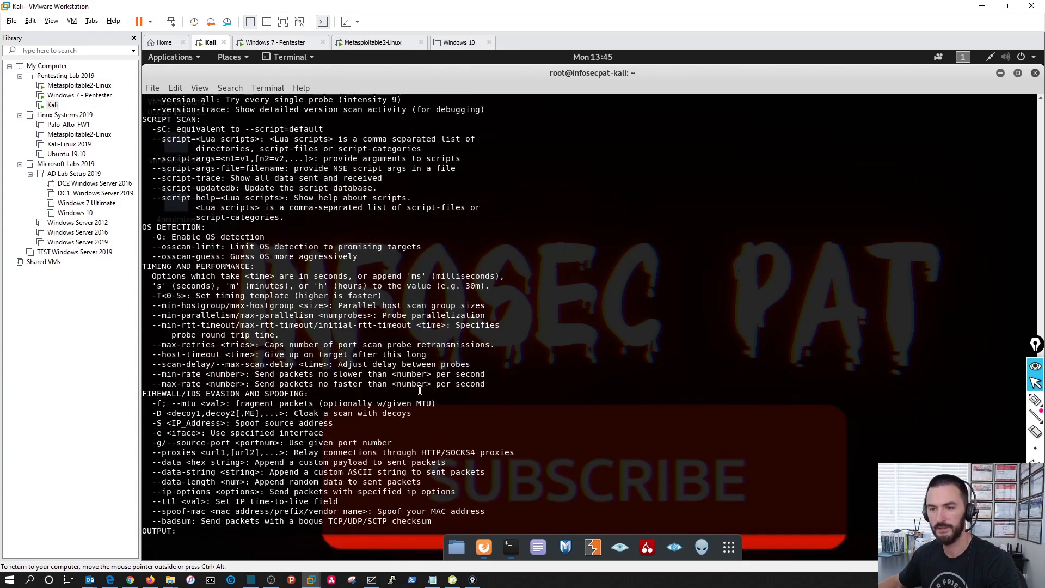
{"action": "scroll", "scroll_direction": "down", "scroll_amount": 3}
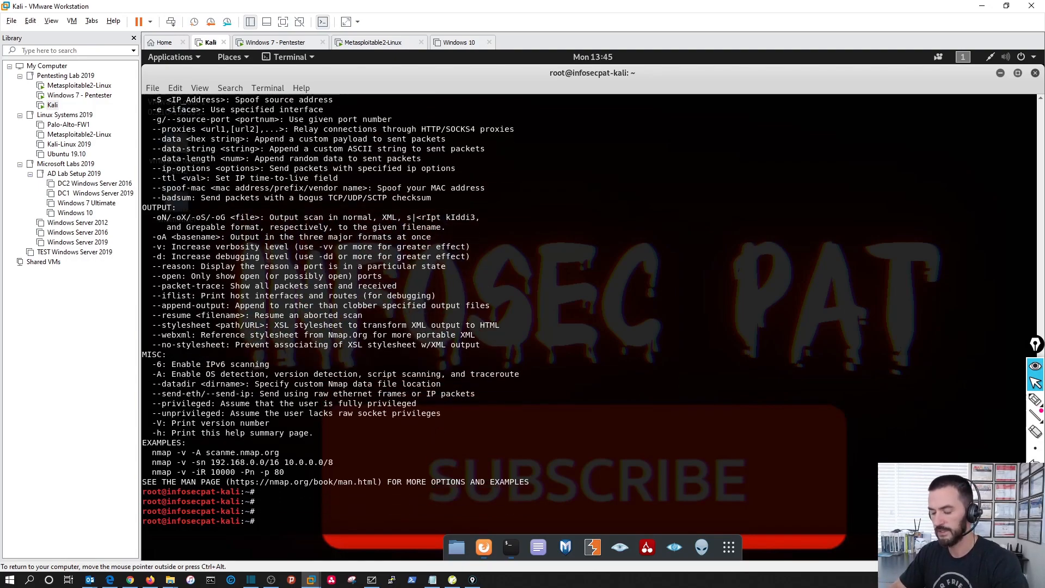
- Run nmap -sS -sV 192.168.119.146 to list the host's open ports and service versions
{"action": "type", "text": "nmap"}
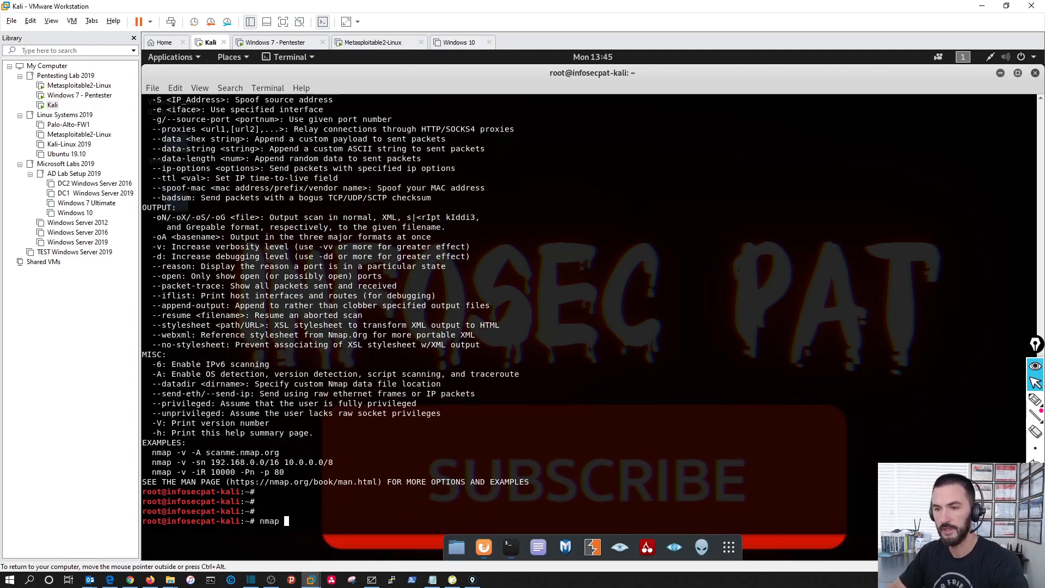
{"action": "type", "text": "-s"}
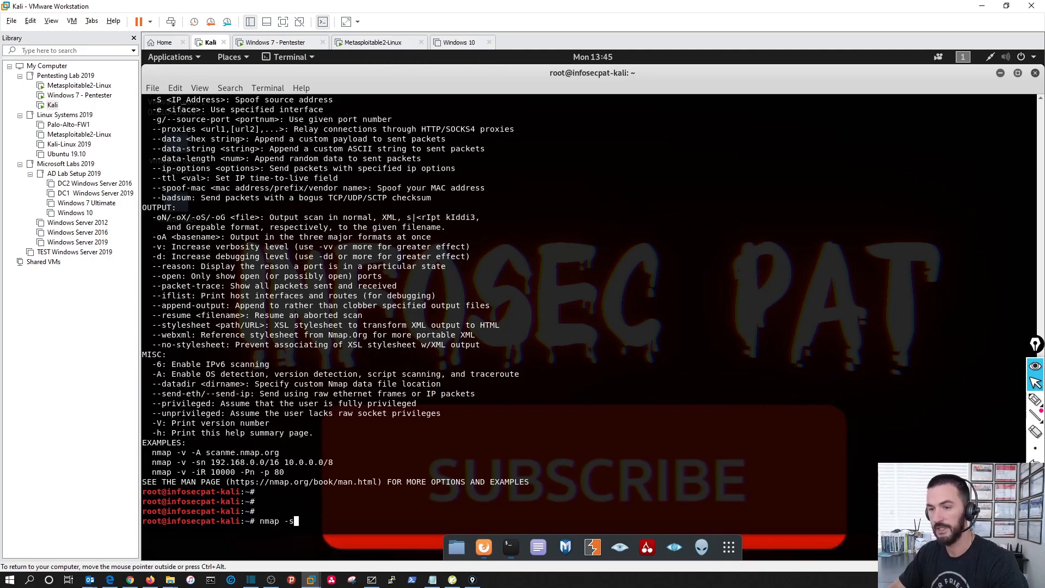
{"action": "type", "text": "S"}
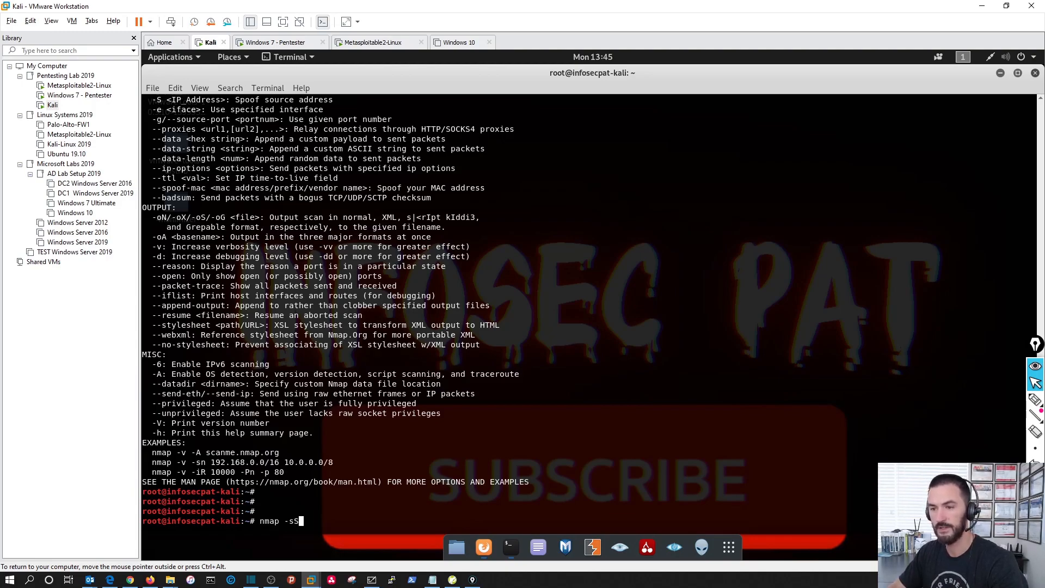
{"action": "type", "text": "-"}
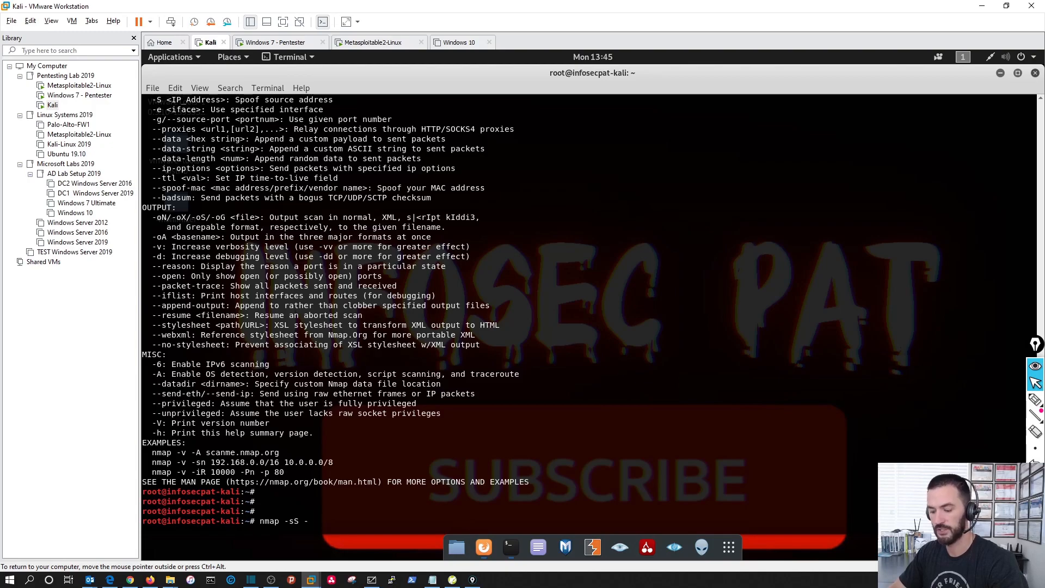
{"action": "type", "text": "sV"}
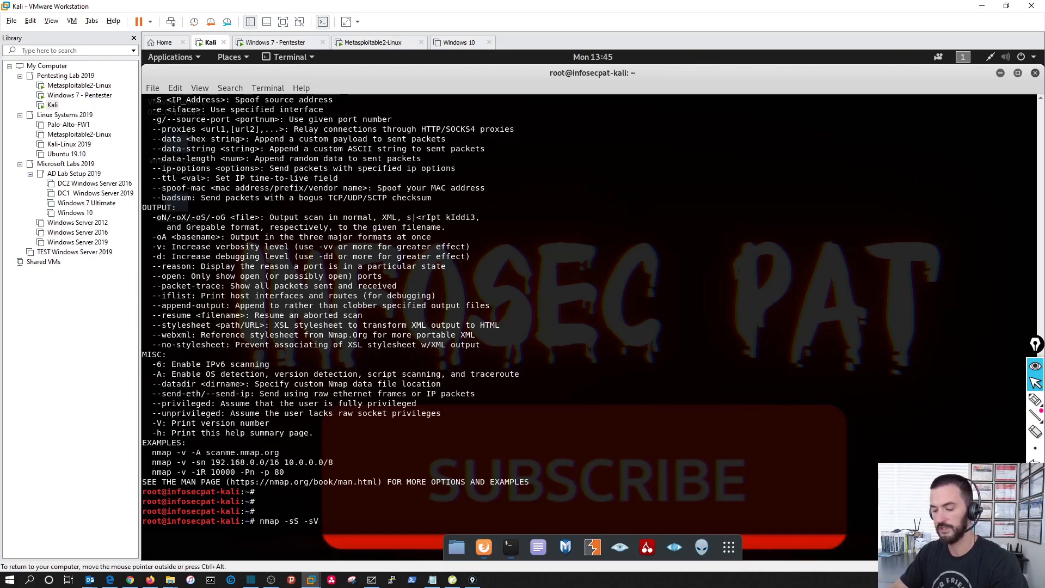
{"action": "type", "text": "192."}
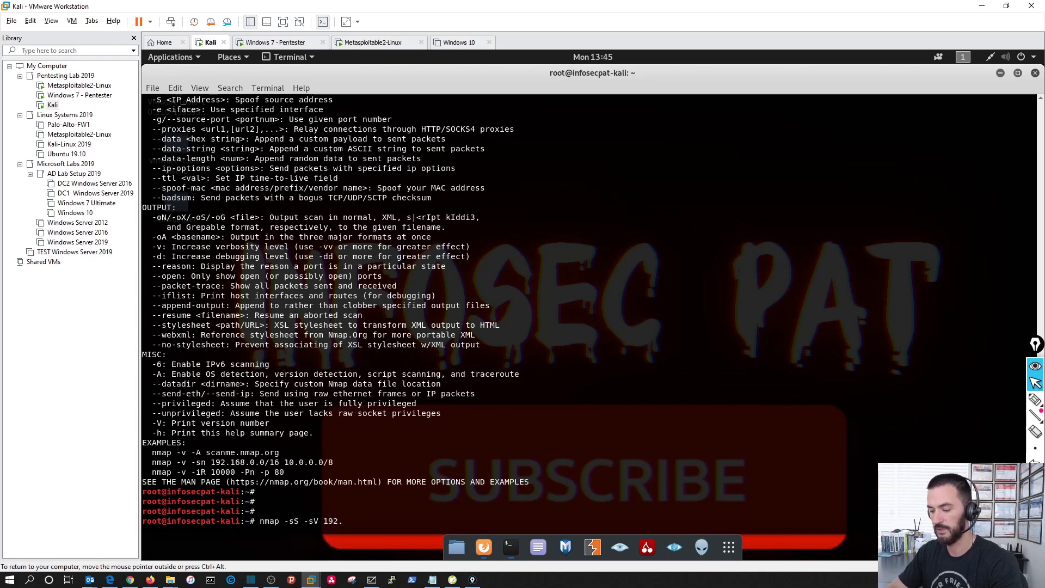
{"action": "type", "text": "168.119"}
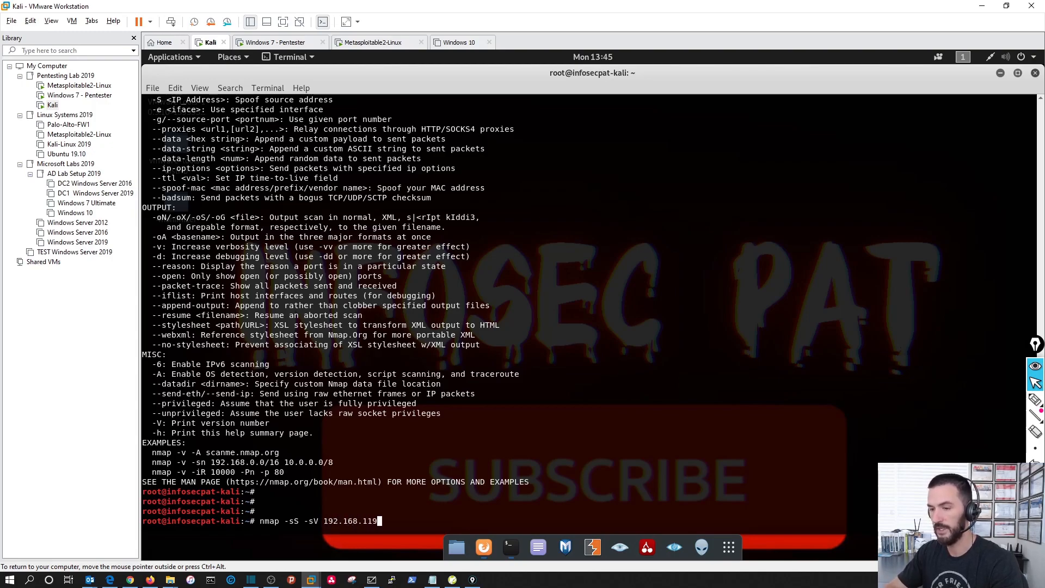
{"action": "type", "text": "14"}
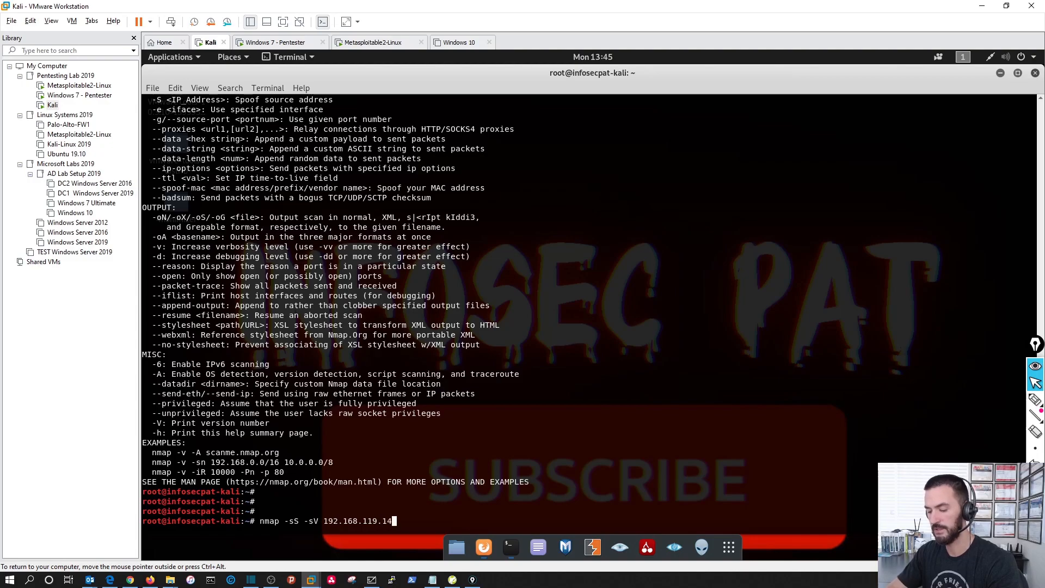
{"action": "key", "text": "Return"}
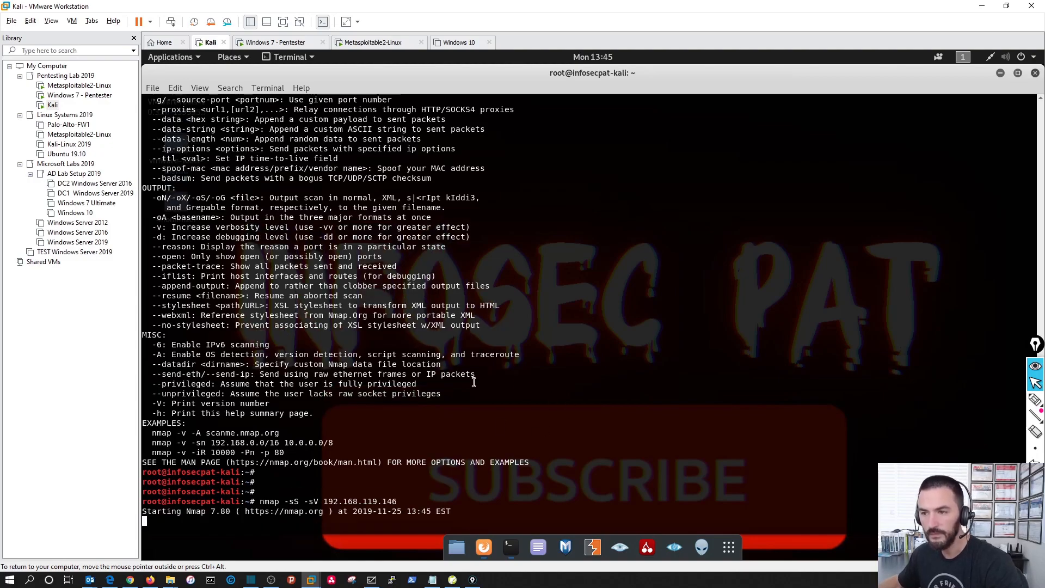
{"action": "mouse_move", "coordinate": [459, 381]}
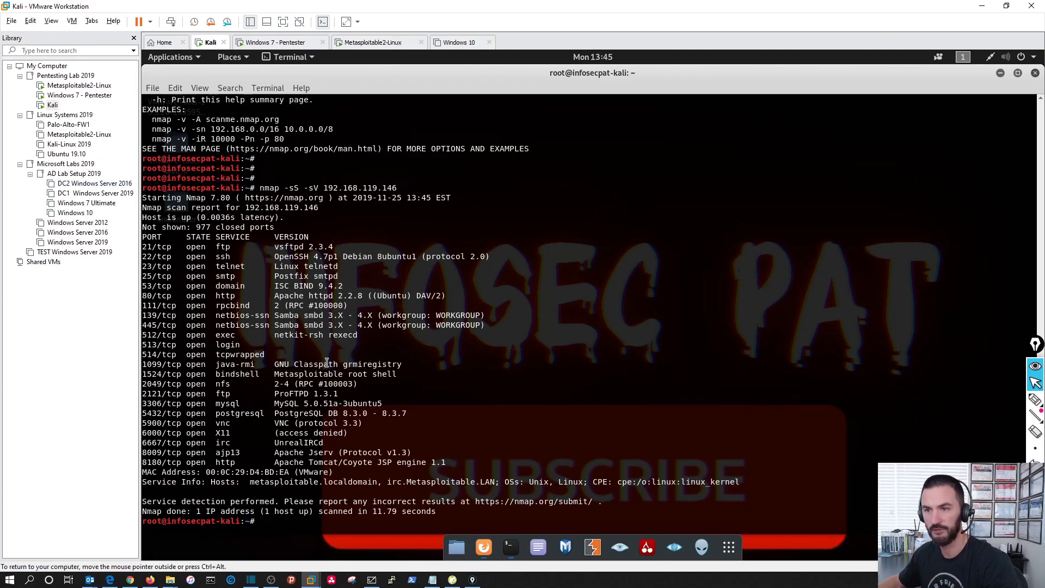
{"action": "mouse_move", "coordinate": [413, 243]}
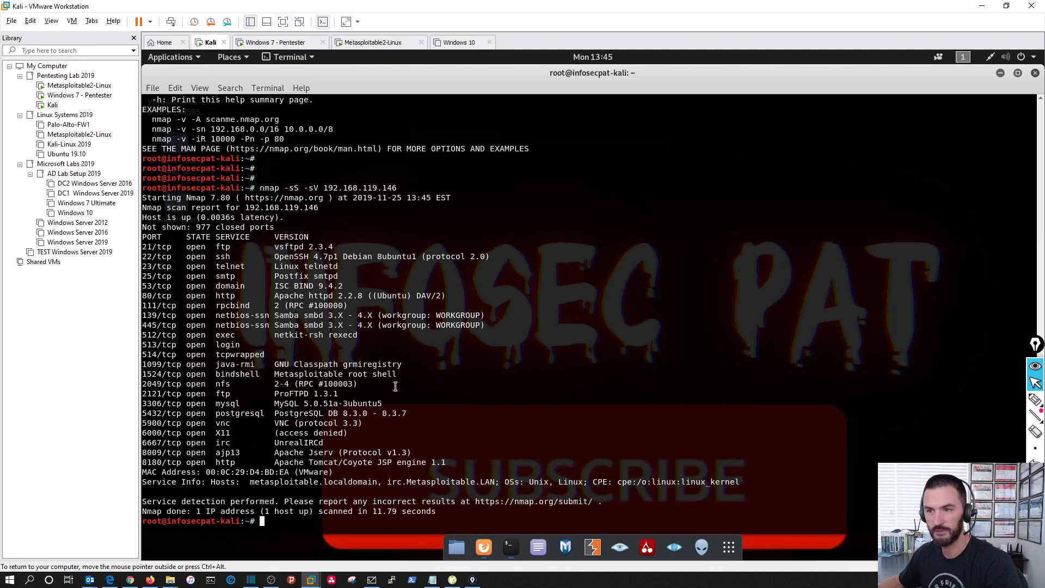
{"action": "mouse_move", "coordinate": [440, 464]}
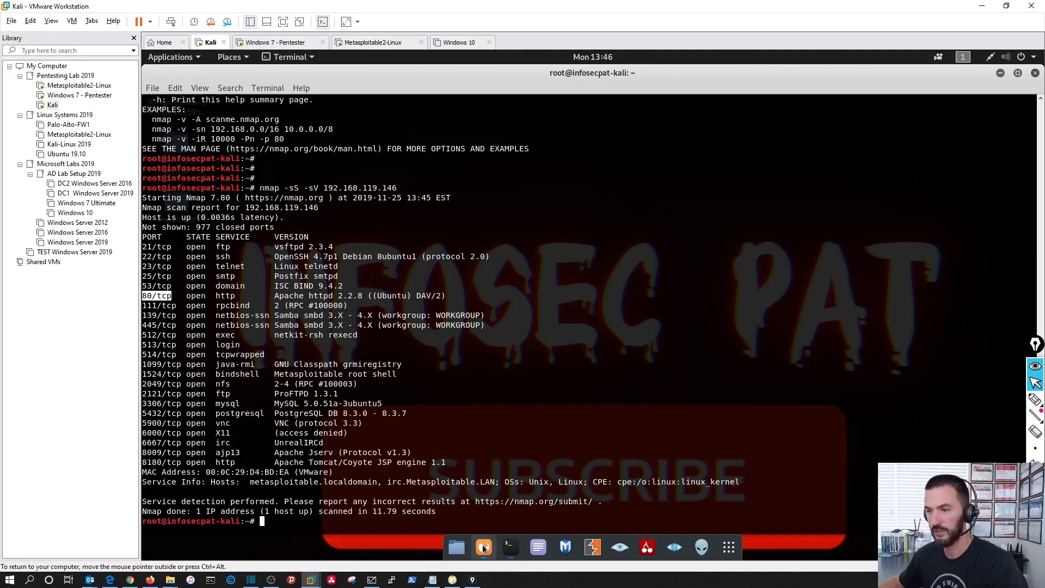
- Bring up Firefox from the Kali dock after reviewing the port list
{"action": "left_click", "coordinate": [483, 547]}
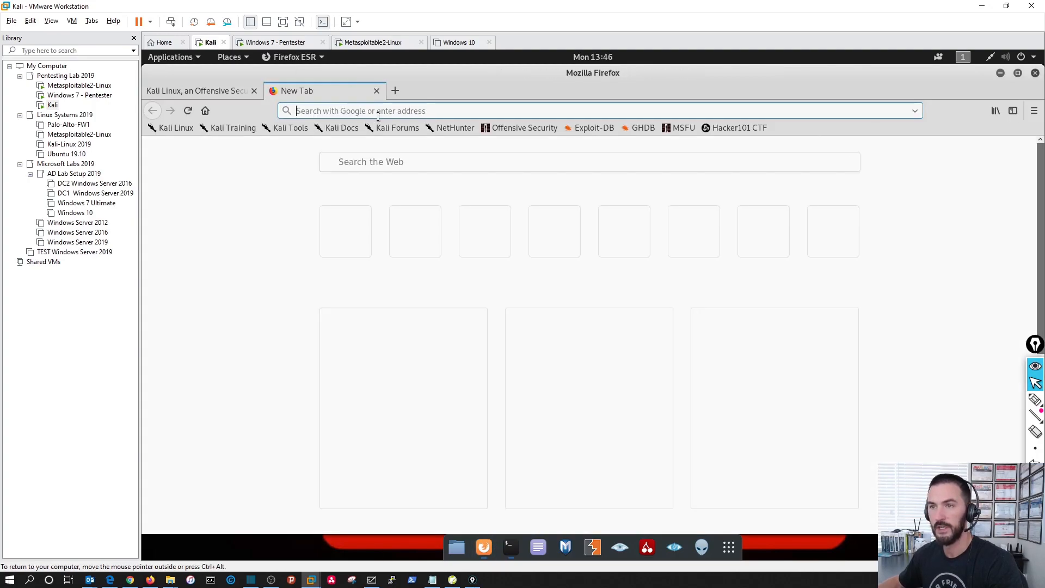
- Load 192.168.119.146 in Firefox, then switch to the Windows 7 pentester VM
{"action": "type", "text": "192.168"}
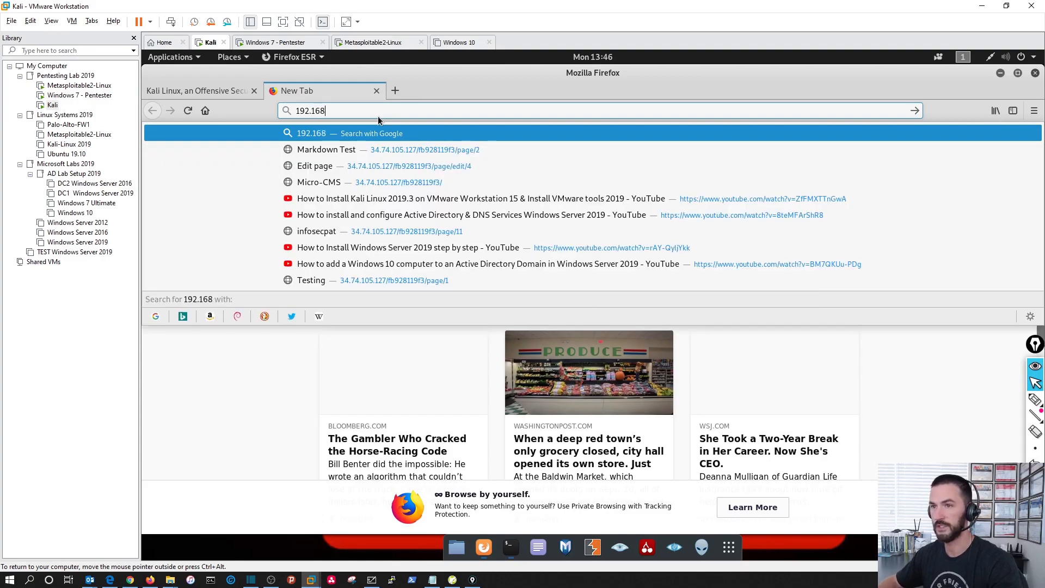
{"action": "type", "text": ".119.146"}
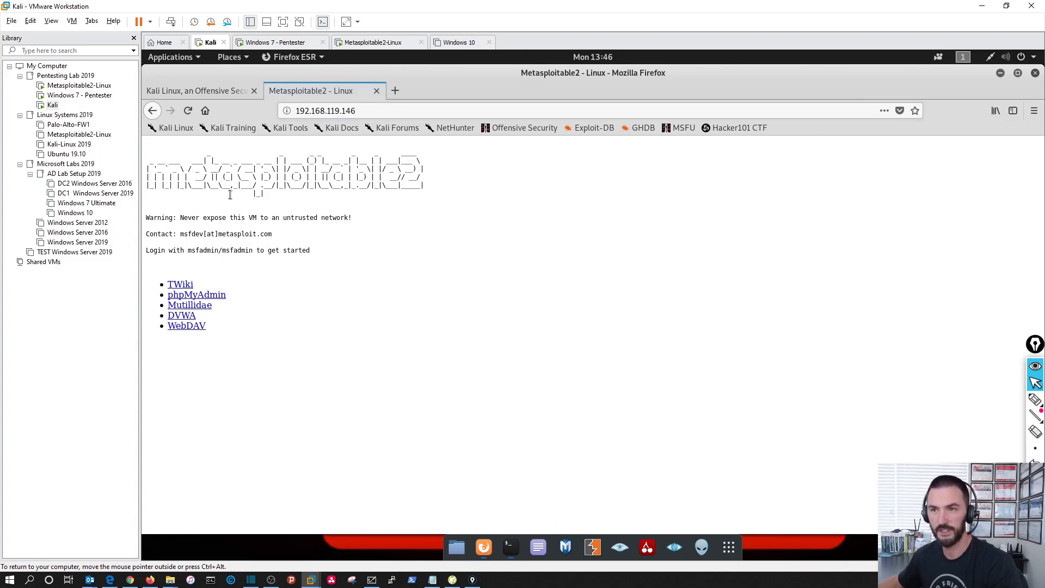
{"action": "mouse_move", "coordinate": [246, 331]}
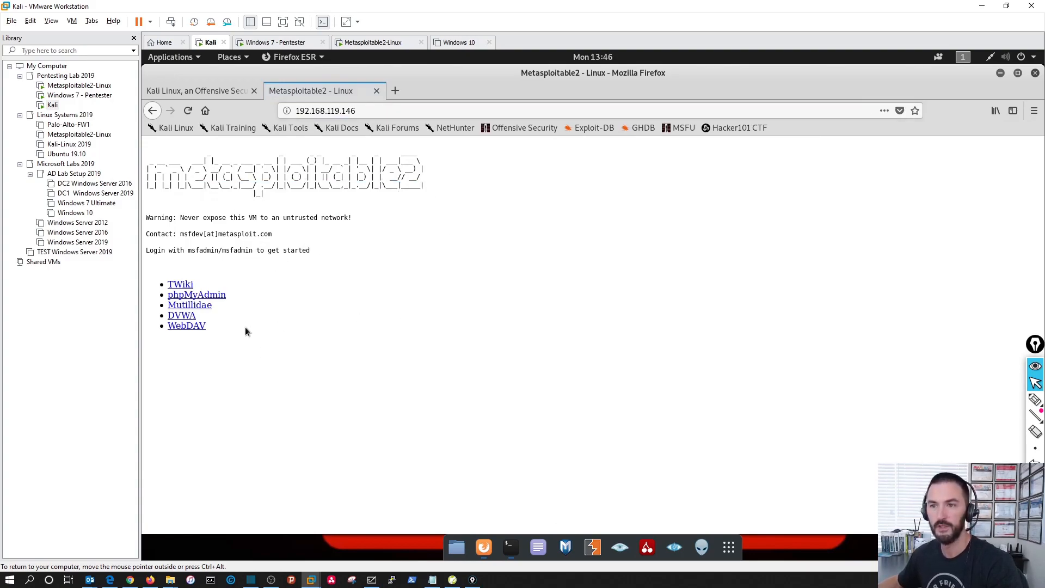
{"action": "left_click", "coordinate": [279, 43]}
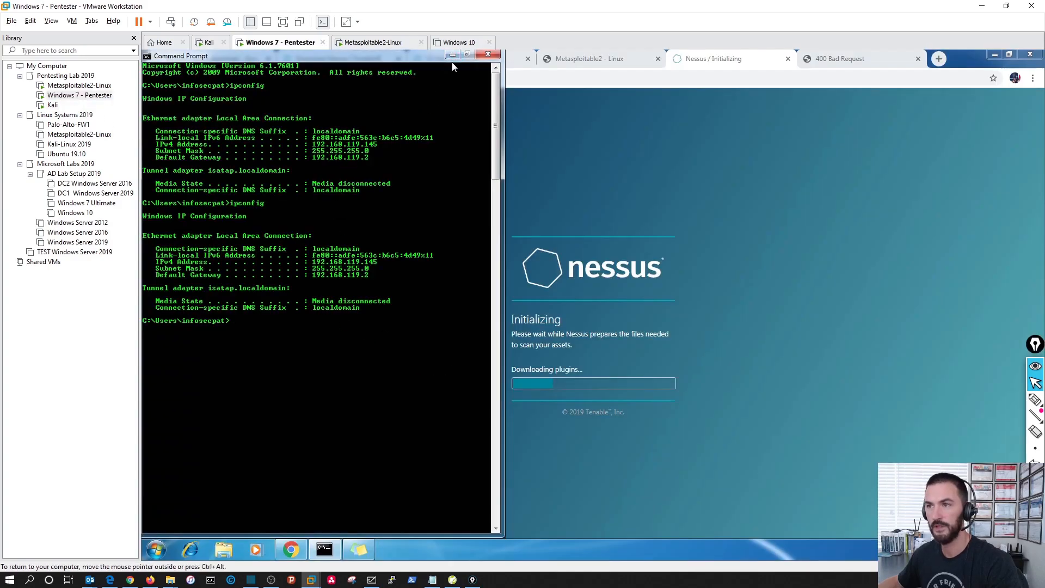
- Enter 192.168.119.146 as the discovery target in the Nessus welcome dialog and submit it
{"action": "left_click", "coordinate": [487, 54]}
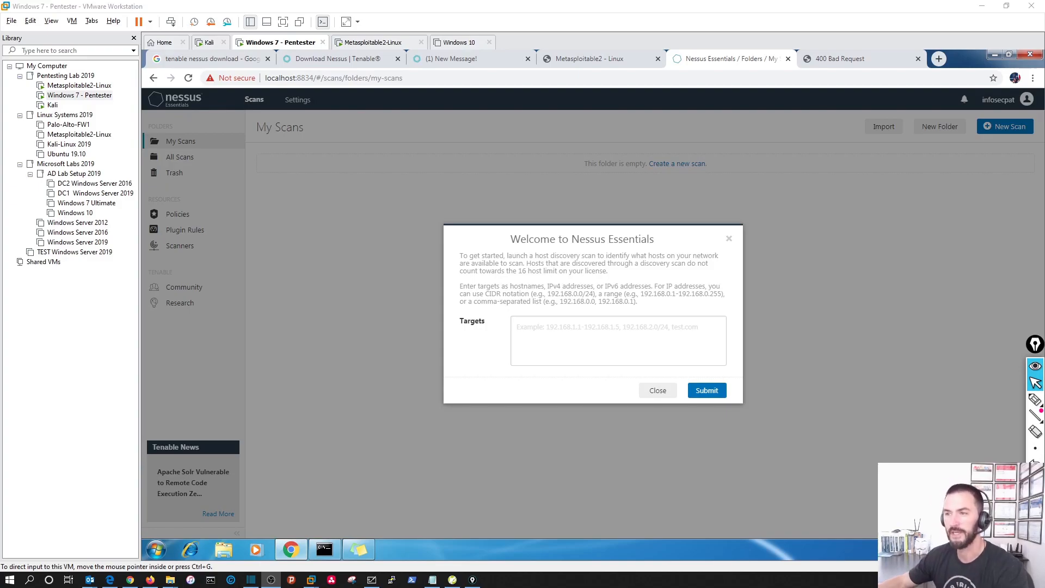
{"action": "mouse_move", "coordinate": [547, 384]}
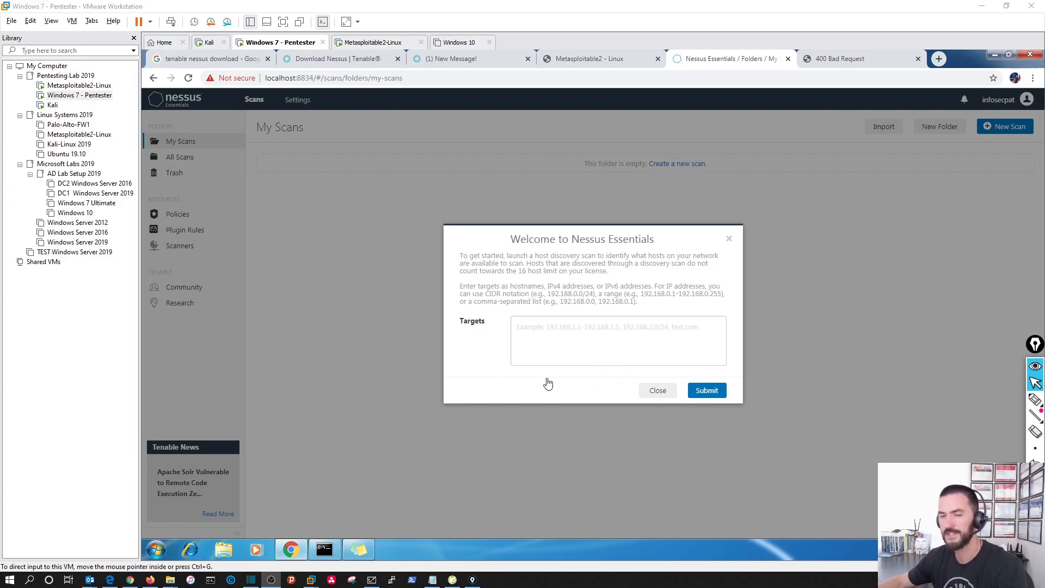
{"action": "mouse_move", "coordinate": [564, 334]}
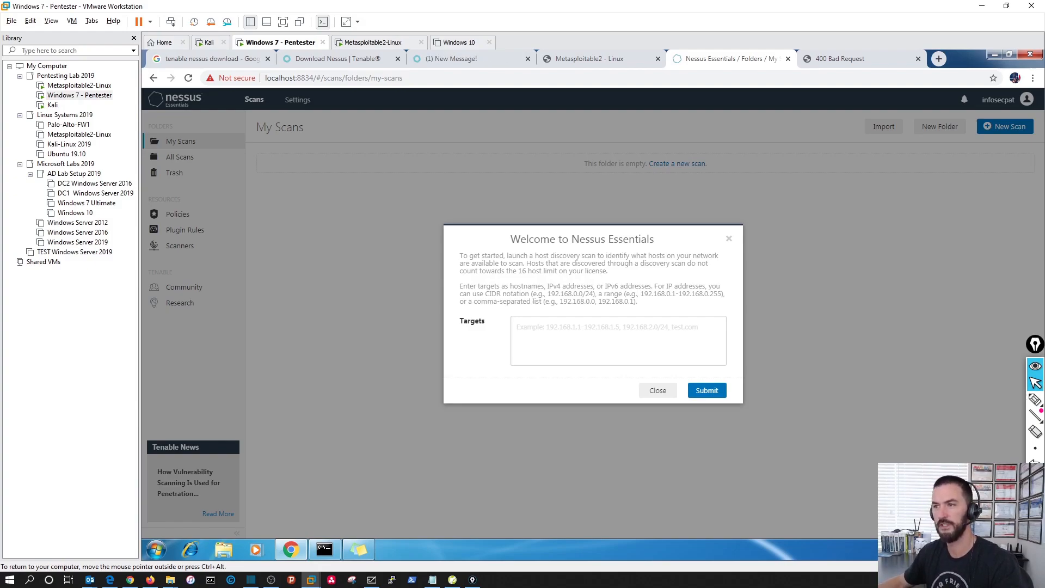
{"action": "left_click", "coordinate": [617, 341]}
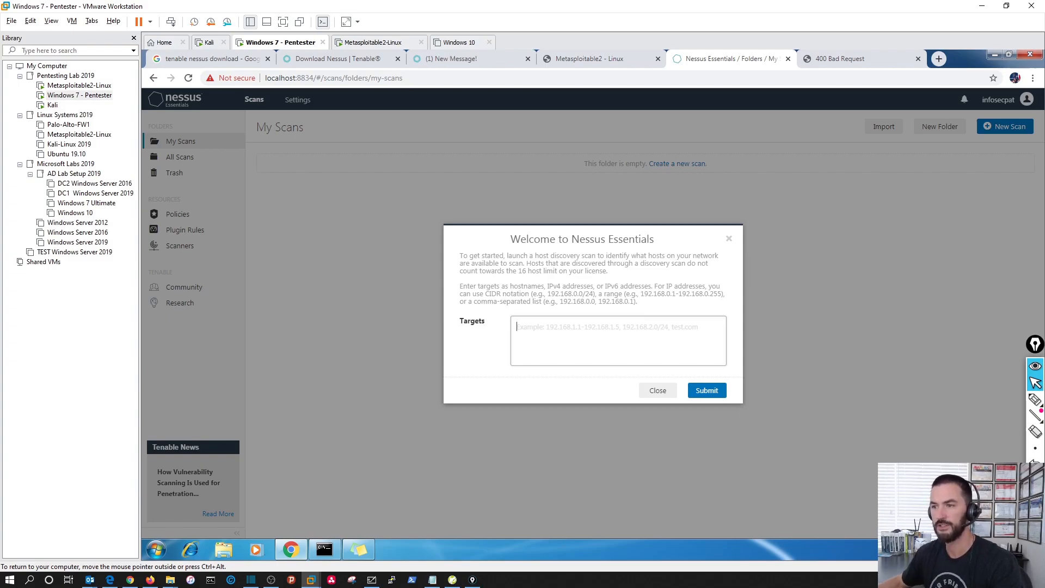
{"action": "type", "text": "1"}
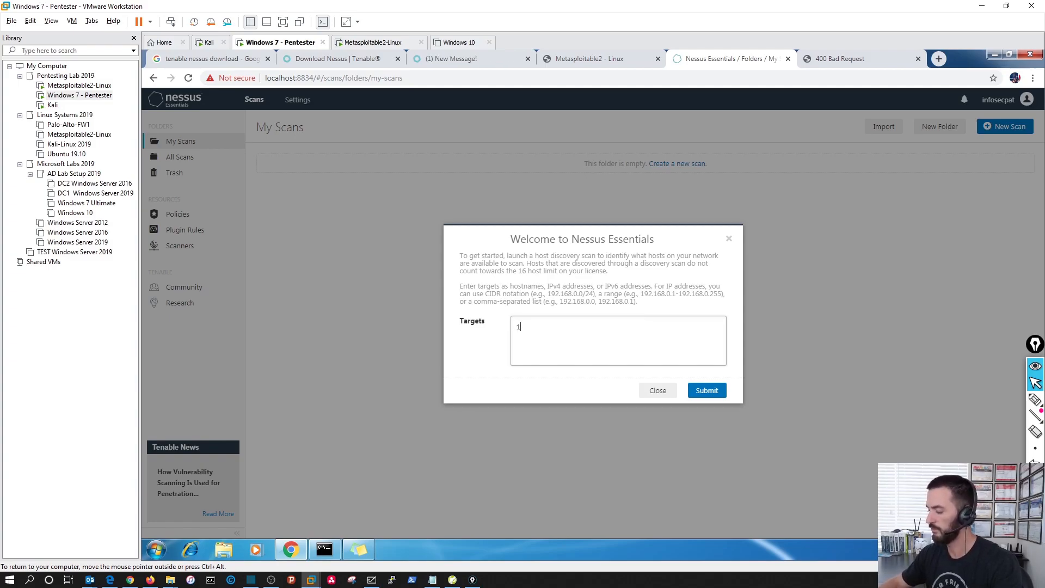
{"action": "type", "text": "92.168."}
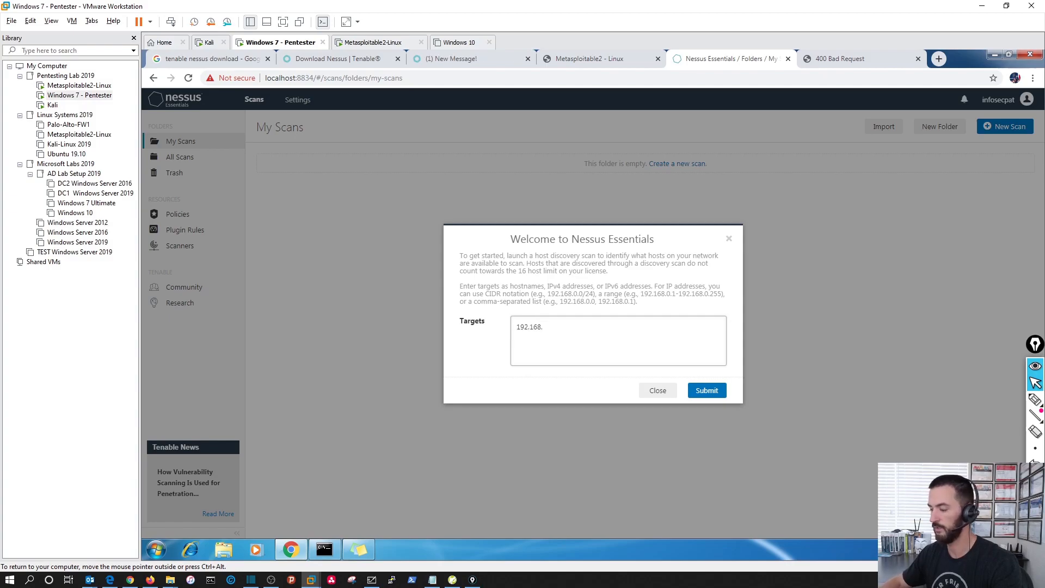
{"action": "type", "text": "119.1"}
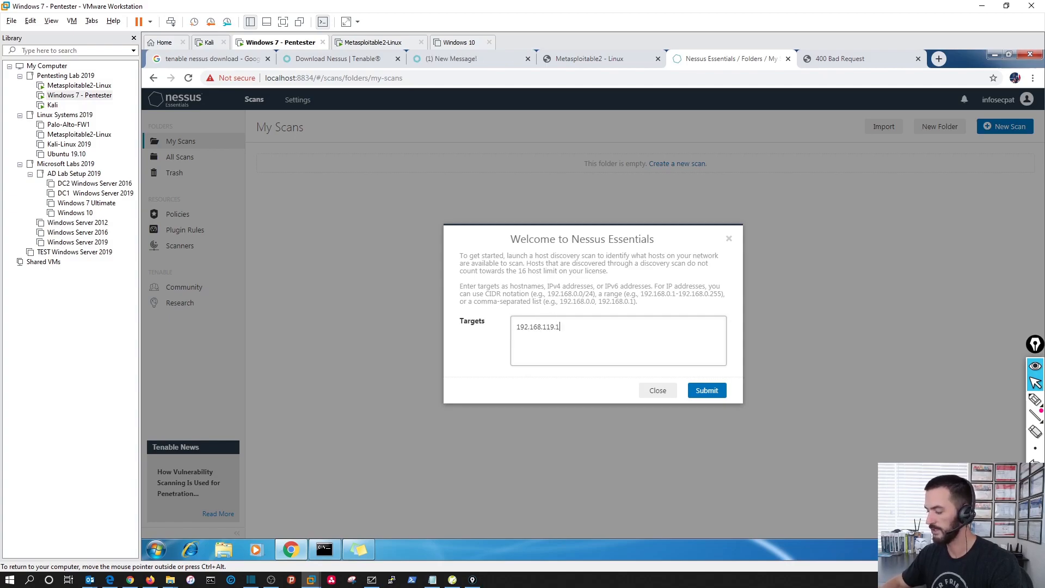
{"action": "type", "text": "4"}
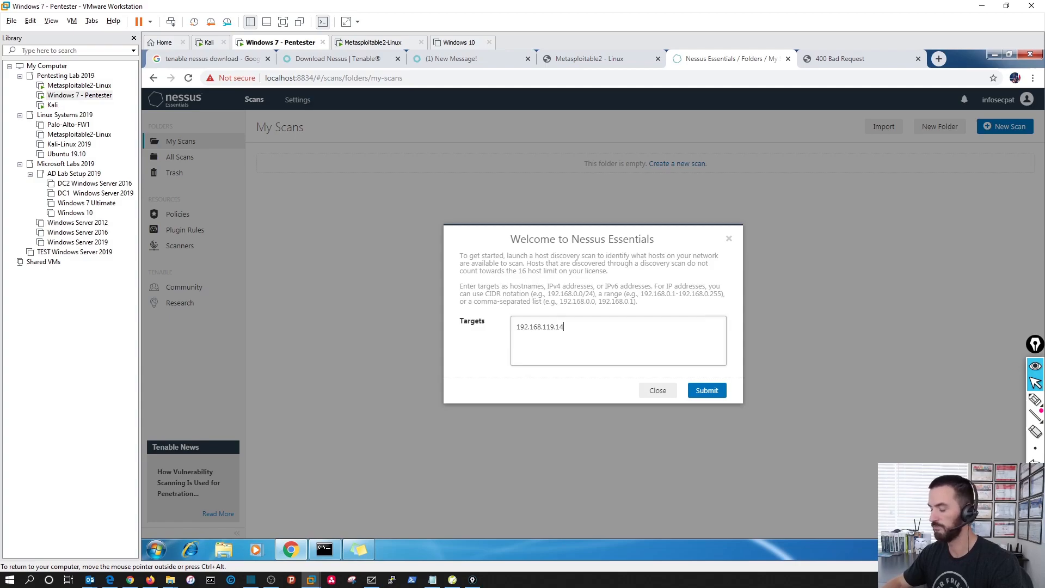
{"action": "left_click", "coordinate": [707, 389]}
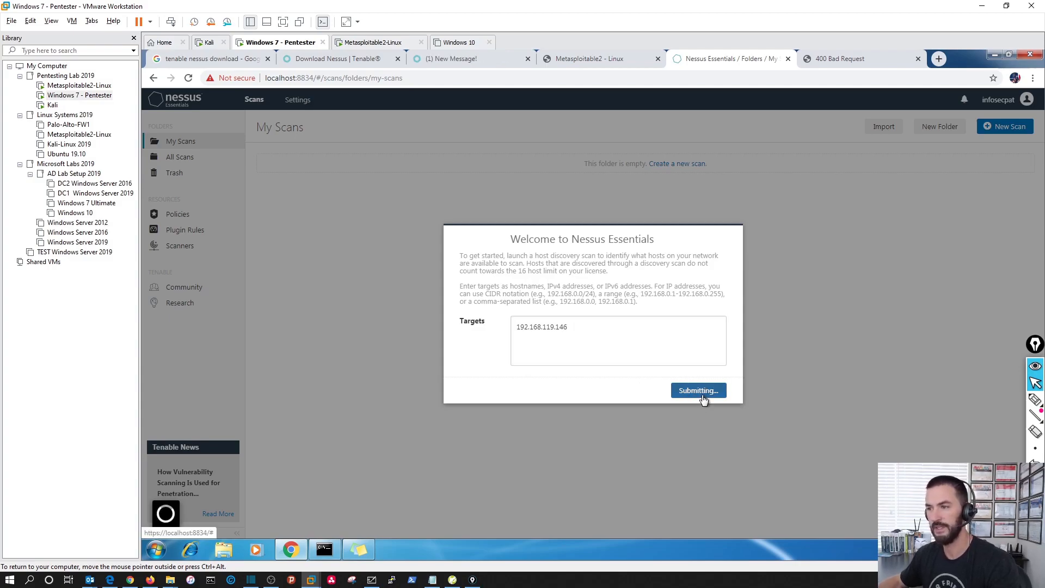
- Let host discovery list 192.168.119.146, then bring the Command Prompt back to the front
{"action": "left_click", "coordinate": [697, 390]}
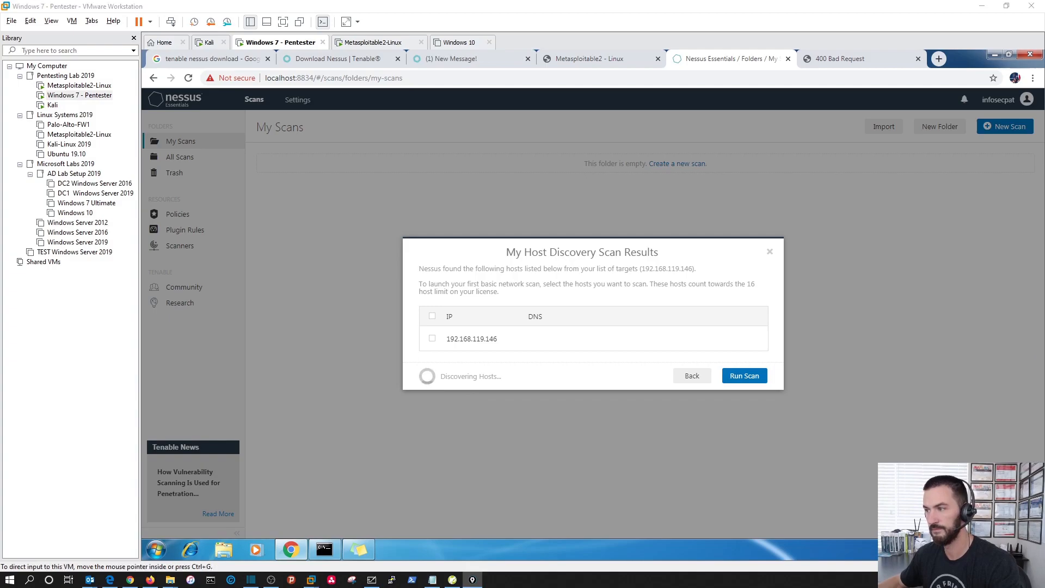
{"action": "mouse_move", "coordinate": [478, 357]}
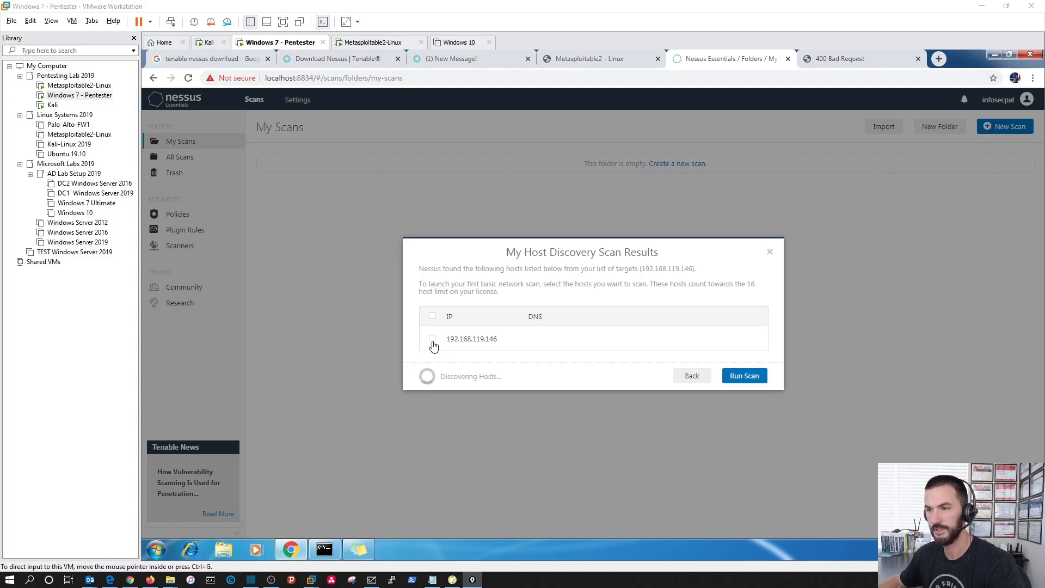
{"action": "mouse_move", "coordinate": [315, 562]}
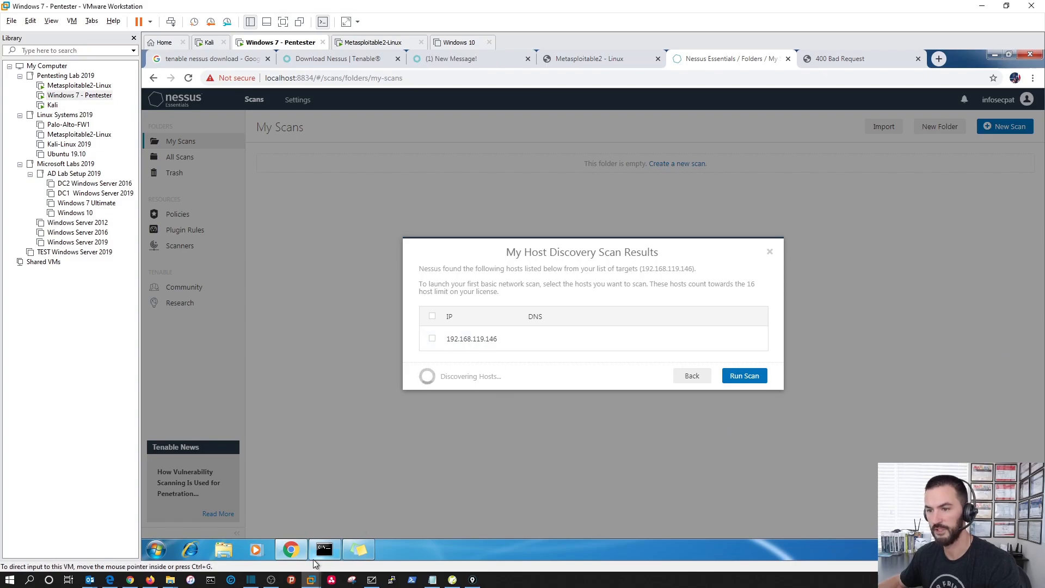
{"action": "left_click", "coordinate": [325, 548]}
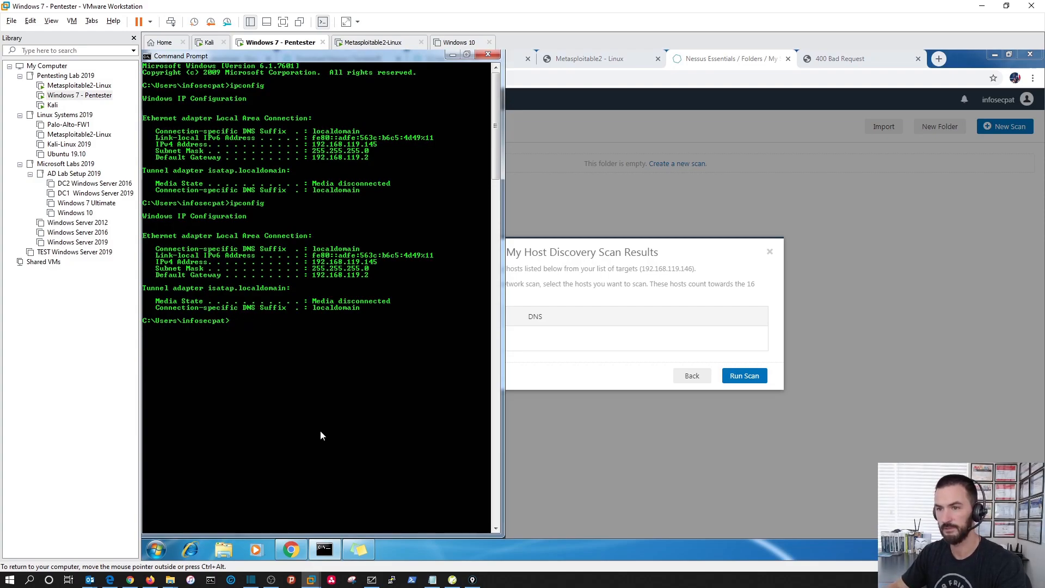
- Start a ping to 192.168.119., then return to Nessus and select discovered host 192.168.119.146
{"action": "type", "text": "ping 19"}
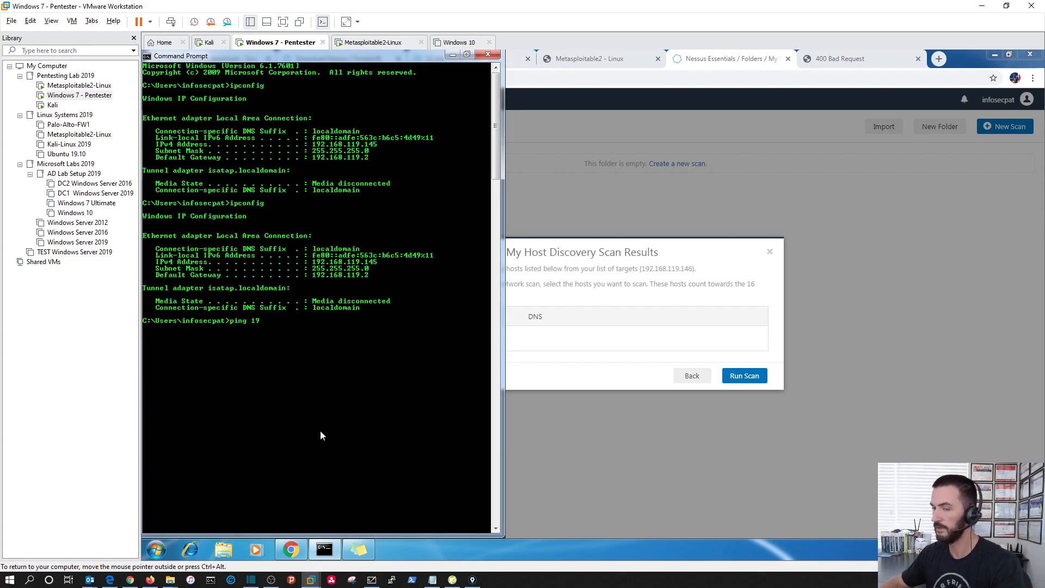
{"action": "type", "text": "2."}
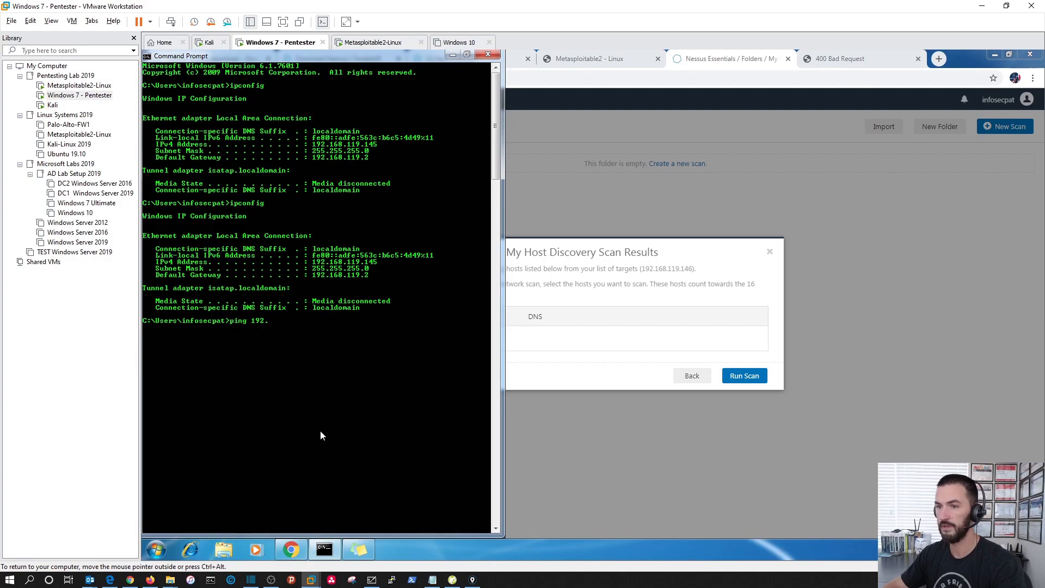
{"action": "type", "text": "168.1"}
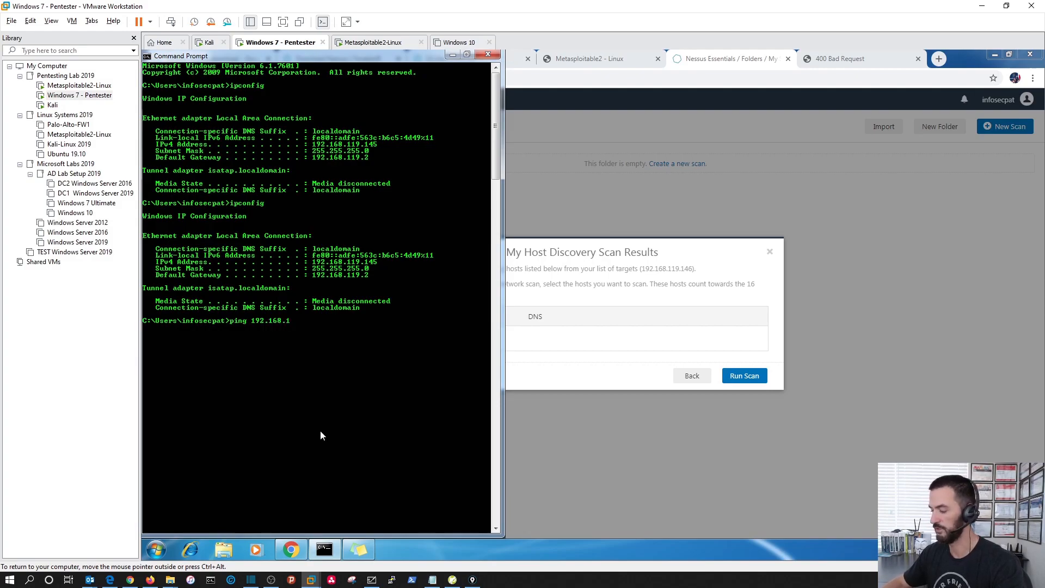
{"action": "type", "text": "19."}
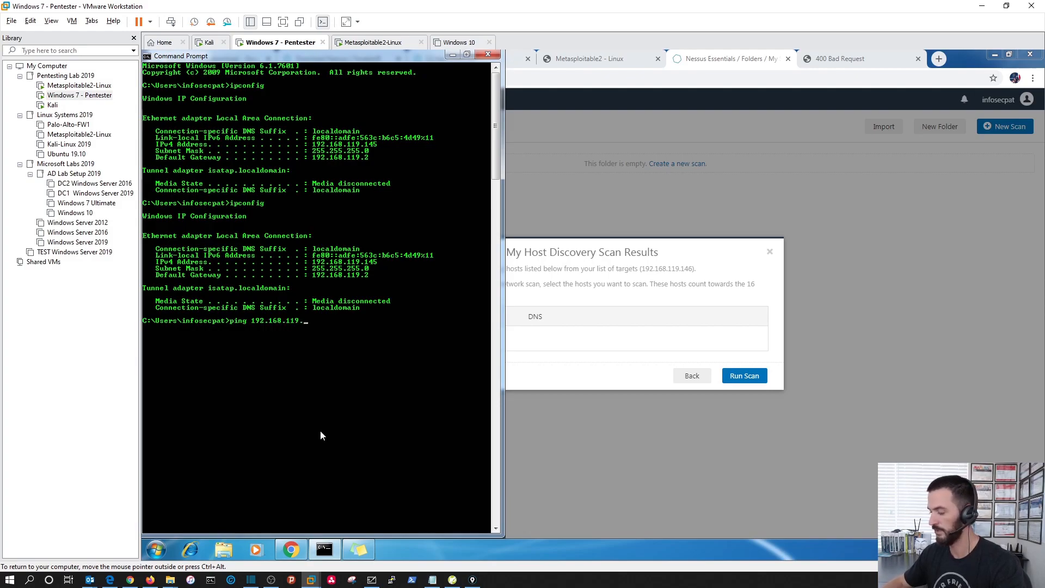
{"action": "key", "text": "Return"}
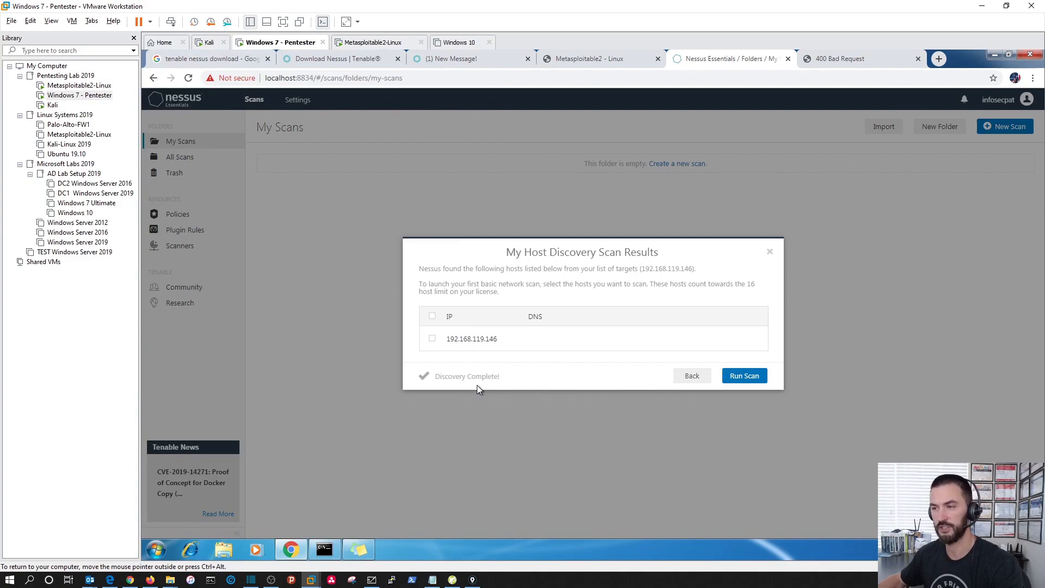
{"action": "left_click", "coordinate": [744, 375]}
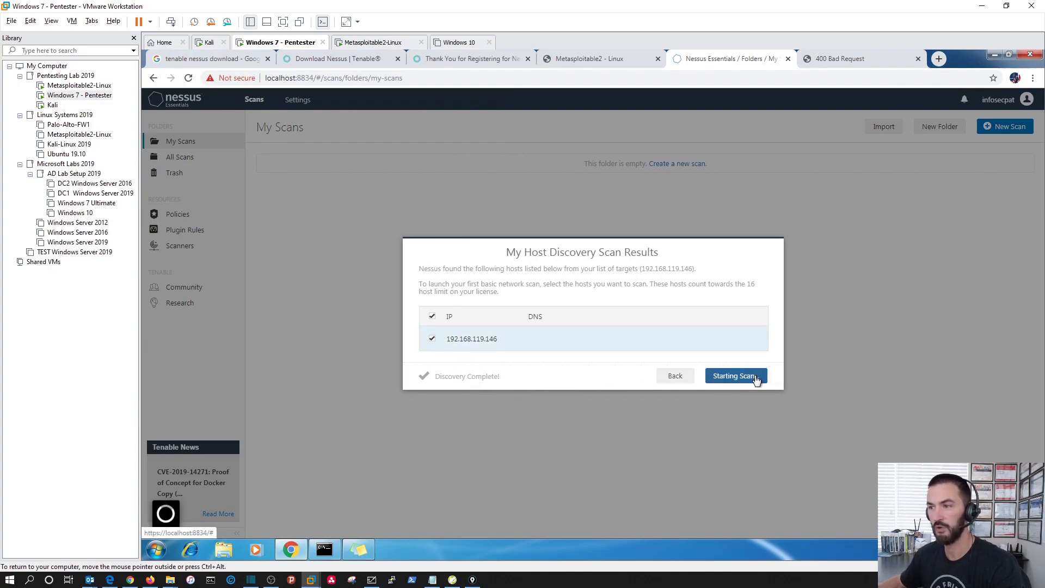
- Run the basic network scan on 192.168.119.146 and go back to My Scans while it runs
{"action": "left_click", "coordinate": [736, 376]}
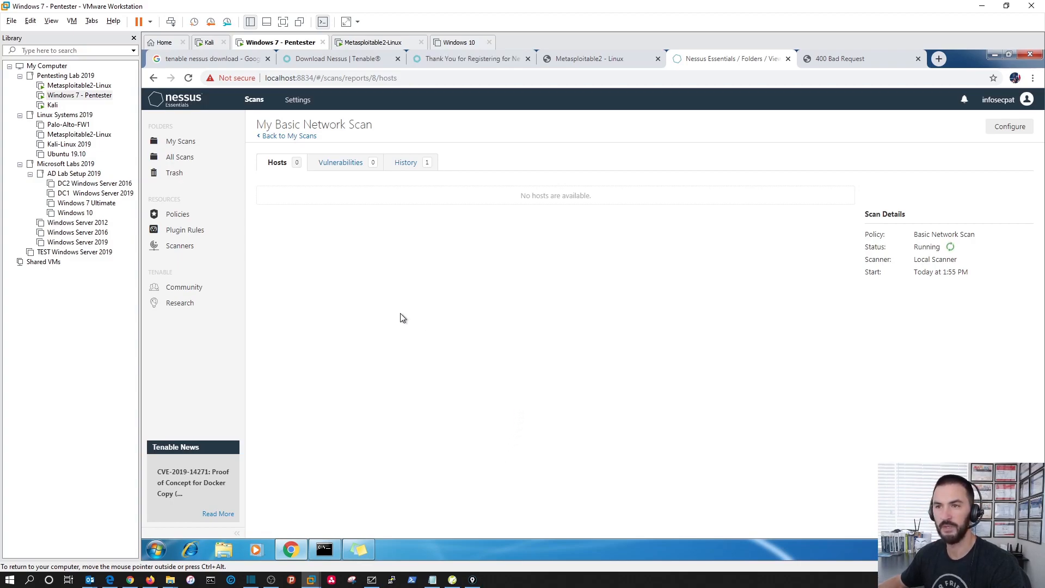
{"action": "mouse_move", "coordinate": [420, 320]}
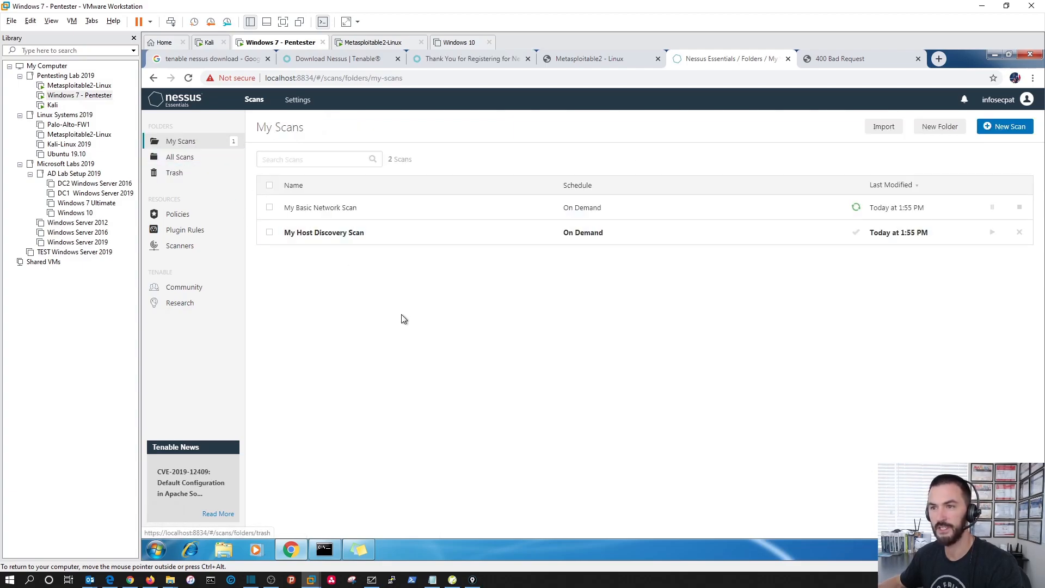
{"action": "left_click", "coordinate": [324, 231]}
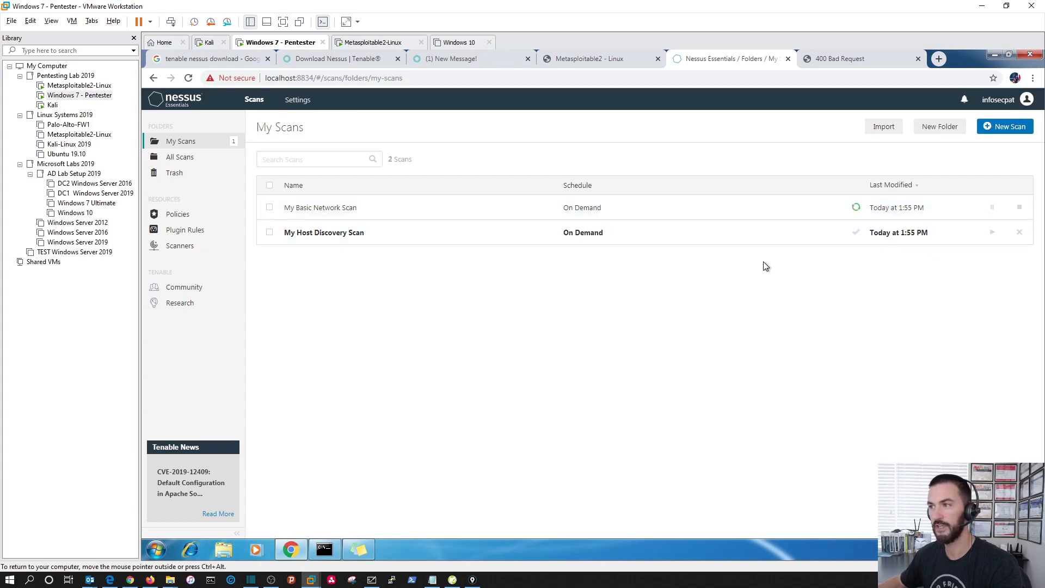
{"action": "mouse_move", "coordinate": [699, 314]}
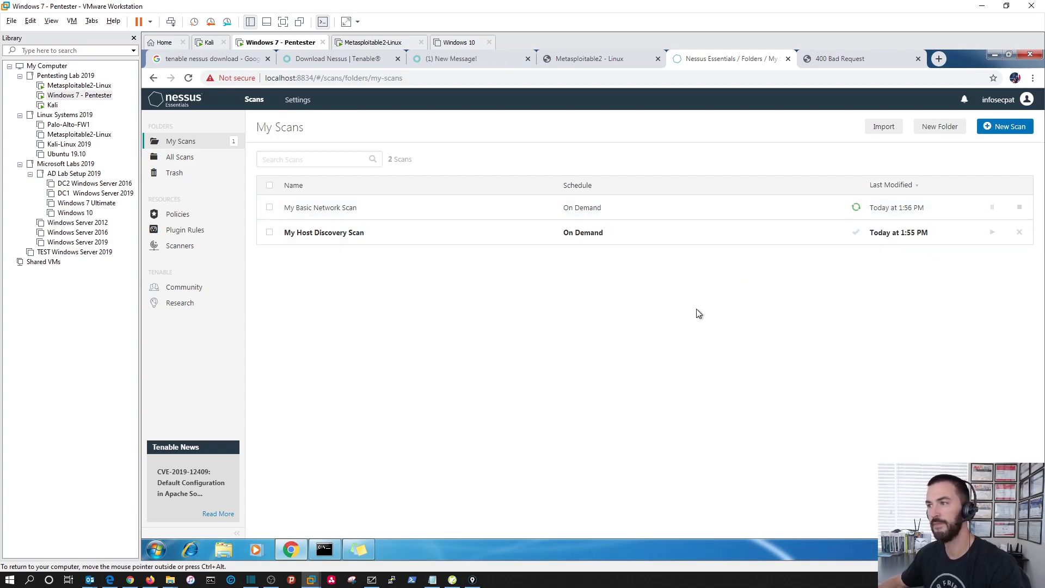
{"action": "mouse_move", "coordinate": [660, 336]}
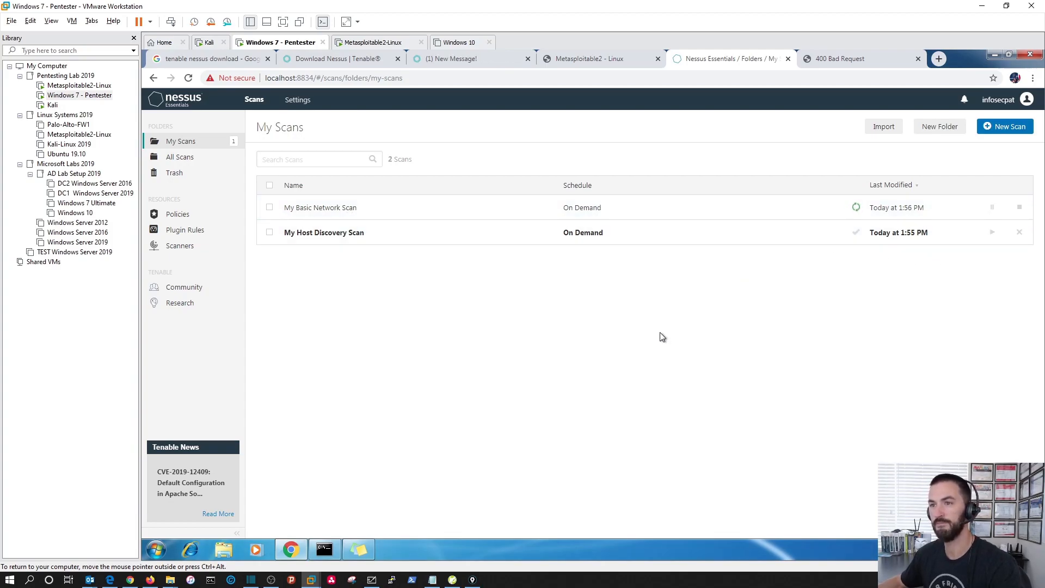
{"action": "mouse_move", "coordinate": [901, 232]}
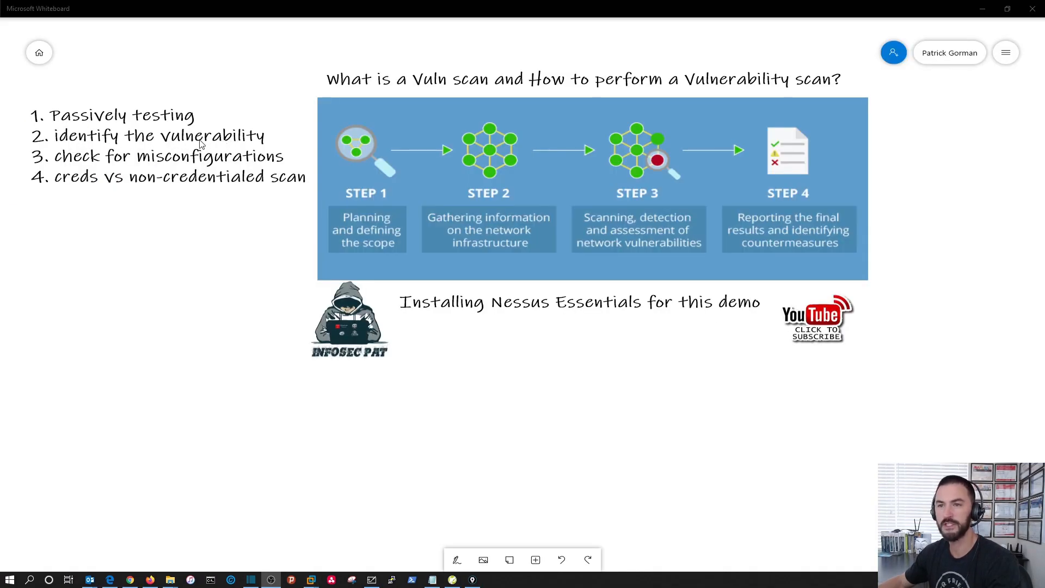
{"action": "mouse_move", "coordinate": [96, 170]}
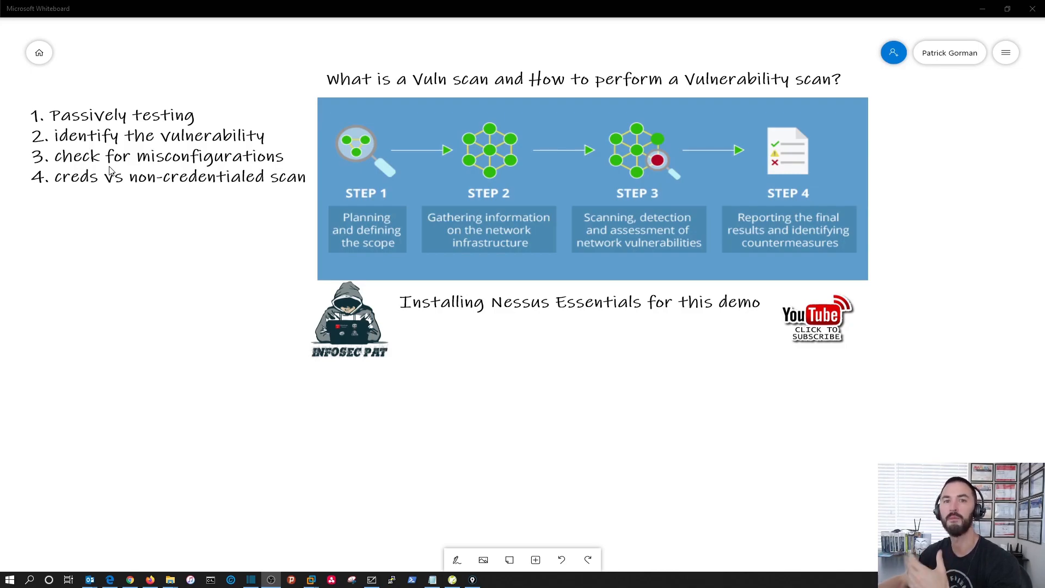
{"action": "mouse_move", "coordinate": [72, 194]}
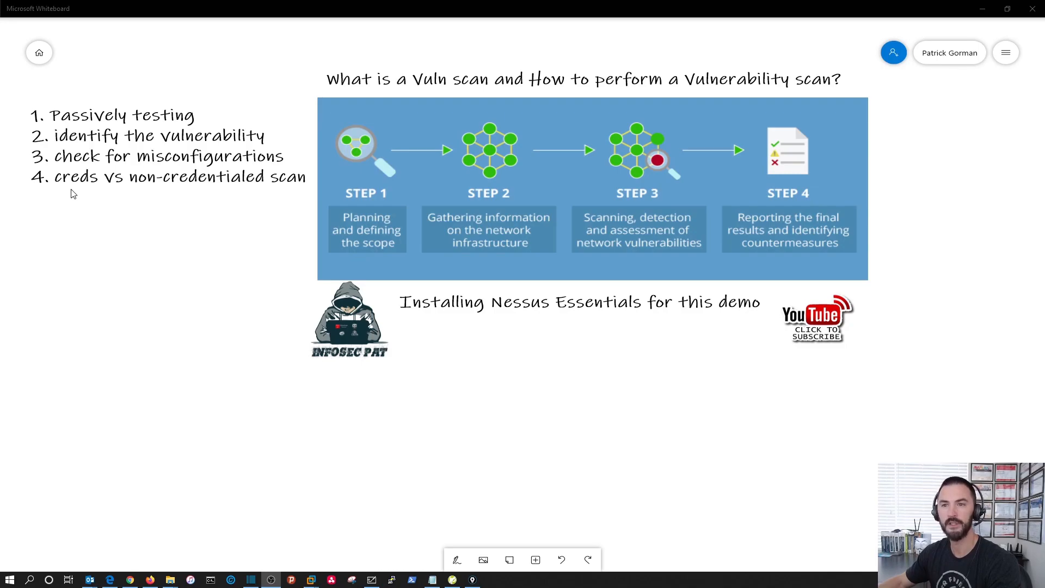
{"action": "mouse_move", "coordinate": [87, 191]}
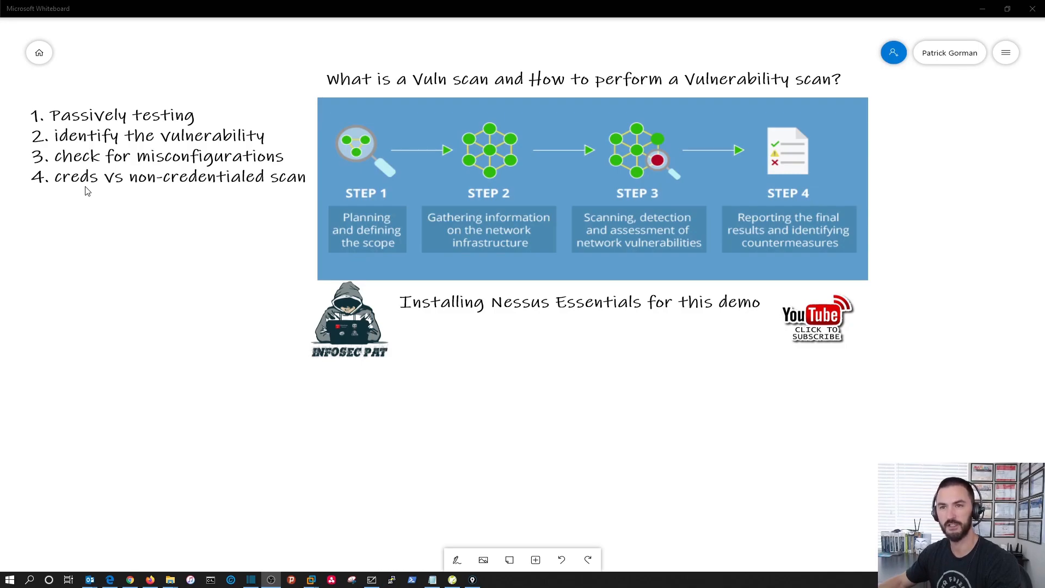
{"action": "mouse_move", "coordinate": [198, 189]}
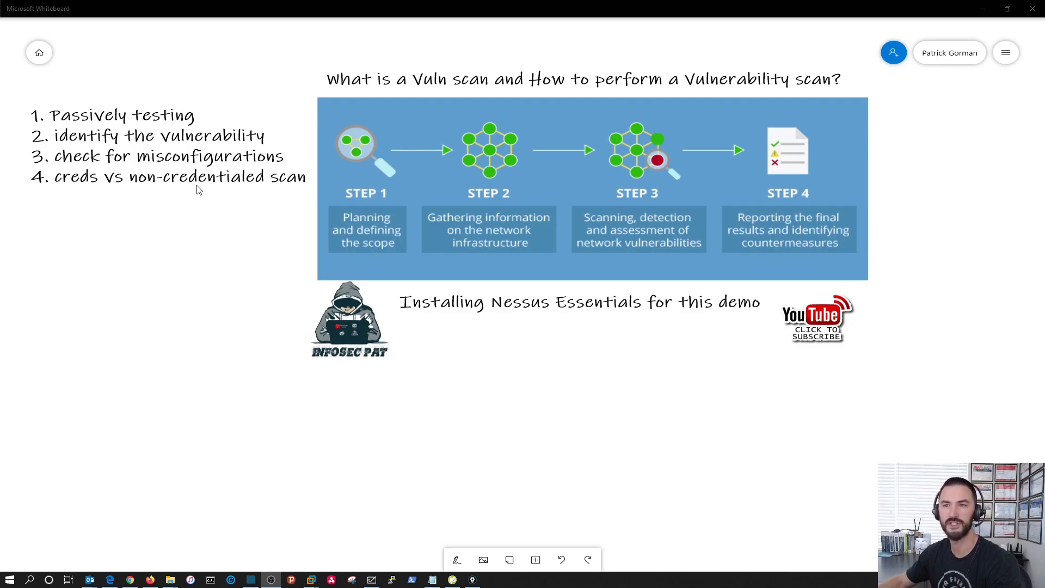
{"action": "mouse_move", "coordinate": [243, 189]}
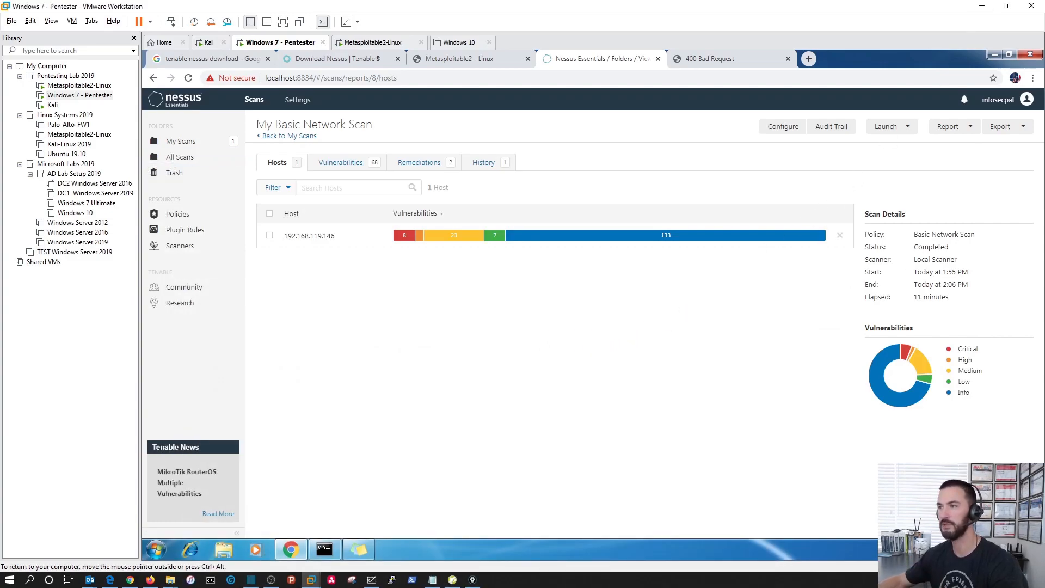
{"action": "mouse_move", "coordinate": [938, 258]}
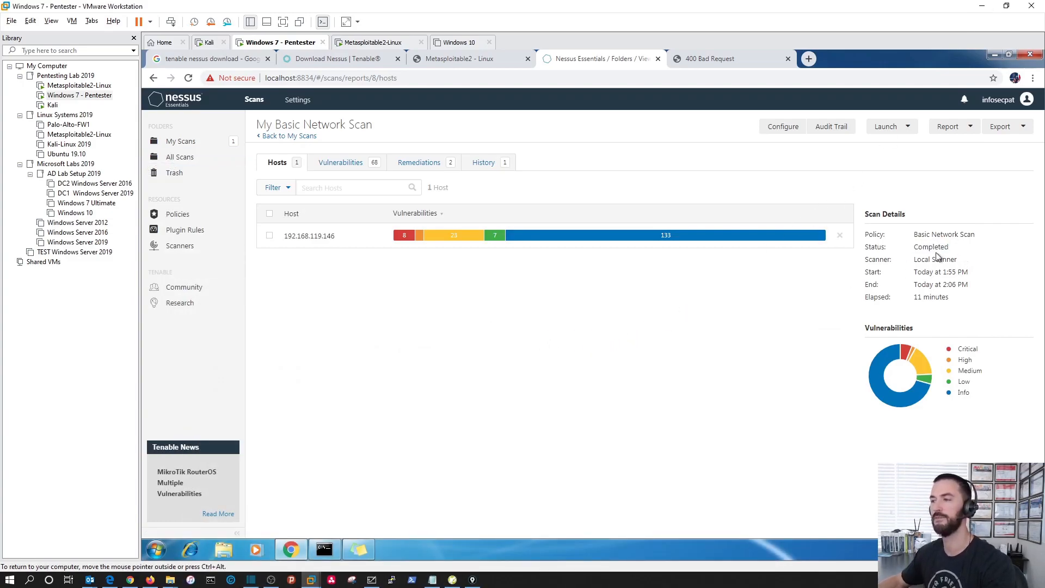
{"action": "mouse_move", "coordinate": [296, 300]}
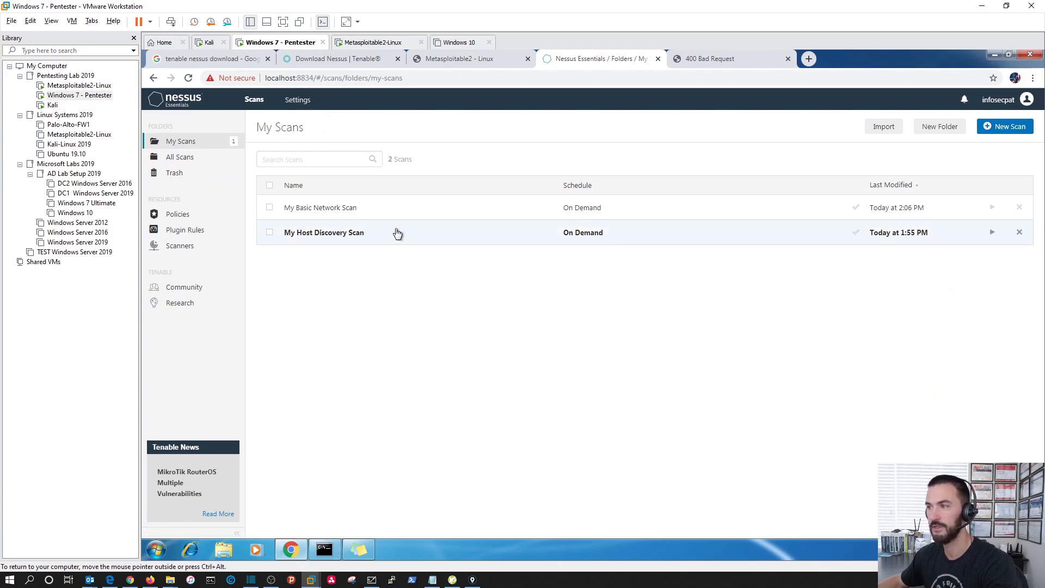
- Reopen My Basic Network Scan results and bring up the HTML/CSV report format choices
{"action": "left_click", "coordinate": [320, 207]}
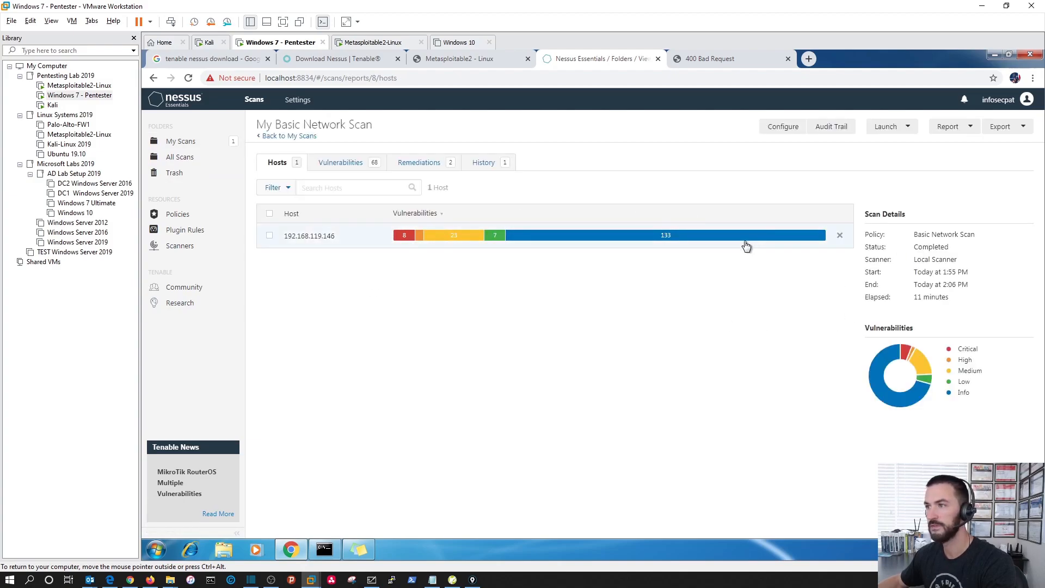
{"action": "left_click", "coordinate": [950, 126]}
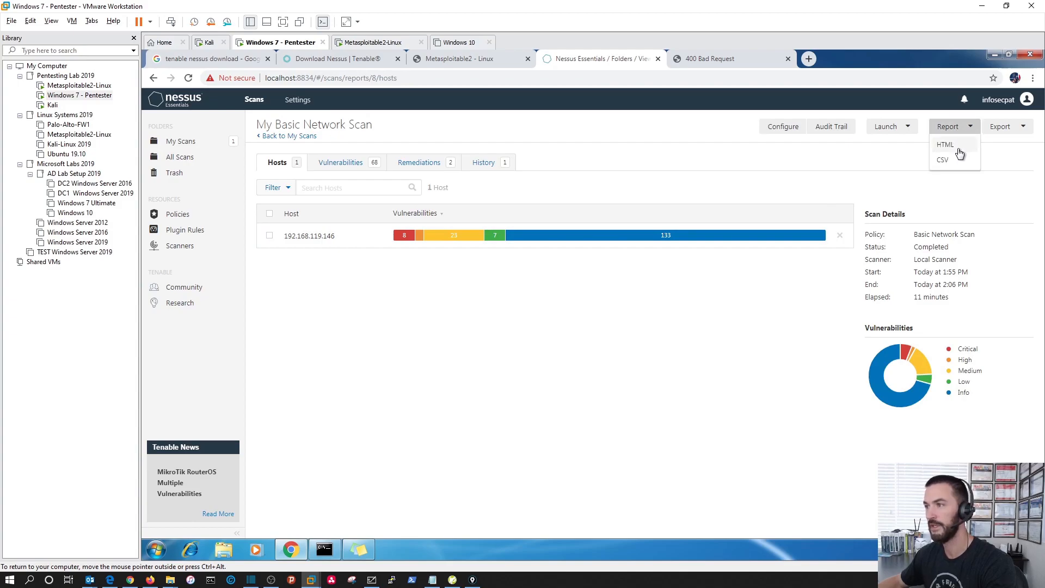
- Generate the HTML Executive Summary report for My Basic Network Scan
{"action": "left_click", "coordinate": [945, 145]}
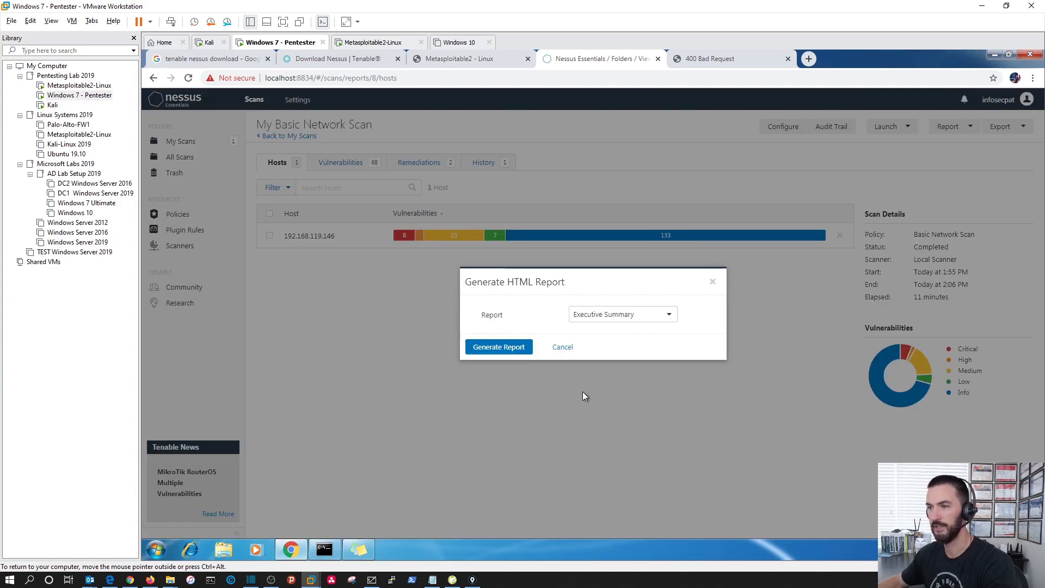
{"action": "mouse_move", "coordinate": [558, 347]}
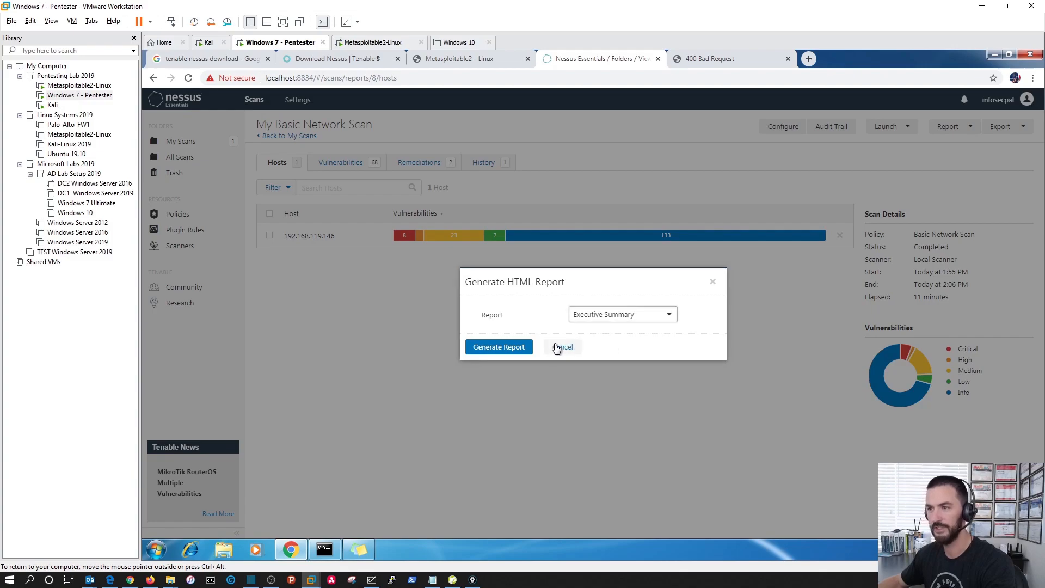
{"action": "mouse_move", "coordinate": [498, 346]}
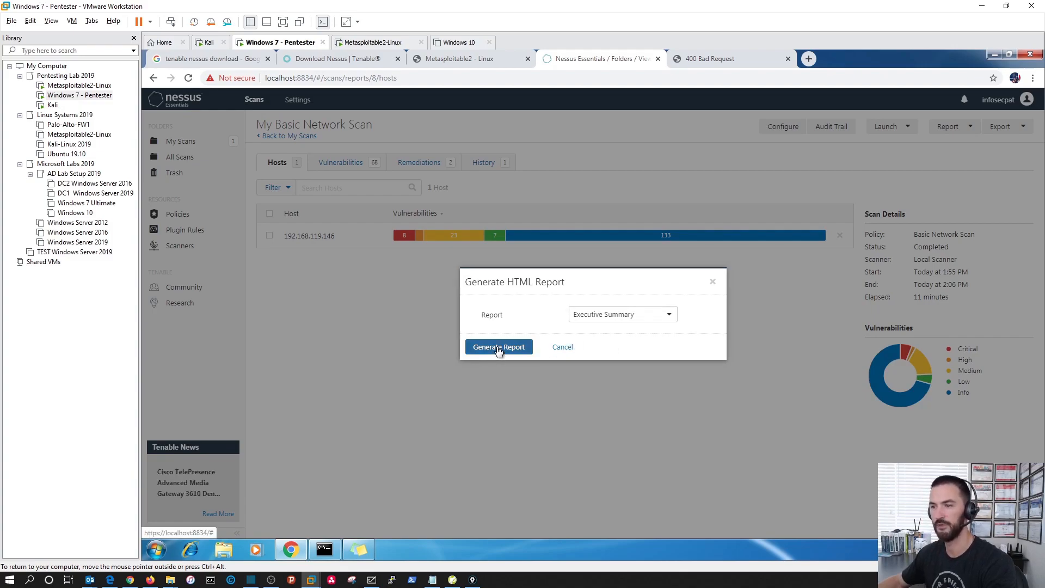
{"action": "left_click", "coordinate": [498, 346]}
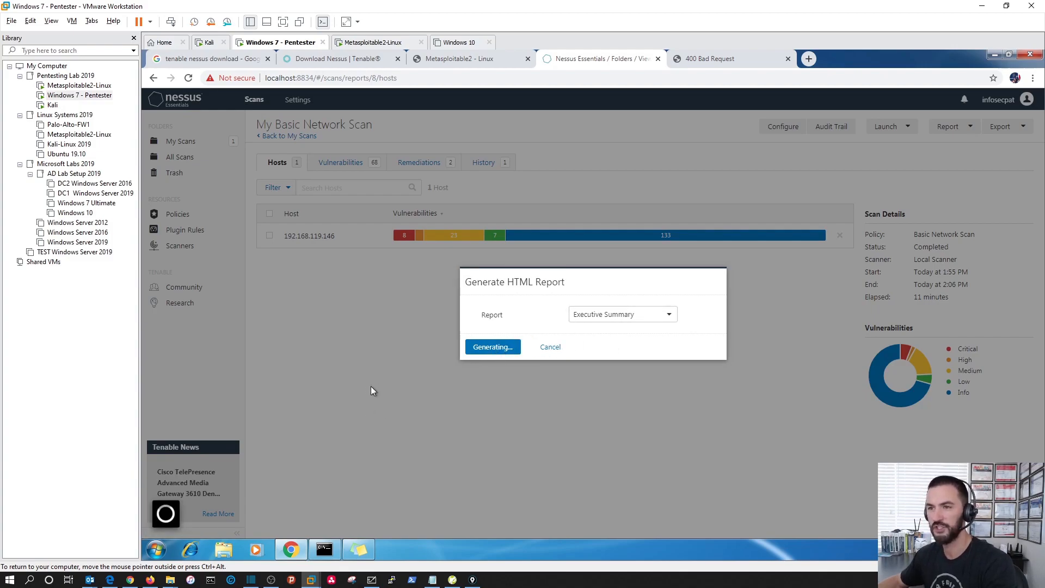
{"action": "left_click", "coordinate": [492, 346]}
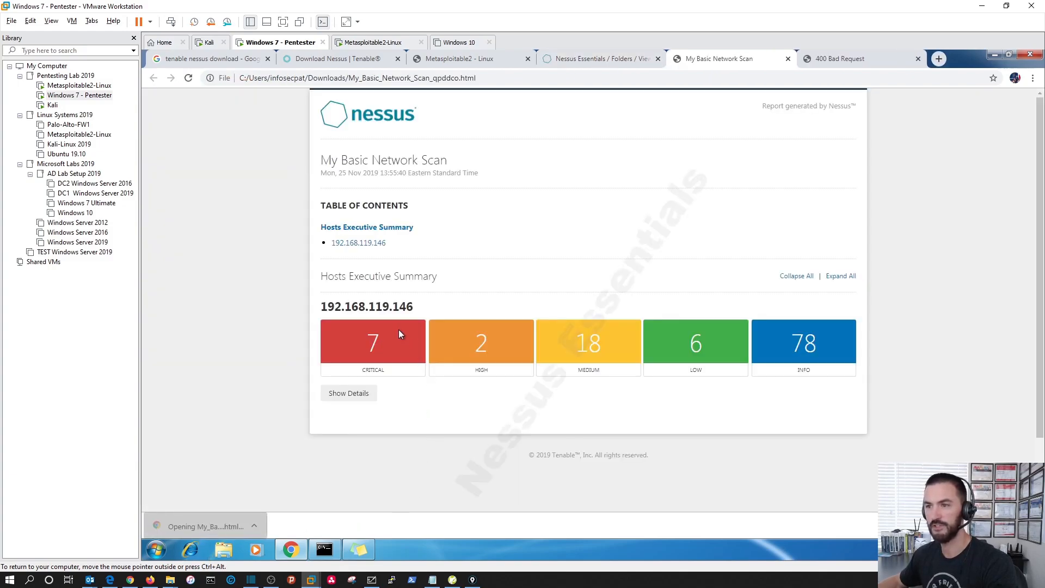
{"action": "mouse_move", "coordinate": [286, 240]}
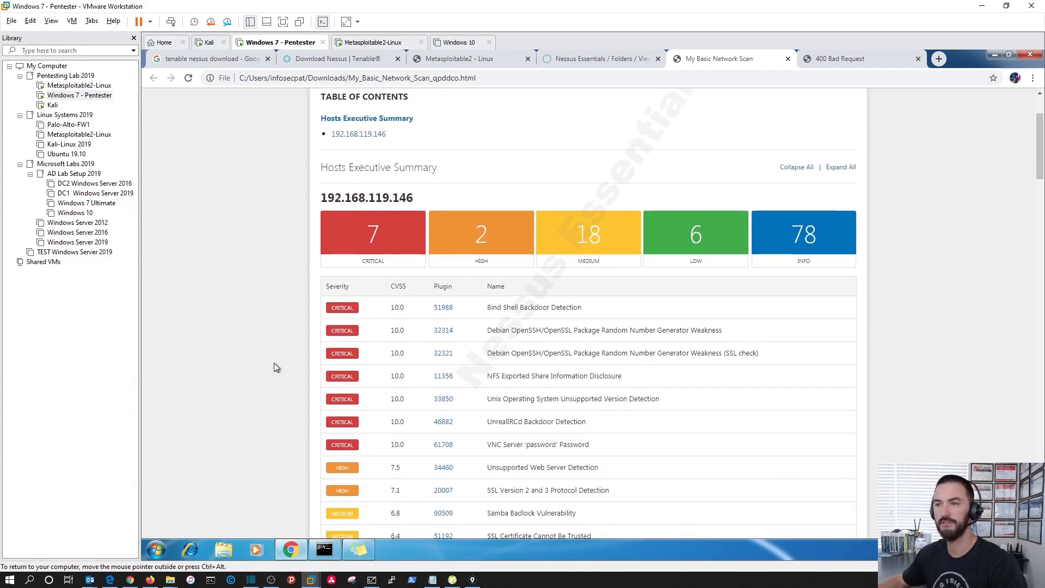
{"action": "mouse_move", "coordinate": [406, 295]}
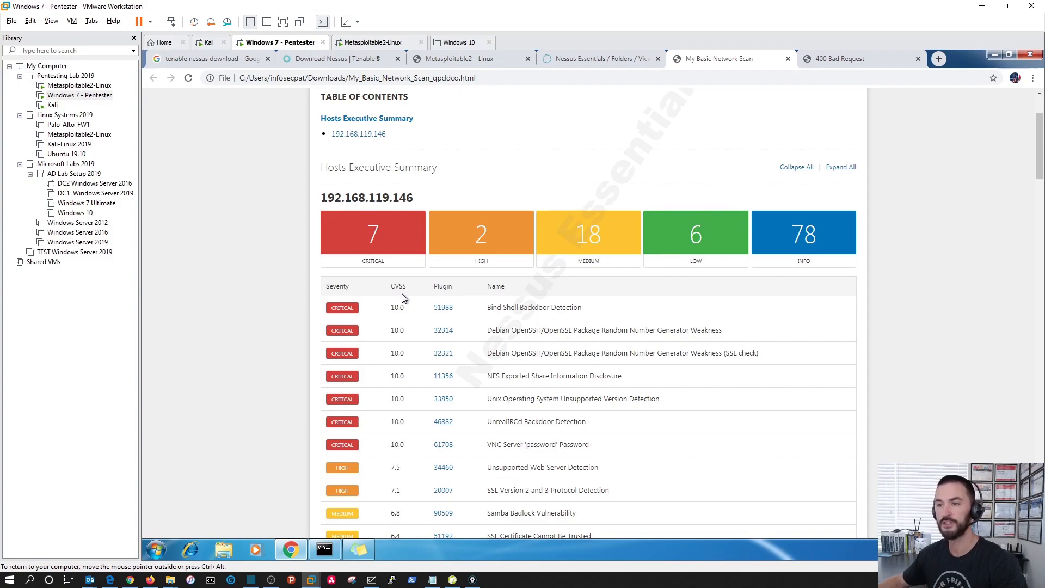
{"action": "mouse_move", "coordinate": [443, 307]}
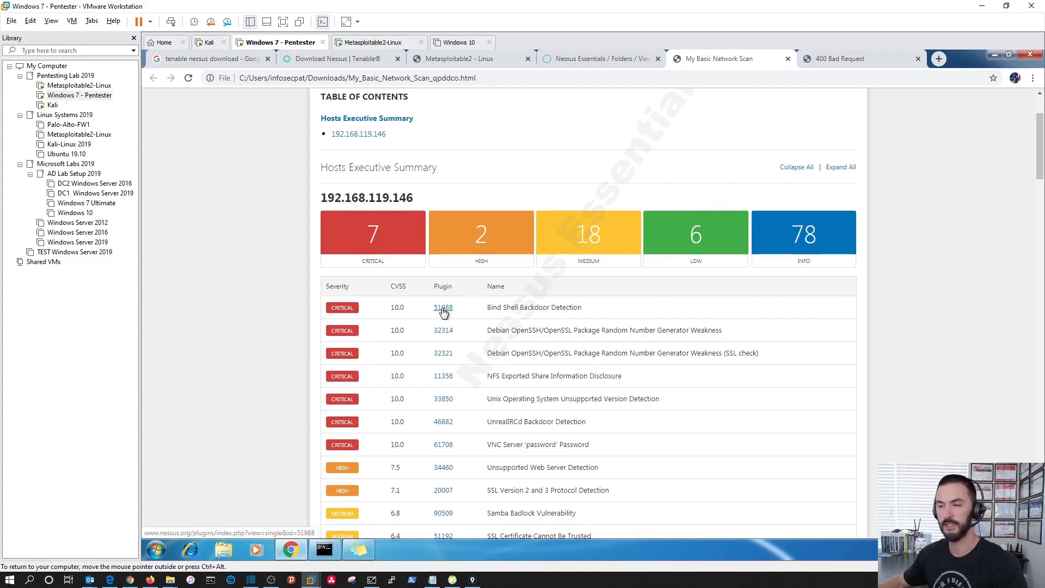
{"action": "mouse_move", "coordinate": [533, 317]}
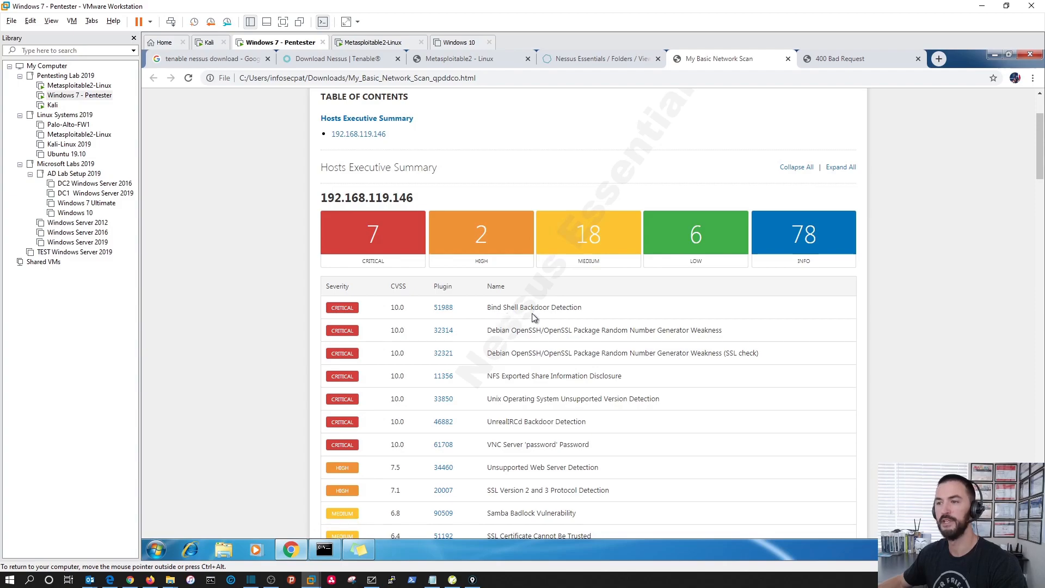
- Open plugin 51988, Bind Shell Backdoor Detection, from the report's critical findings
{"action": "left_click", "coordinate": [443, 307]}
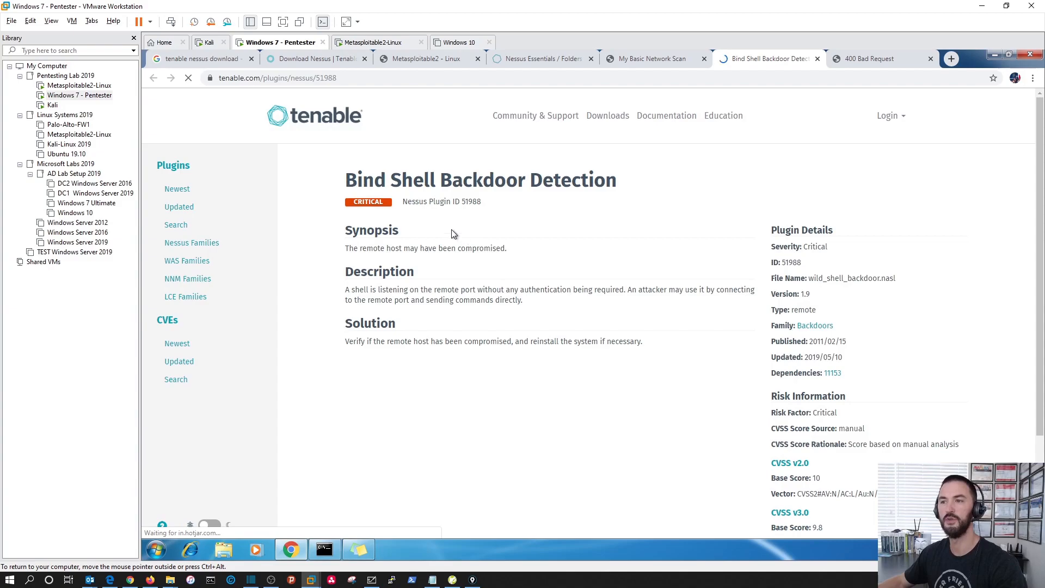
{"action": "mouse_move", "coordinate": [500, 240]}
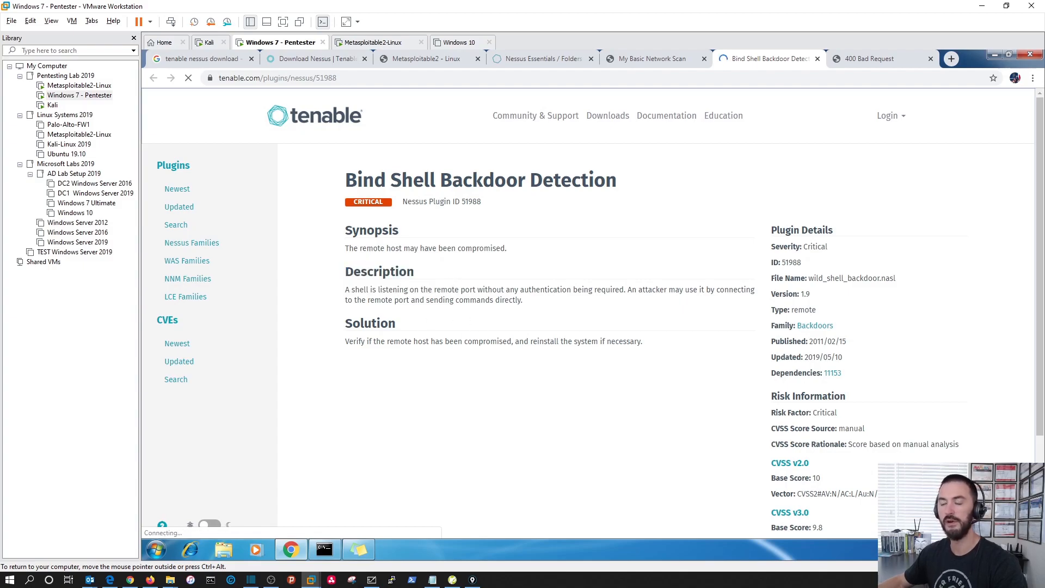
{"action": "mouse_move", "coordinate": [360, 355]}
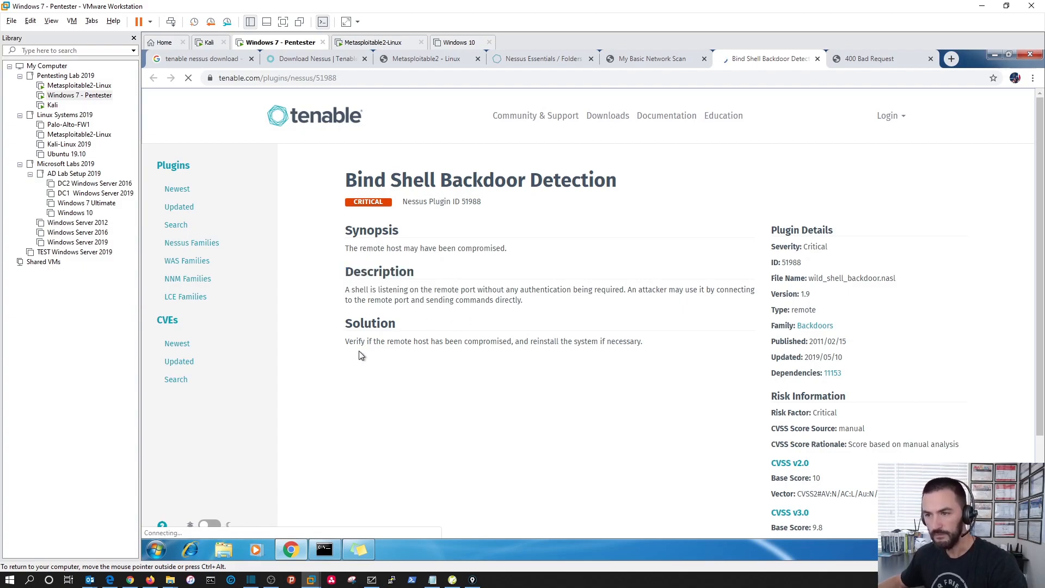
{"action": "mouse_move", "coordinate": [377, 355]}
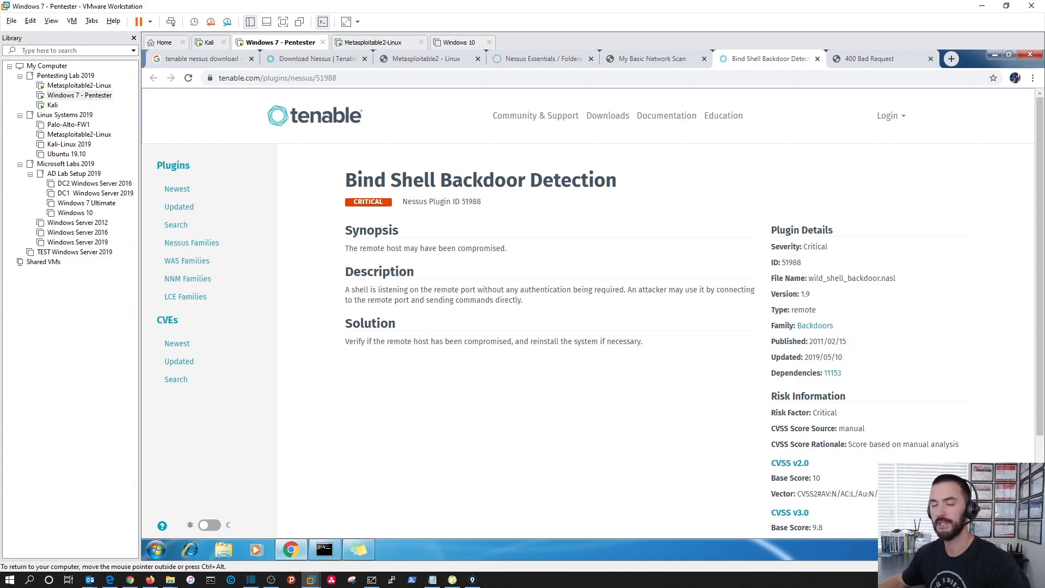
{"action": "mouse_move", "coordinate": [545, 300]}
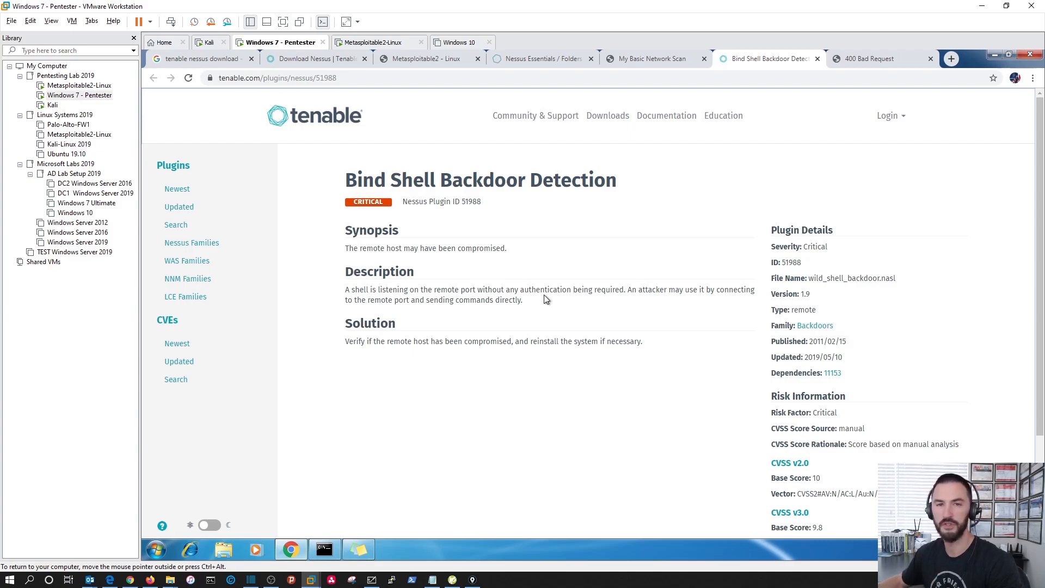
{"action": "mouse_move", "coordinate": [651, 87]}
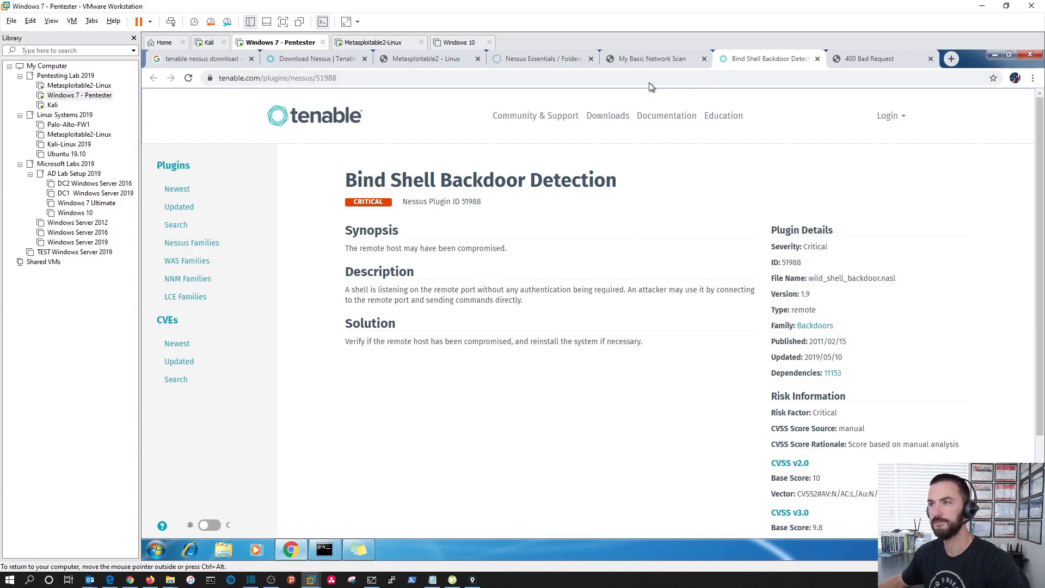
- Review the full vulnerability findings list in the My Basic Network Scan report
{"action": "left_click", "coordinate": [646, 58]}
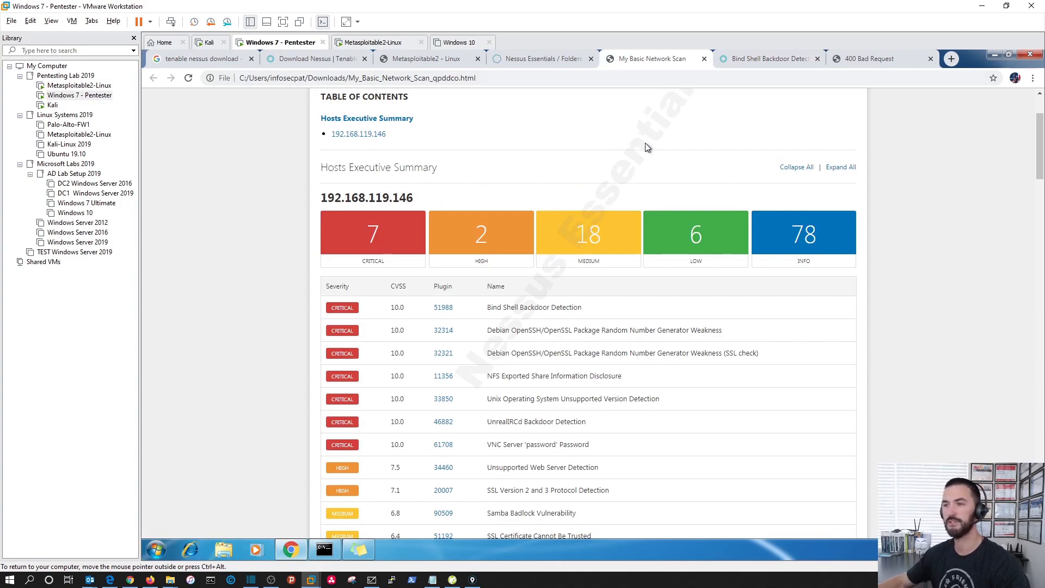
{"action": "mouse_move", "coordinate": [635, 218]}
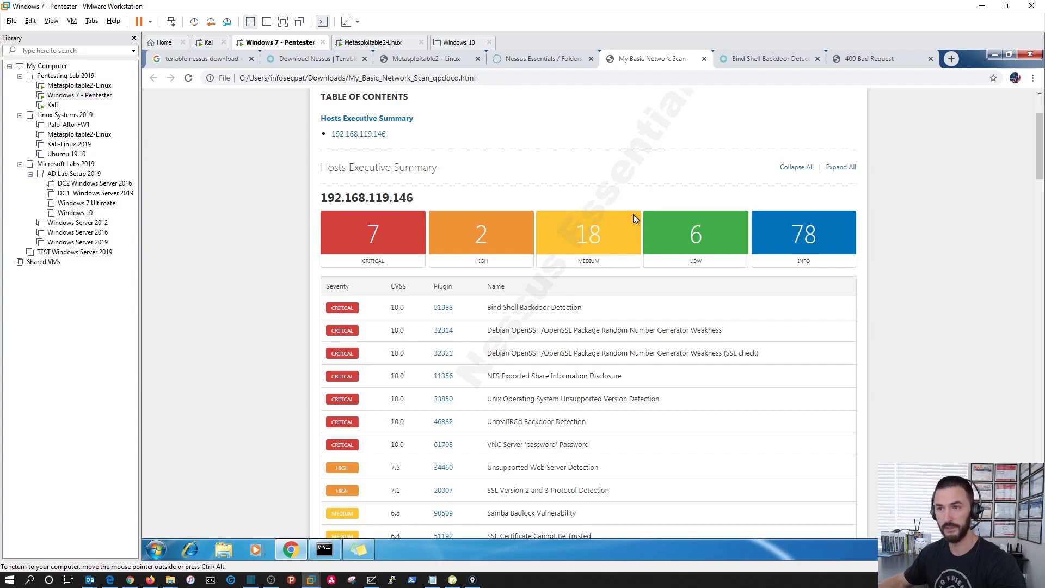
{"action": "mouse_move", "coordinate": [504, 187]}
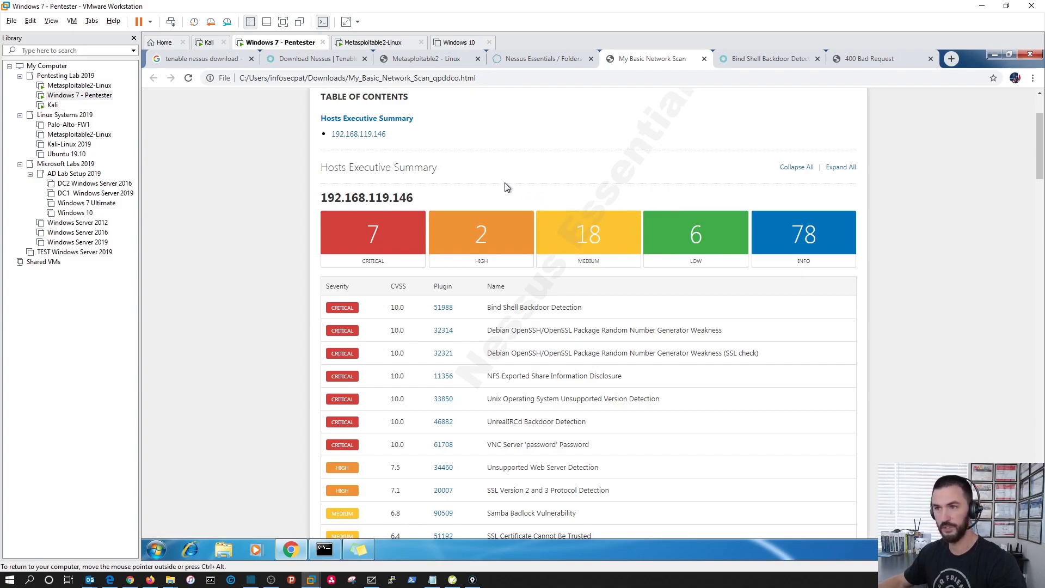
{"action": "mouse_move", "coordinate": [665, 186]}
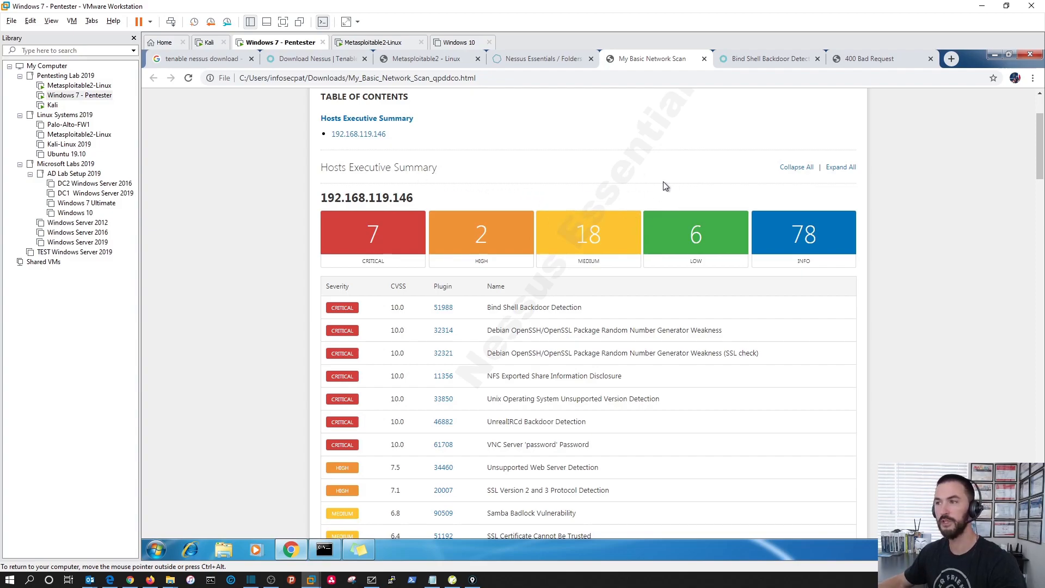
{"action": "scroll", "scroll_direction": "down", "scroll_amount": 3}
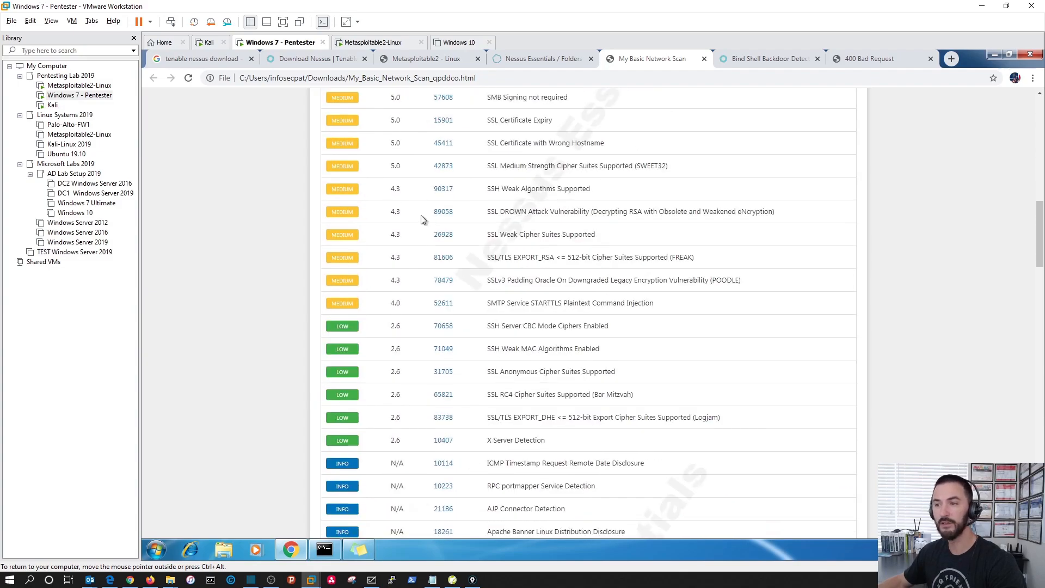
{"action": "scroll", "scroll_direction": "down", "scroll_amount": 3}
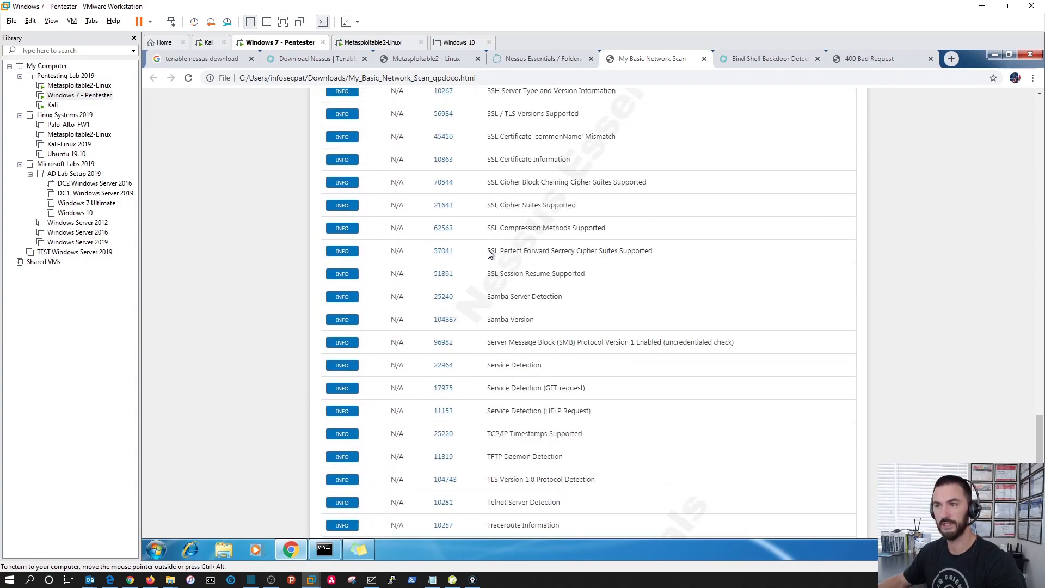
{"action": "scroll", "scroll_direction": "up", "scroll_amount": 3}
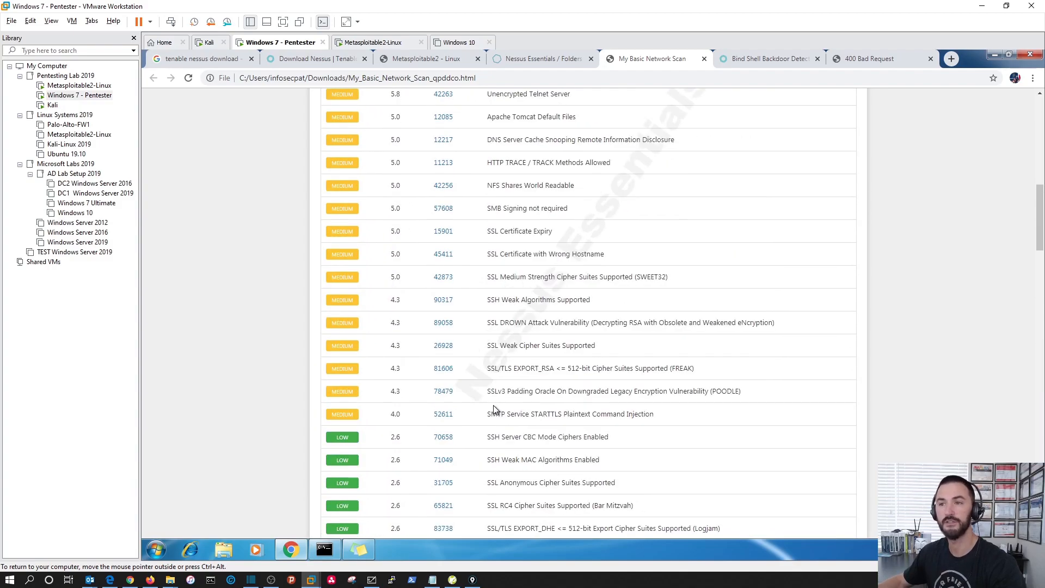
{"action": "scroll", "scroll_direction": "up", "scroll_amount": 3}
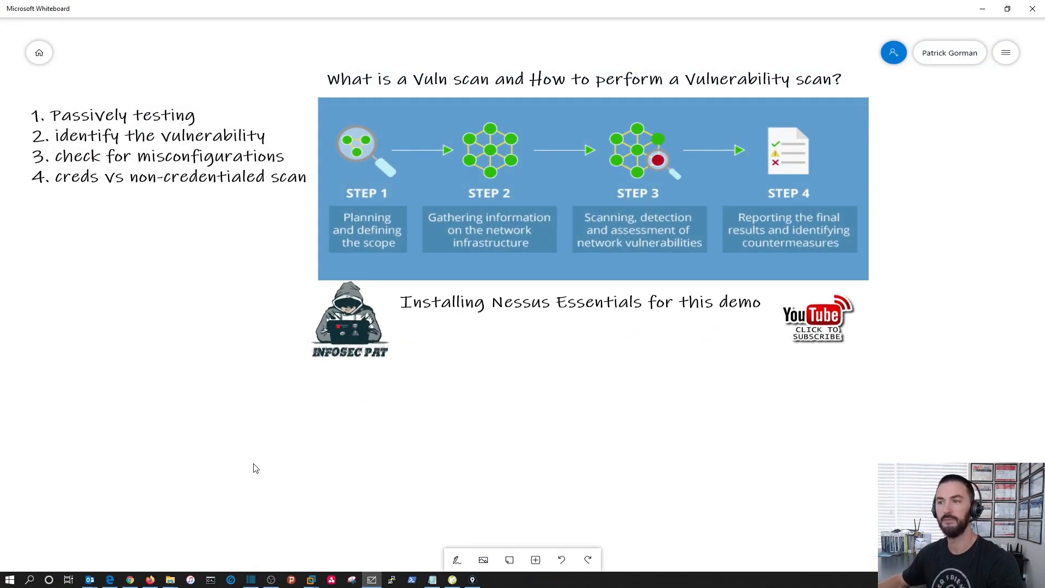
{"action": "mouse_move", "coordinate": [476, 447]}
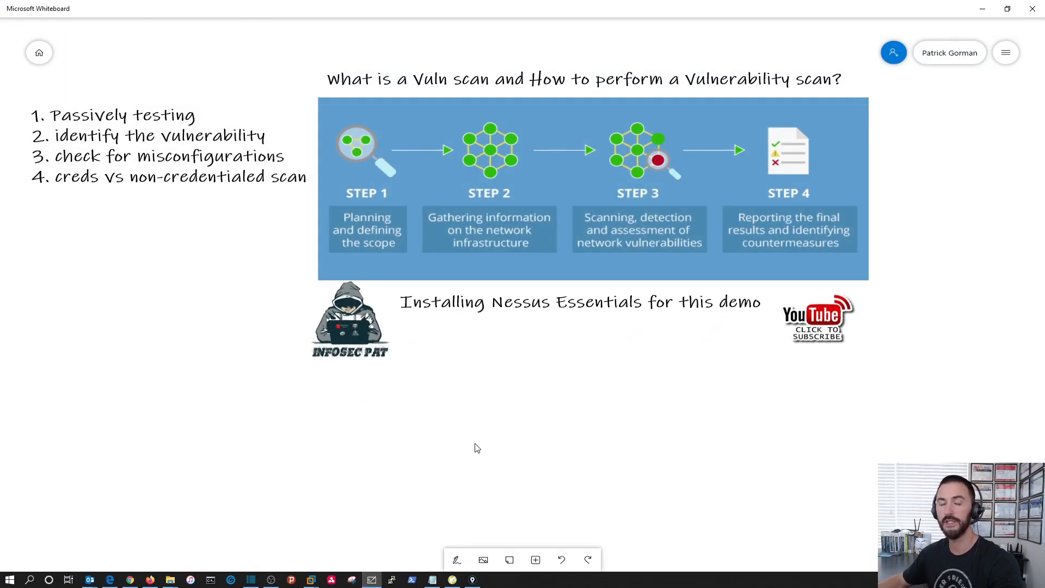